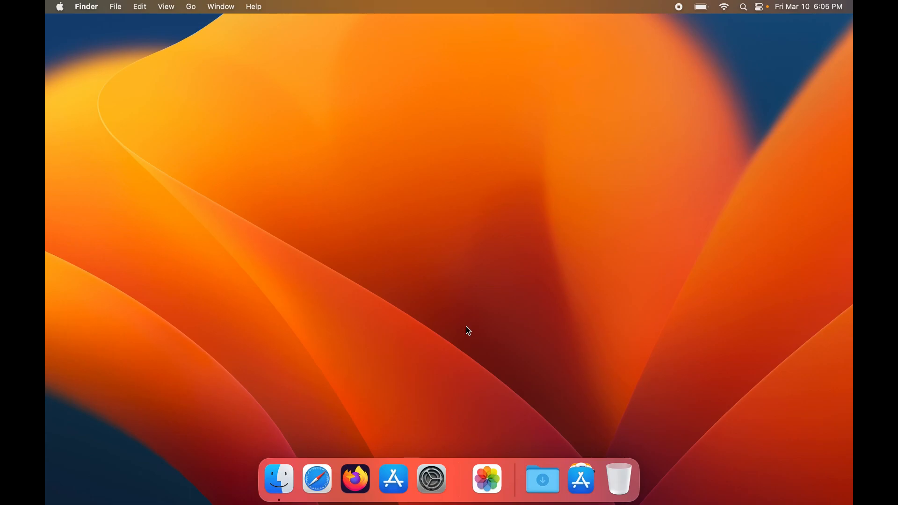
pyautogui.moveTo(394, 390)
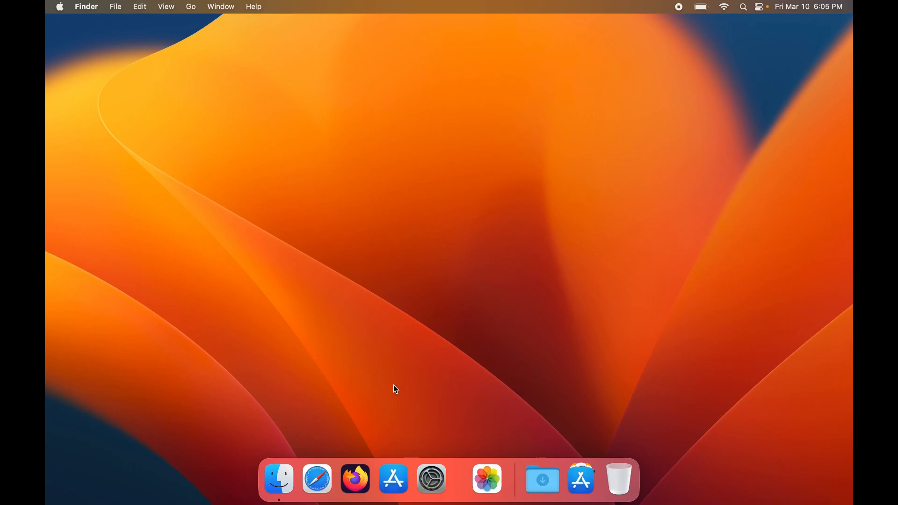
pyautogui.moveTo(355, 479)
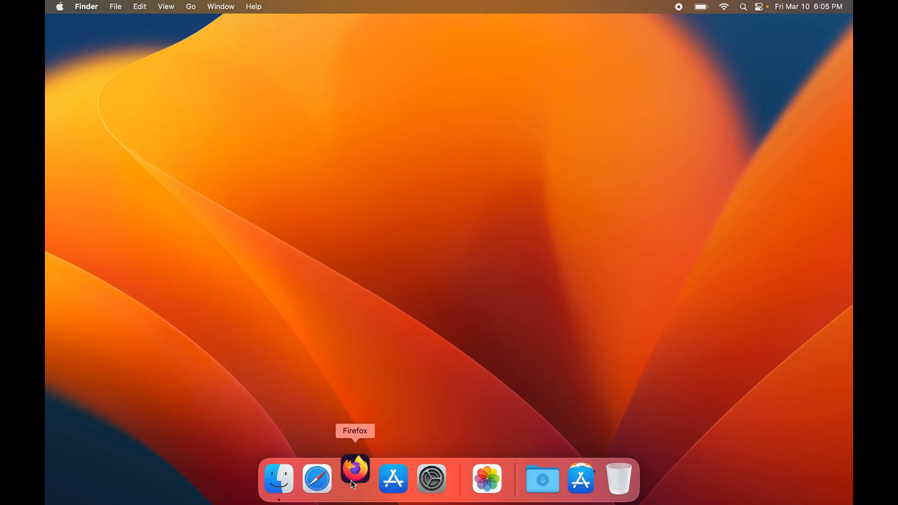
# Launch Firefox from the Dock icon on the desktop
pyautogui.click(356, 479)
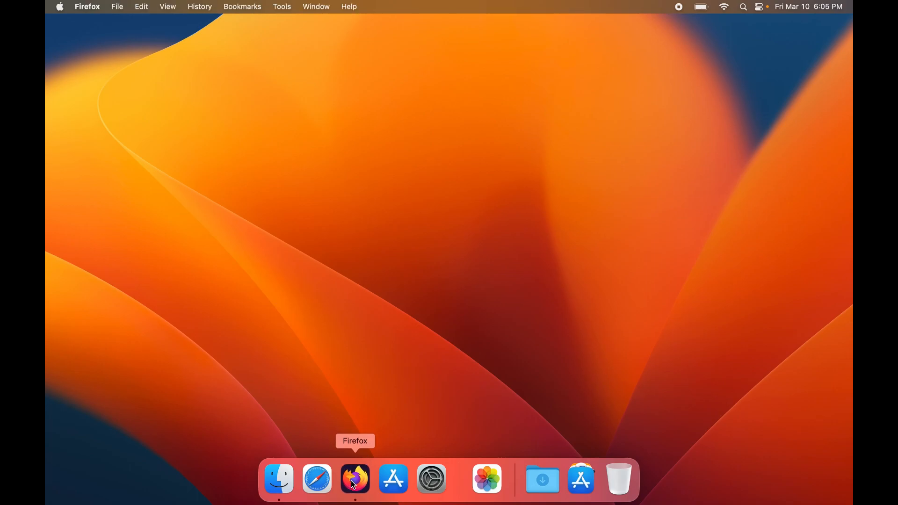
# Visit arduino.cc and download the macOS Arduino IDE using Just Download, skipping the donation
pyautogui.click(355, 479)
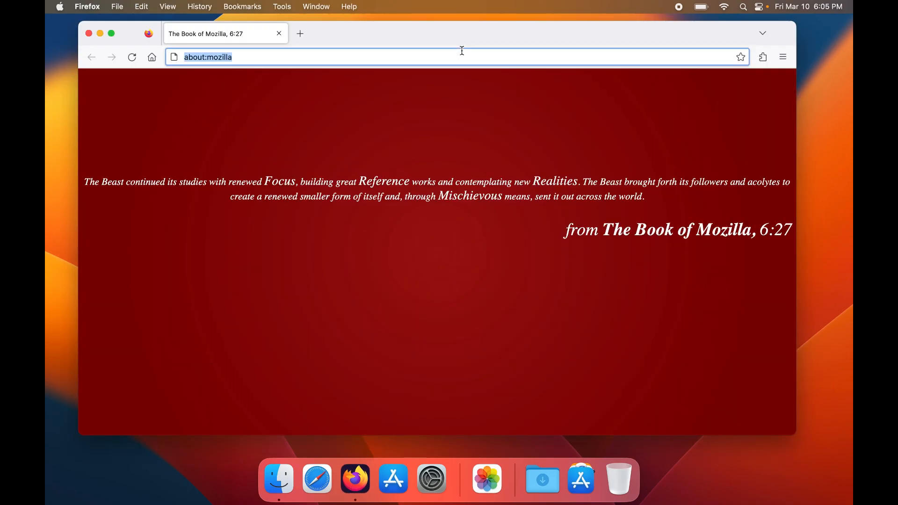
pyautogui.write('ardun')
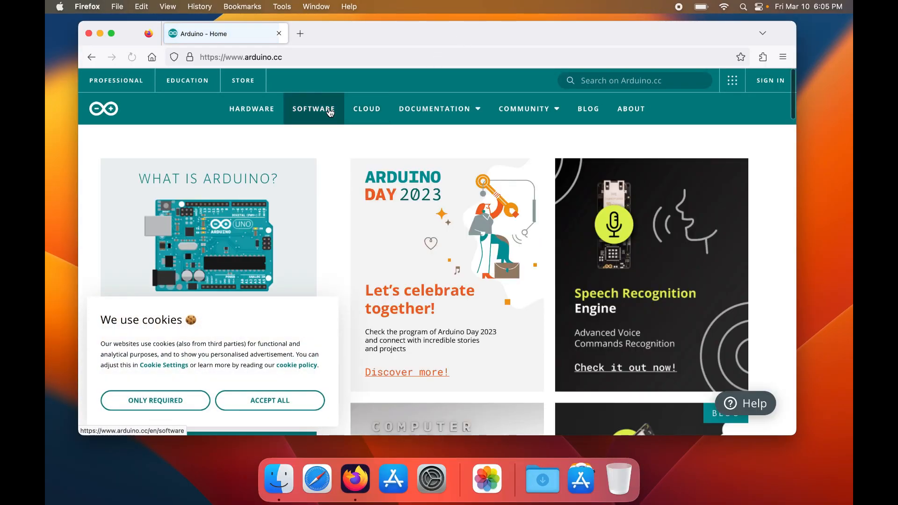
pyautogui.click(315, 108)
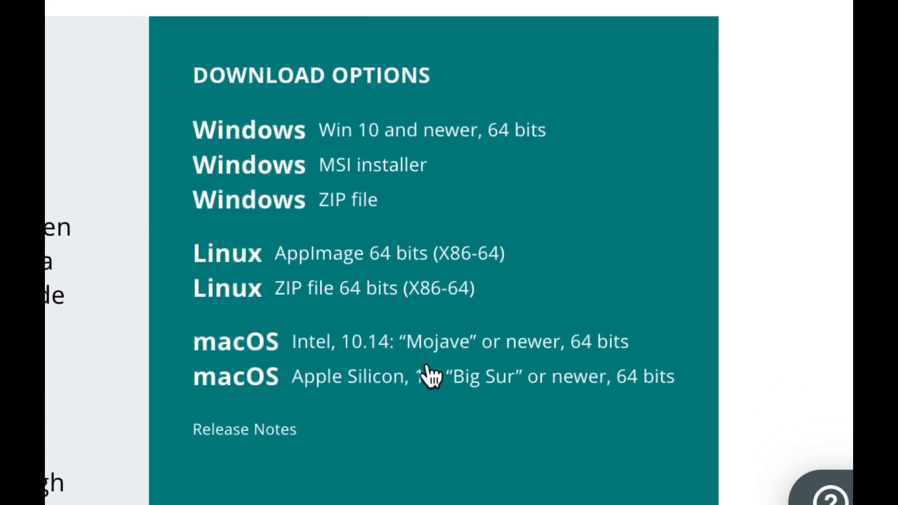
pyautogui.moveTo(352, 349)
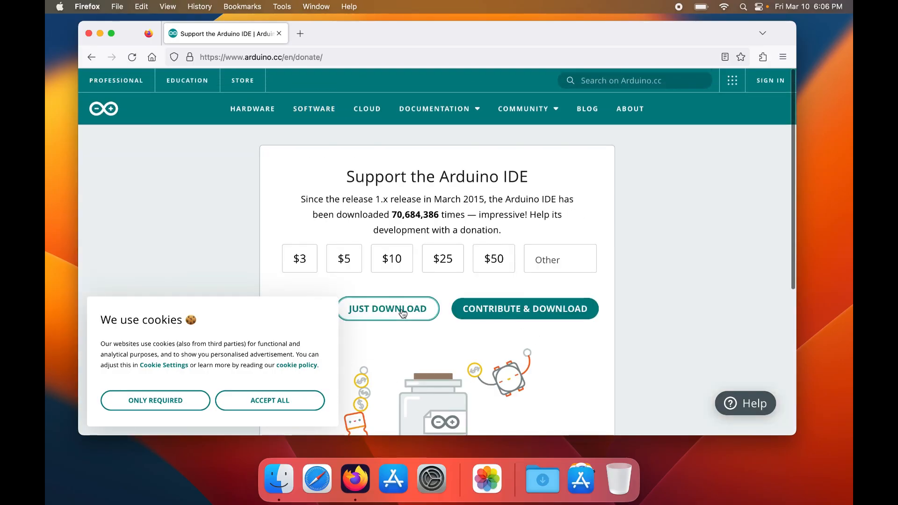
pyautogui.click(387, 309)
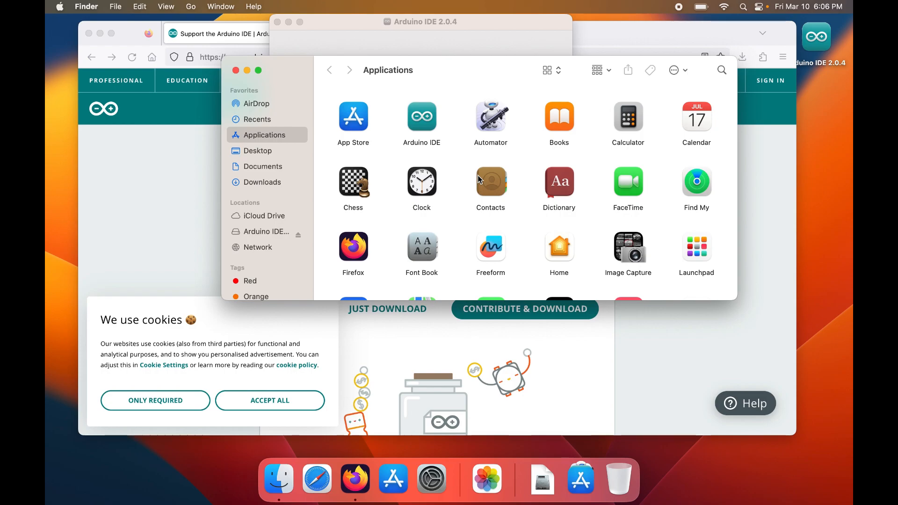
pyautogui.moveTo(422, 121)
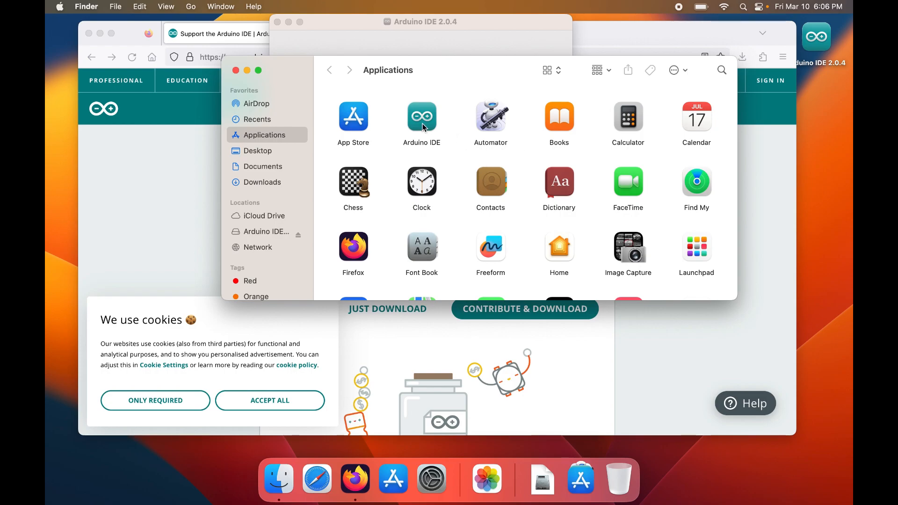
# Select the Arduino IDE app in the Applications folder
pyautogui.click(422, 119)
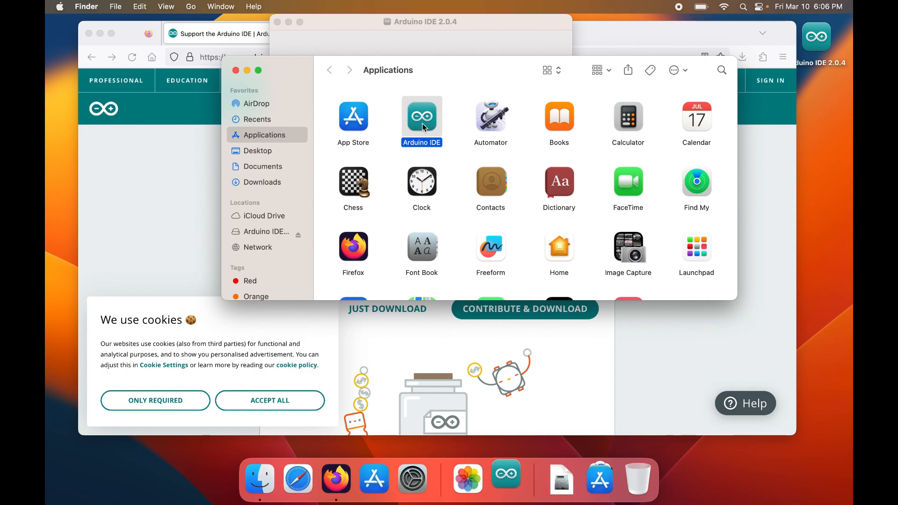
# Launch Arduino IDE and allow it access to the Documents folder
pyautogui.doubleClick(421, 116)
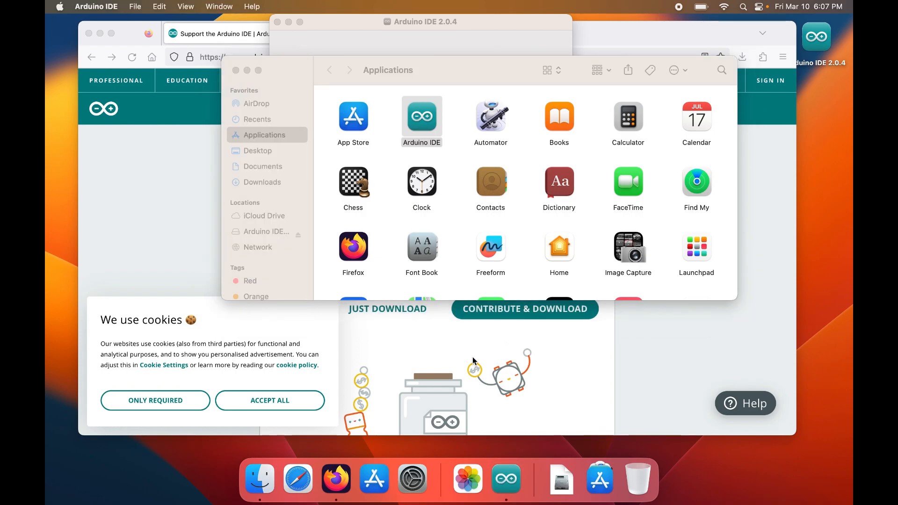
pyautogui.doubleClick(422, 116)
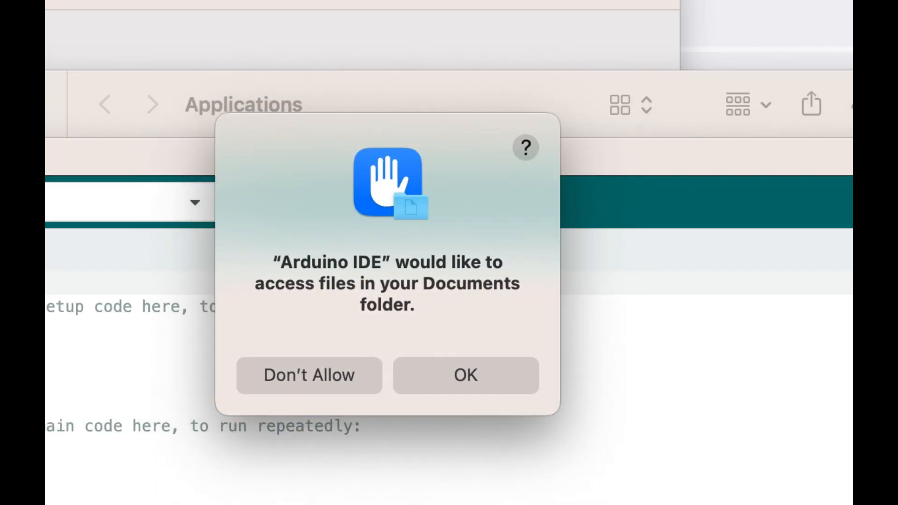
pyautogui.click(466, 376)
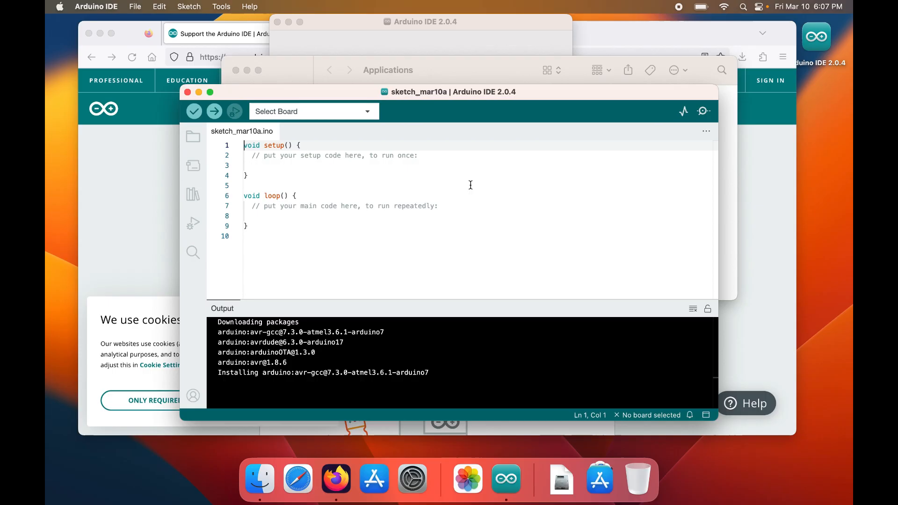
pyautogui.moveTo(427, 243)
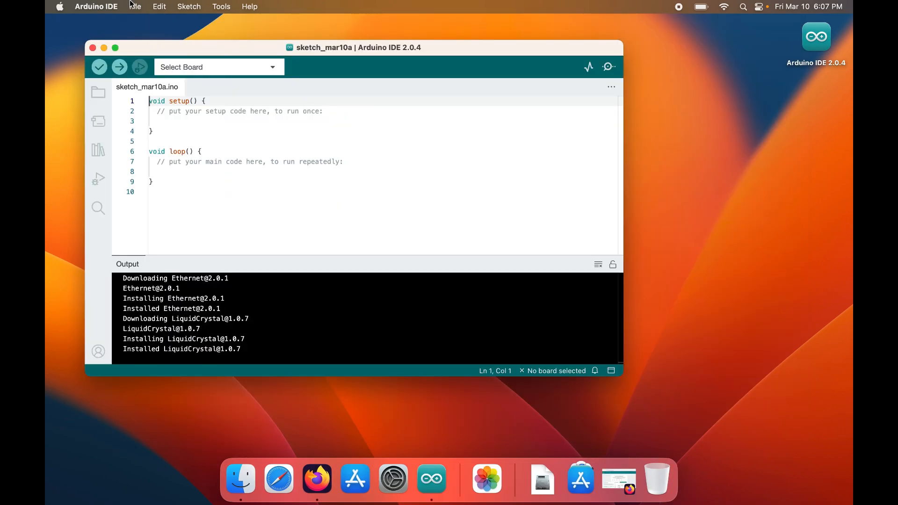
pyautogui.moveTo(317, 478)
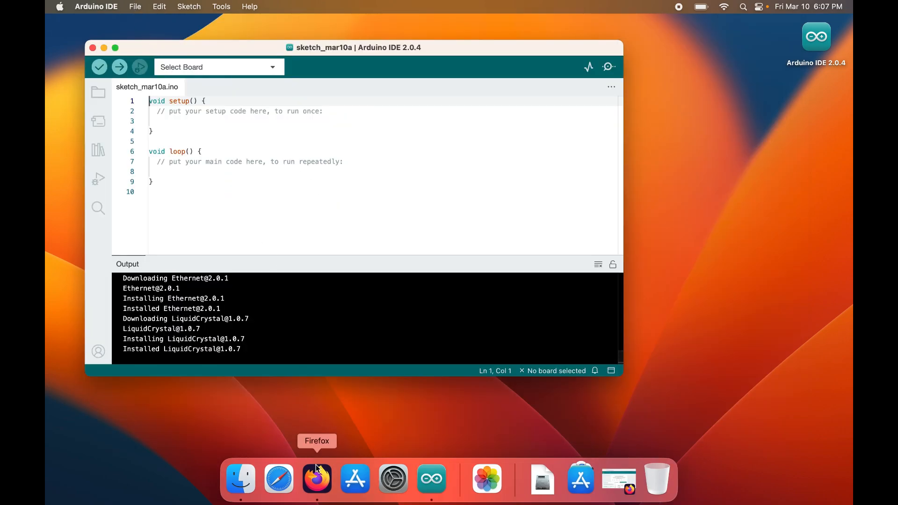
# Search Google for 'esp32 core arduino install' and read the Random Nerd Tutorials result
pyautogui.click(317, 478)
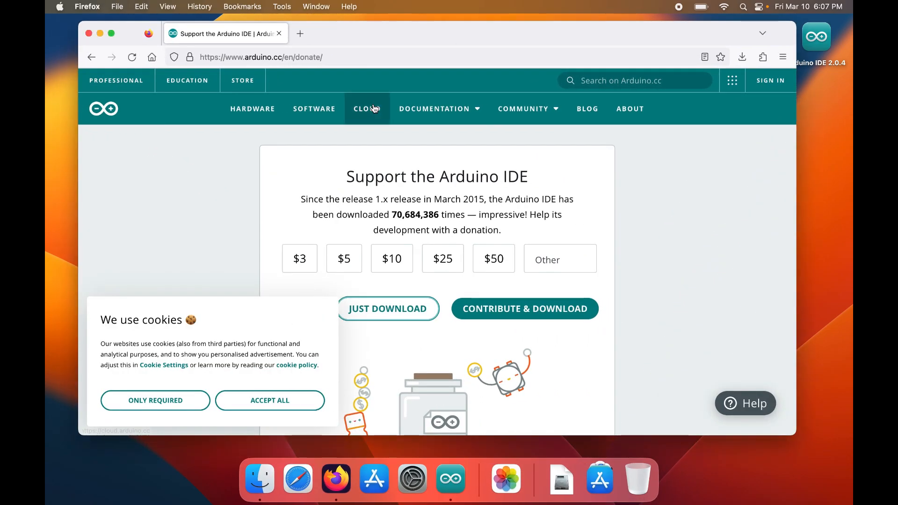
pyautogui.write('e')
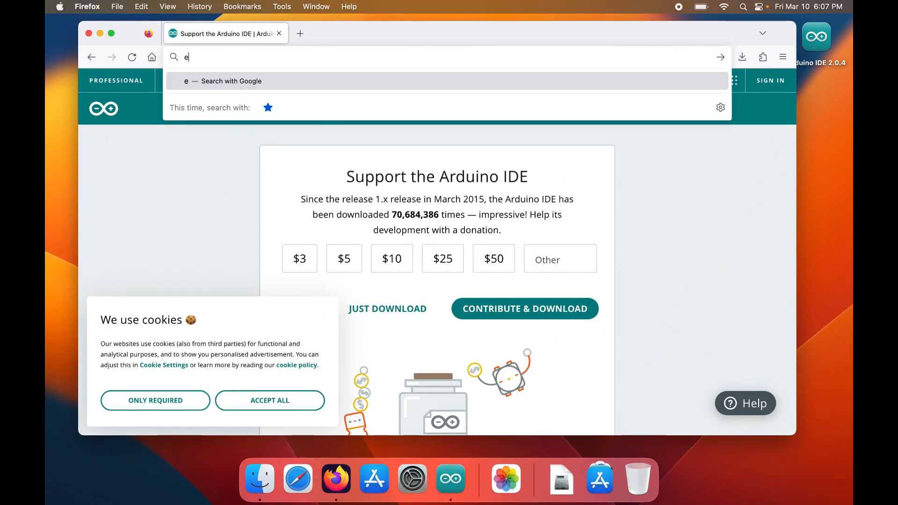
pyautogui.write('sp32 core ard')
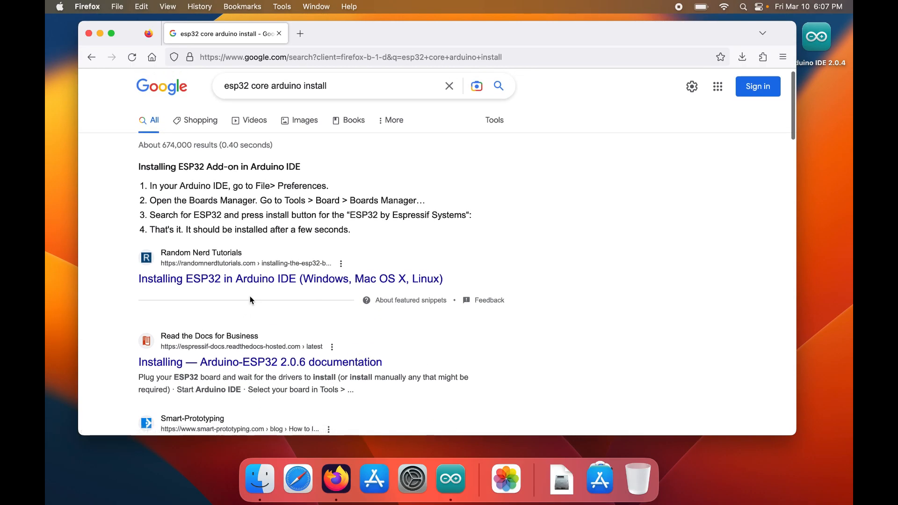
pyautogui.click(290, 279)
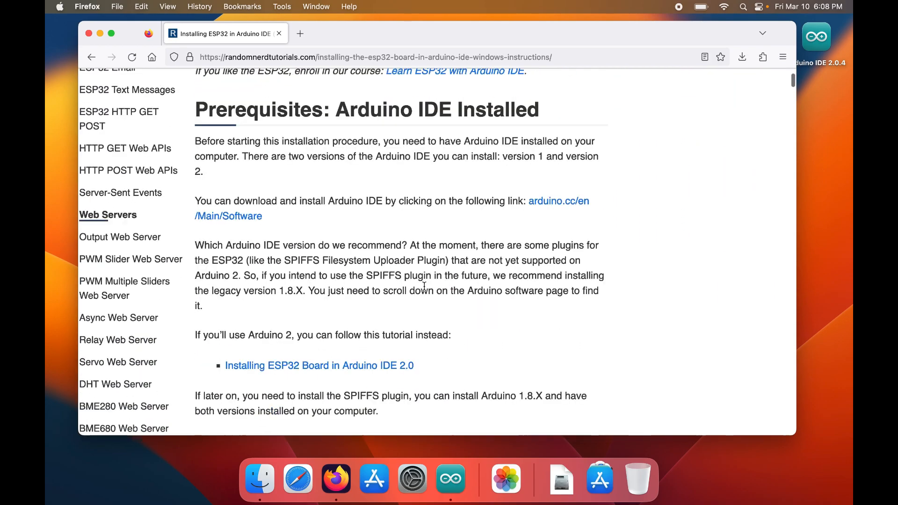
pyautogui.scroll(-3)
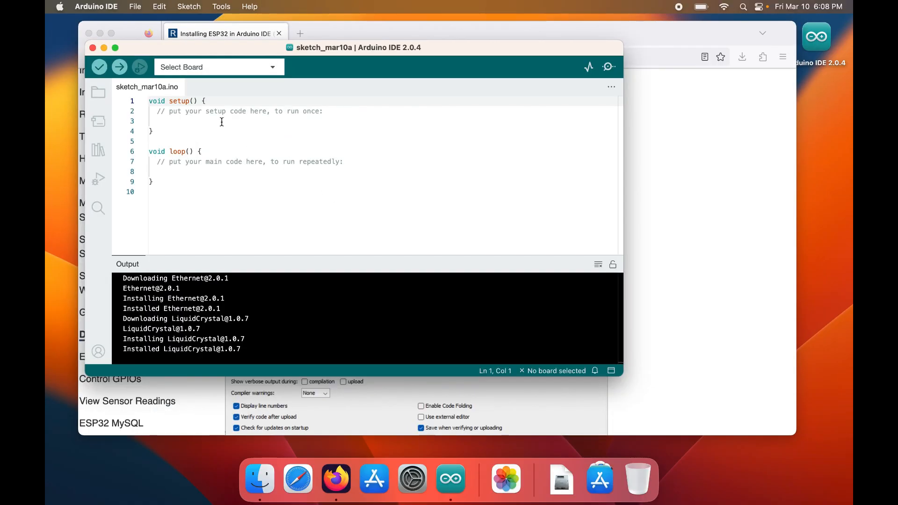
# Browse the File, Arduino IDE, Edit and Sketch menus, then show the Tools board options
pyautogui.click(135, 6)
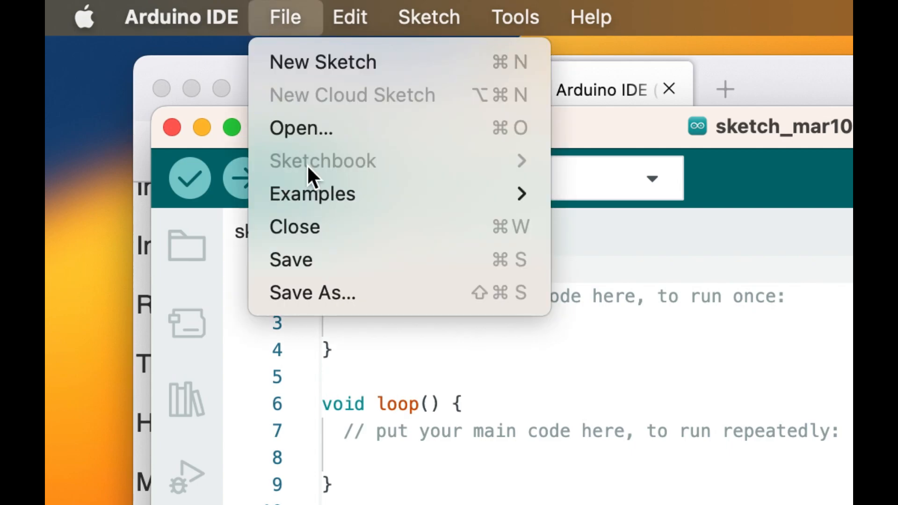
pyautogui.click(182, 17)
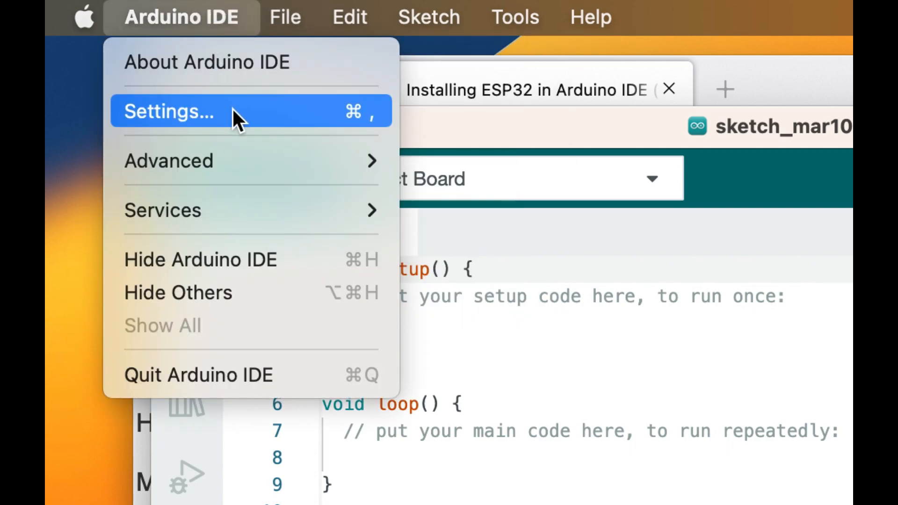
pyautogui.click(170, 111)
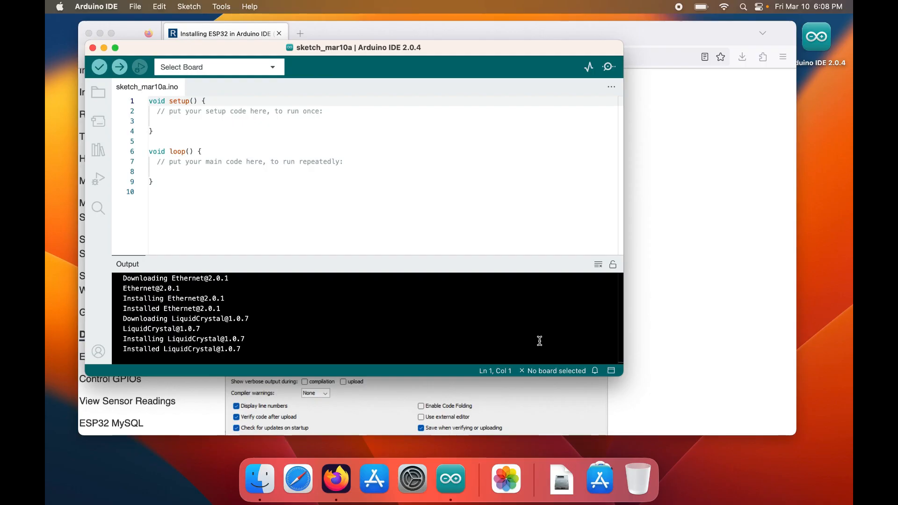
pyautogui.click(159, 7)
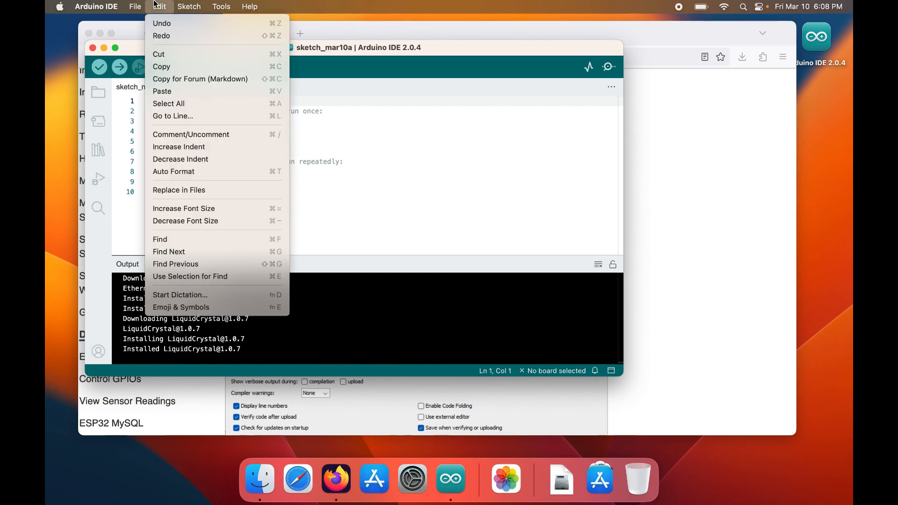
pyautogui.click(188, 7)
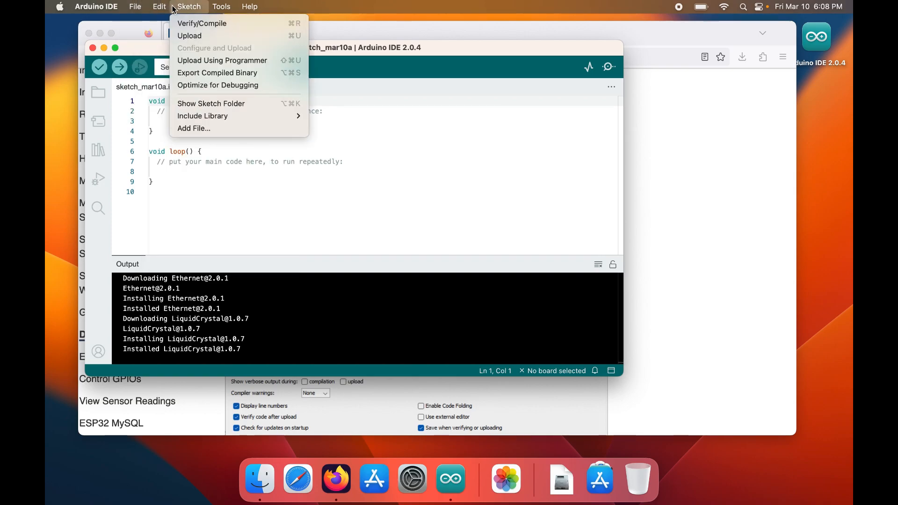
pyautogui.click(221, 7)
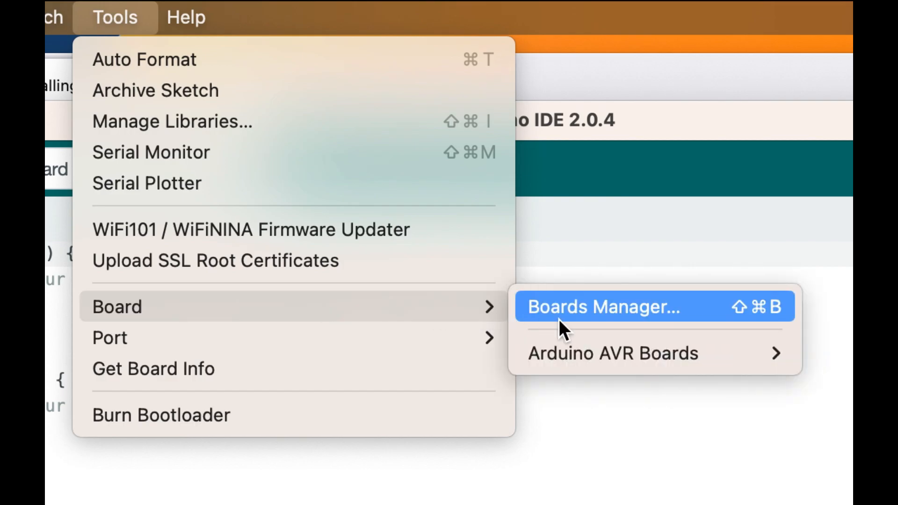
# Filter the Boards Manager for esp32 and install the Espressif Systems package
pyautogui.click(602, 307)
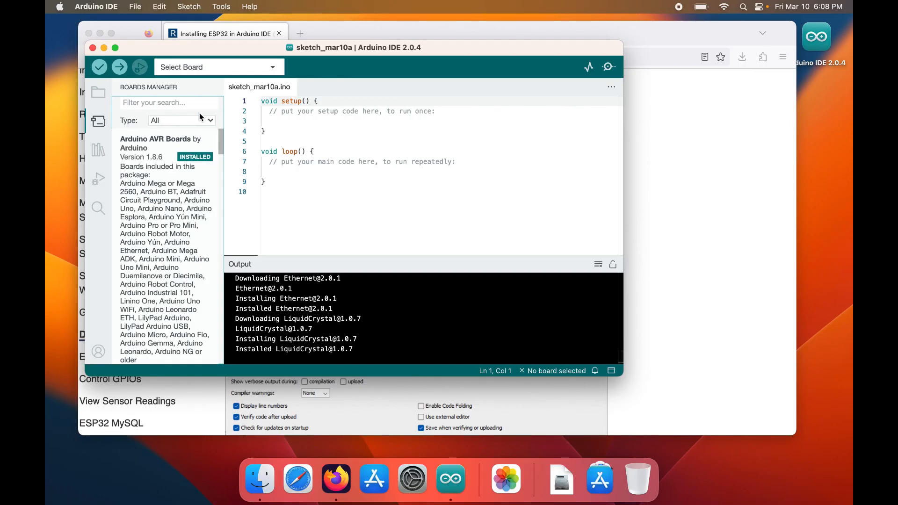
pyautogui.click(169, 103)
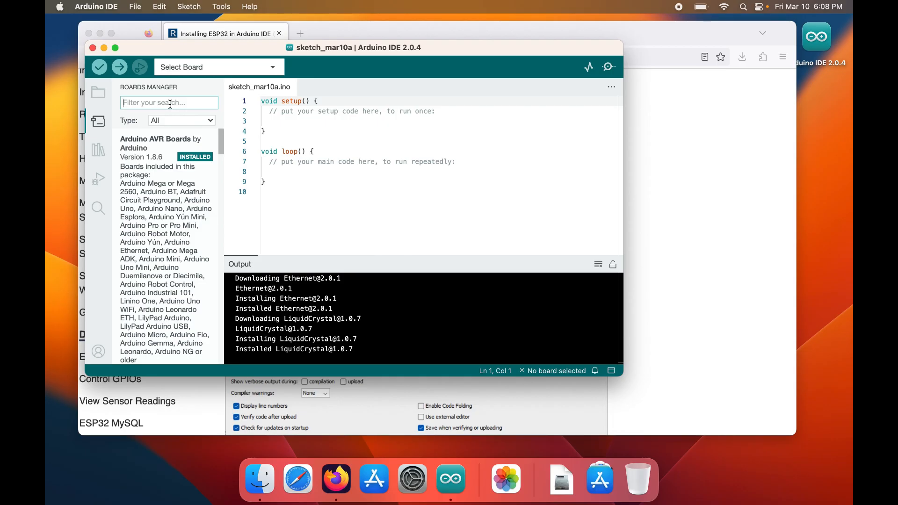
pyautogui.write('esp32')
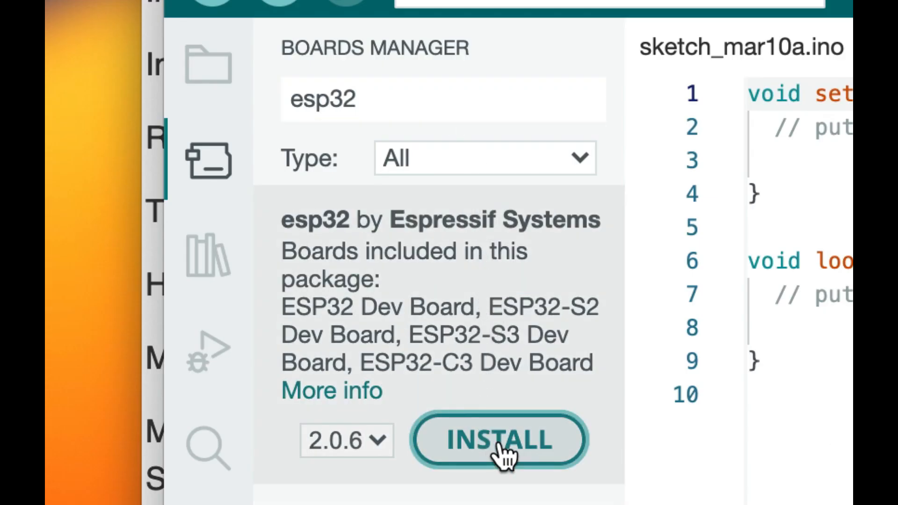
pyautogui.click(499, 441)
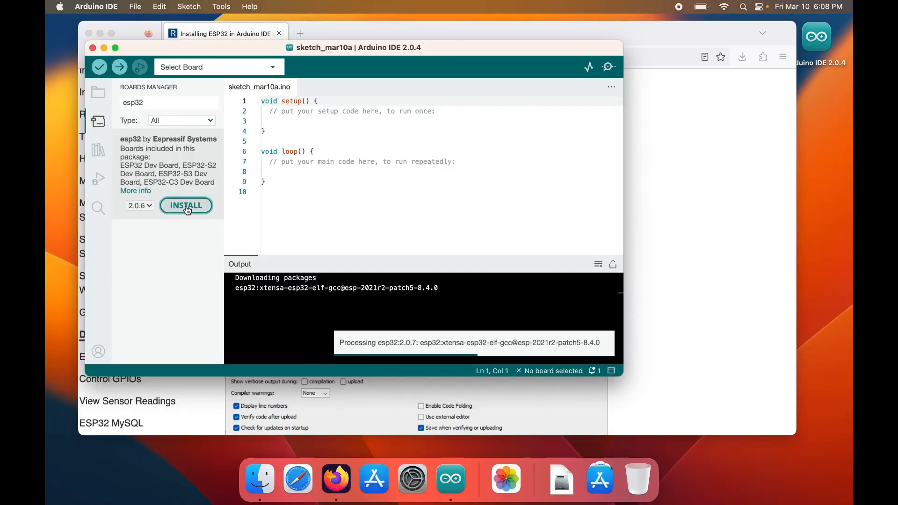
pyautogui.moveTo(671, 254)
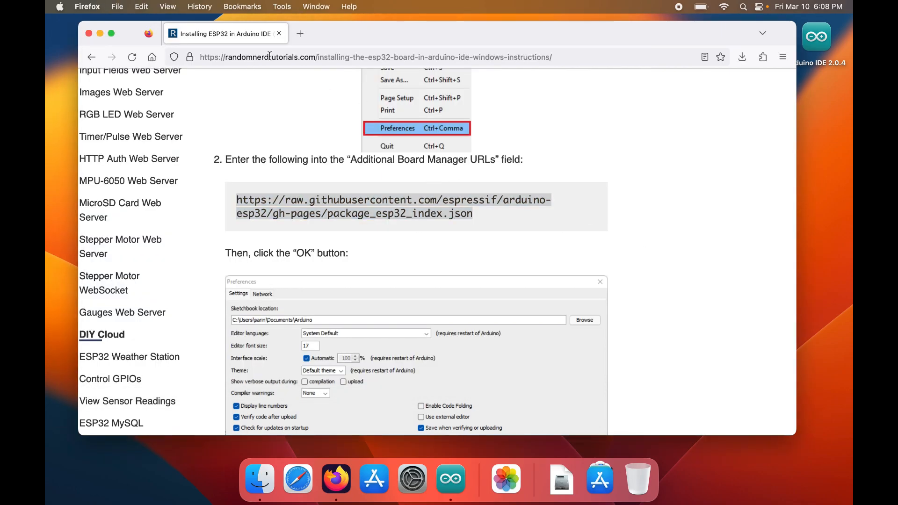
# Go to the GitHub repository and view the raw Droid-Toolbox.ino source
pyautogui.write('github')
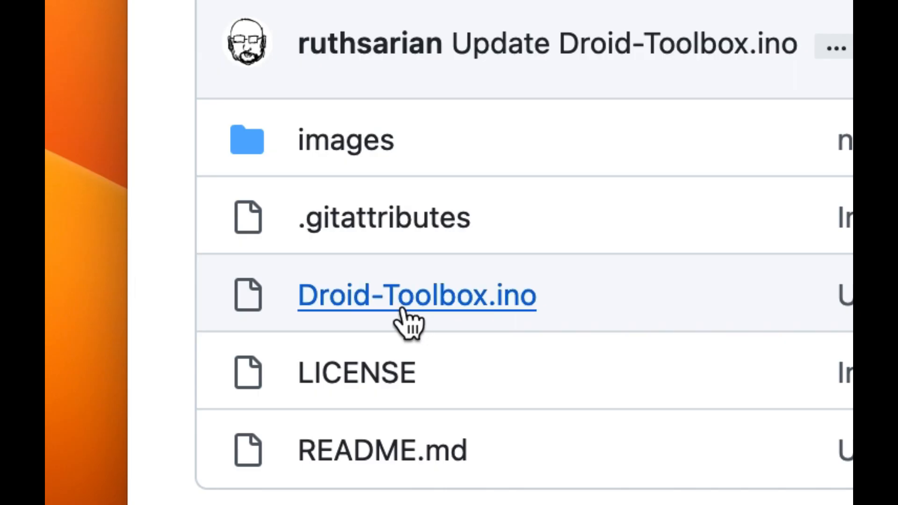
pyautogui.click(417, 296)
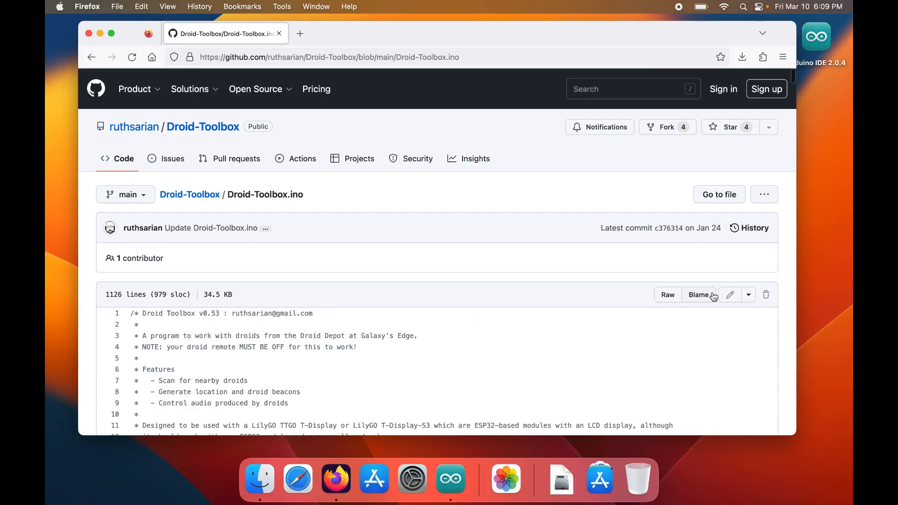
pyautogui.click(667, 294)
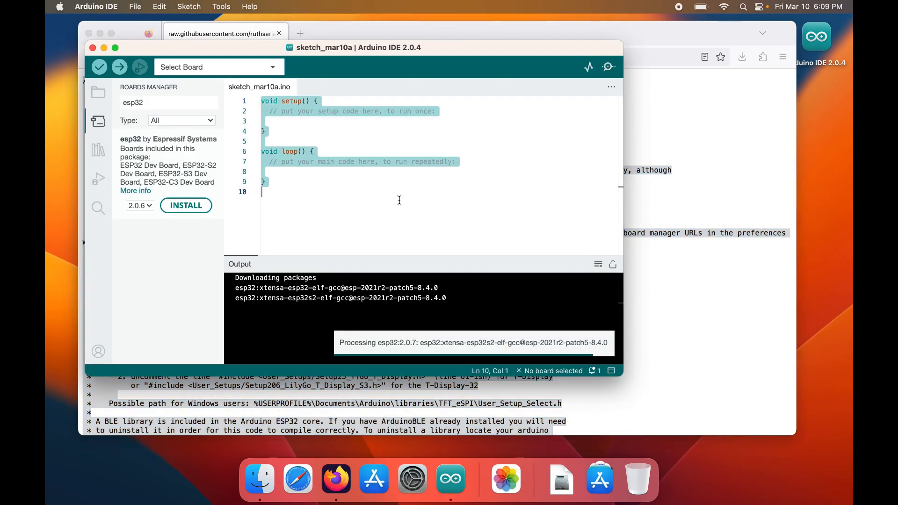
# Paste the Droid Toolbox code and save the sketch as 'Droid-ToolBox'
pyautogui.scroll(-3)
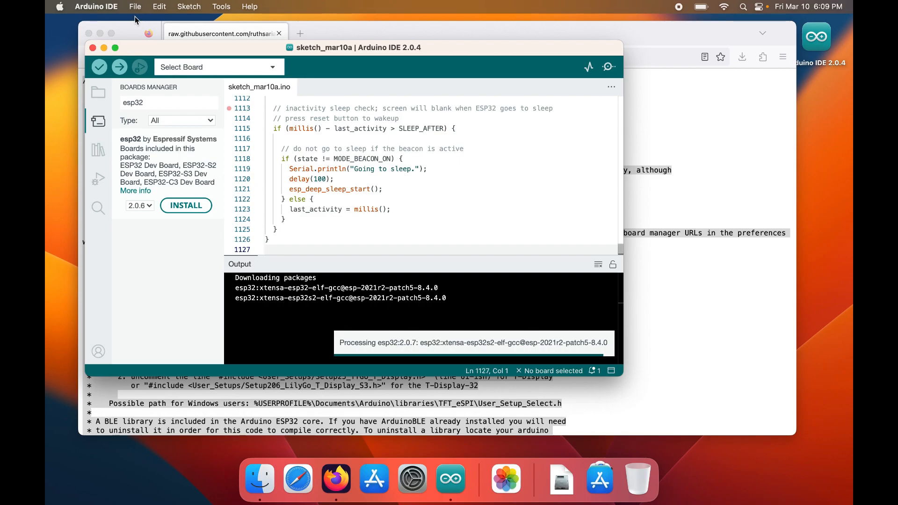
pyautogui.moveTo(341, 72)
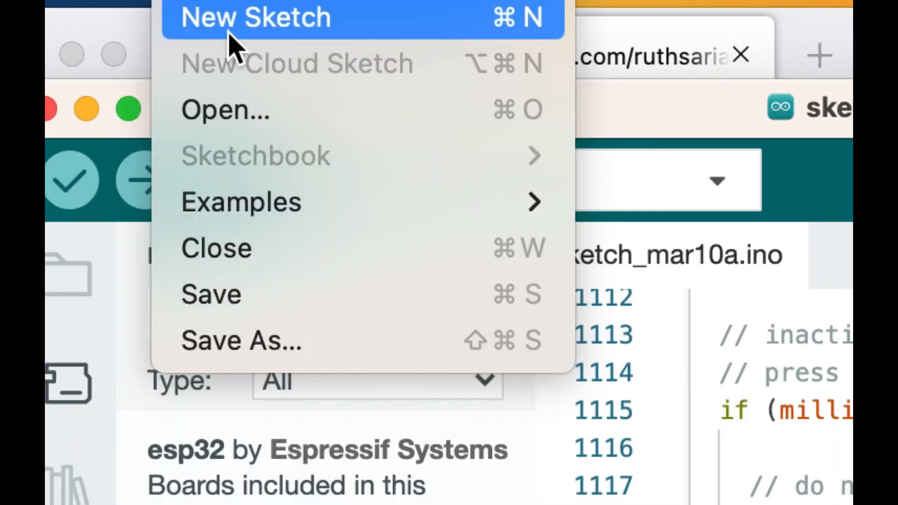
pyautogui.moveTo(281, 341)
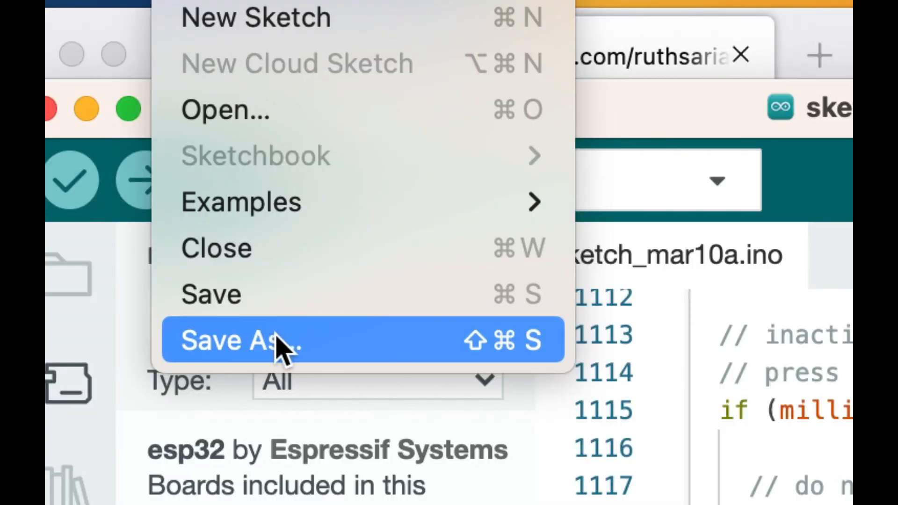
pyautogui.click(229, 339)
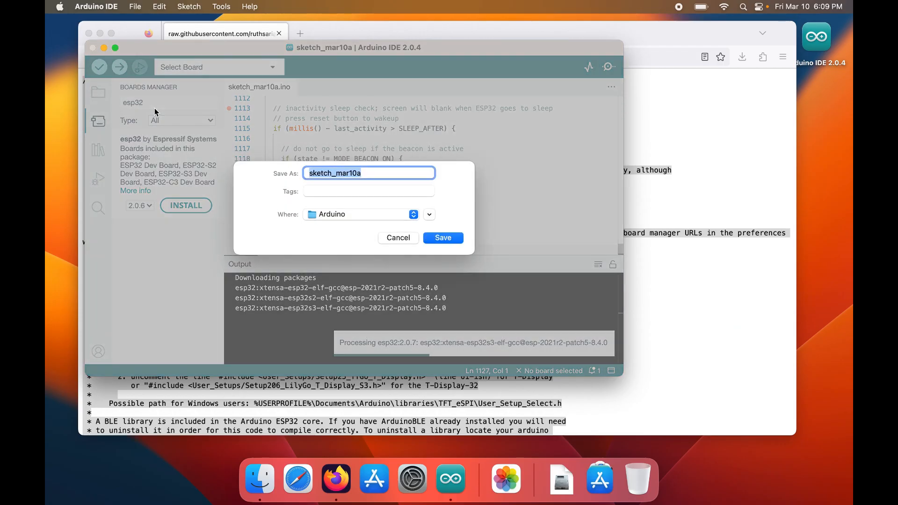
pyautogui.write('Droid')
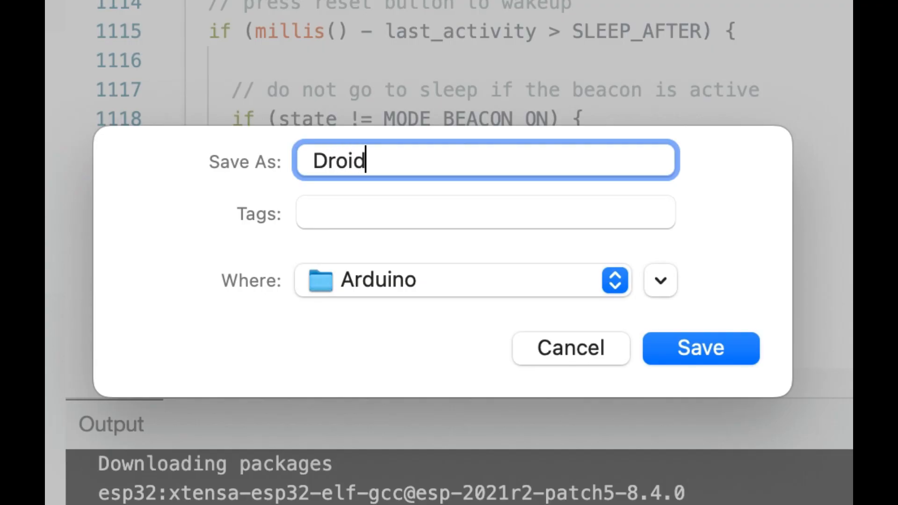
pyautogui.write('-ToolBox')
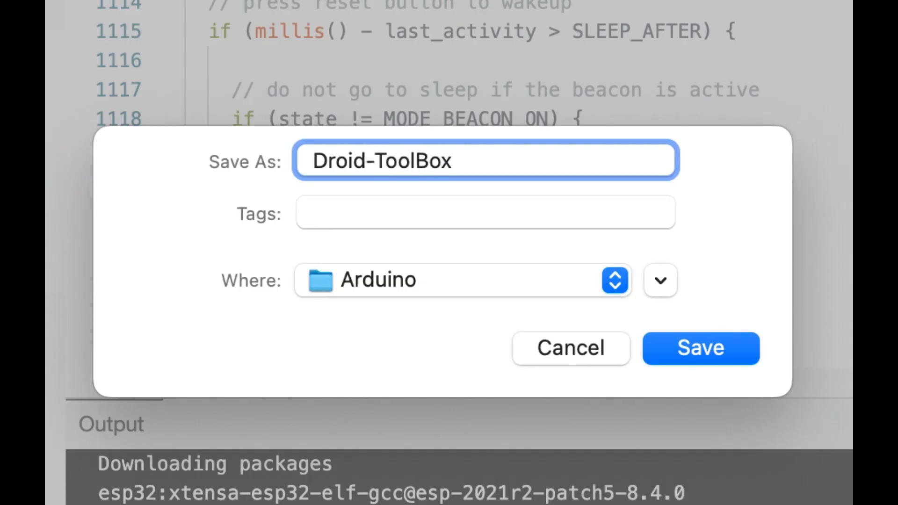
pyautogui.click(701, 348)
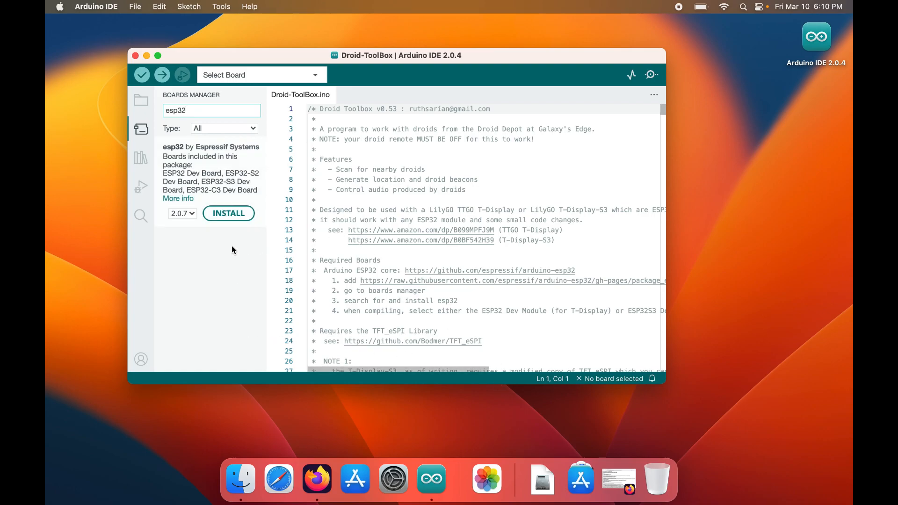
# Dismiss the esp32 2.0.7 installation success notice after the install completes
pyautogui.click(229, 213)
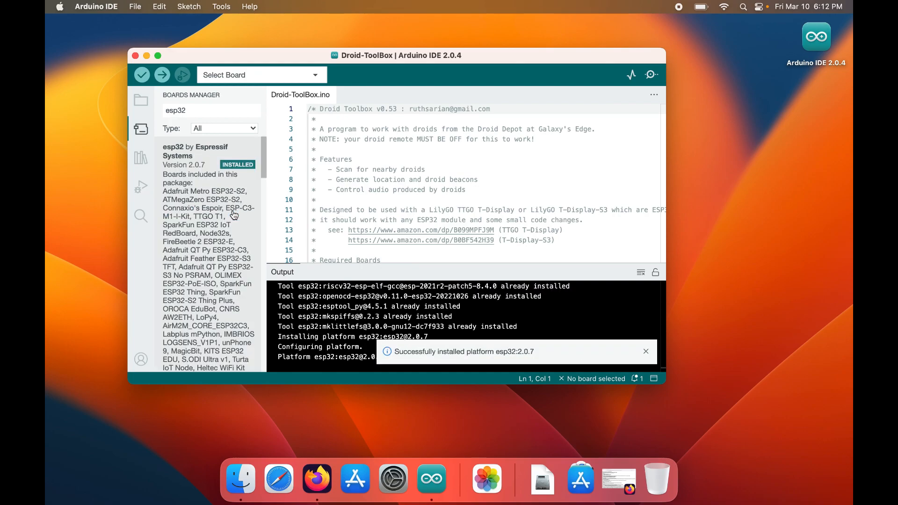
pyautogui.click(645, 351)
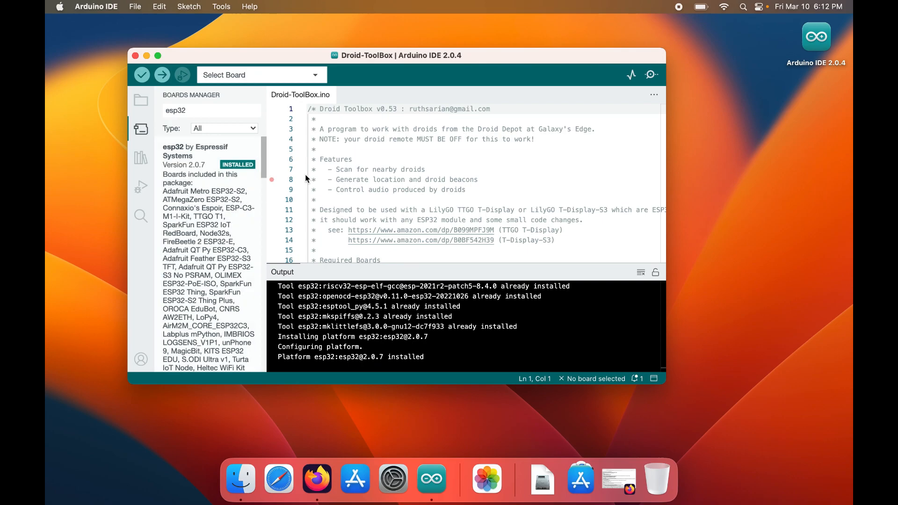
pyautogui.moveTo(181, 17)
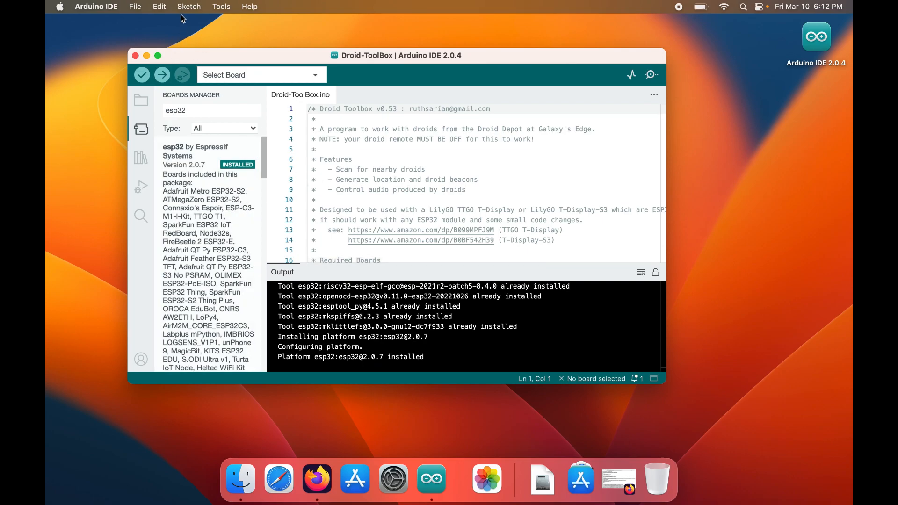
pyautogui.click(159, 6)
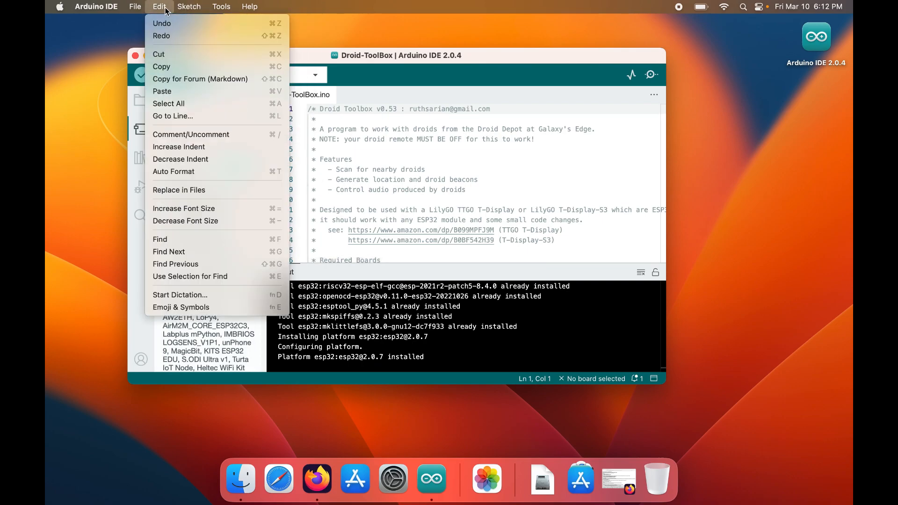
# Select ESP32S3 Dev Module as the sketch's target board from the Tools menu
pyautogui.click(221, 6)
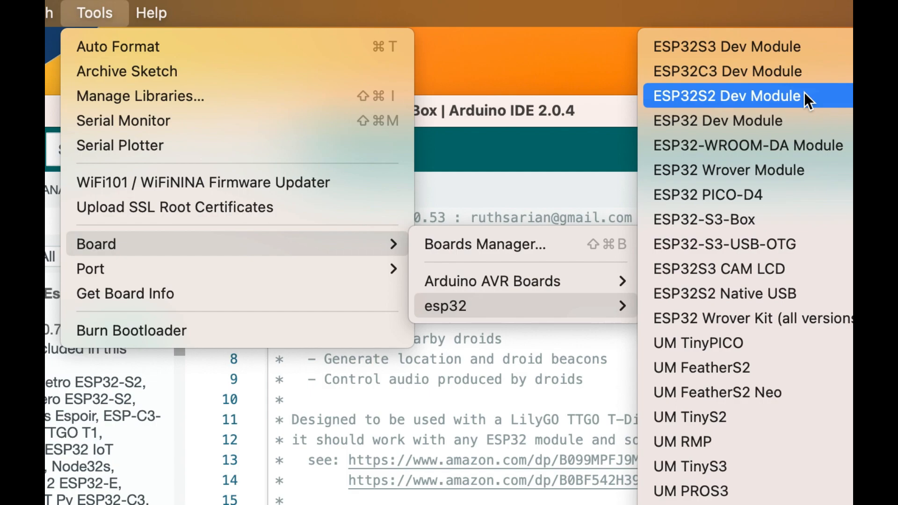
pyautogui.moveTo(728, 47)
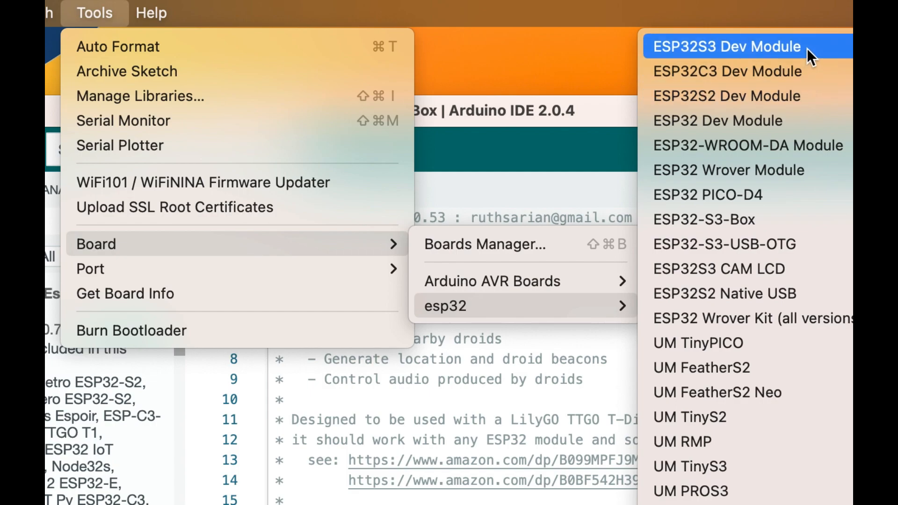
pyautogui.click(727, 46)
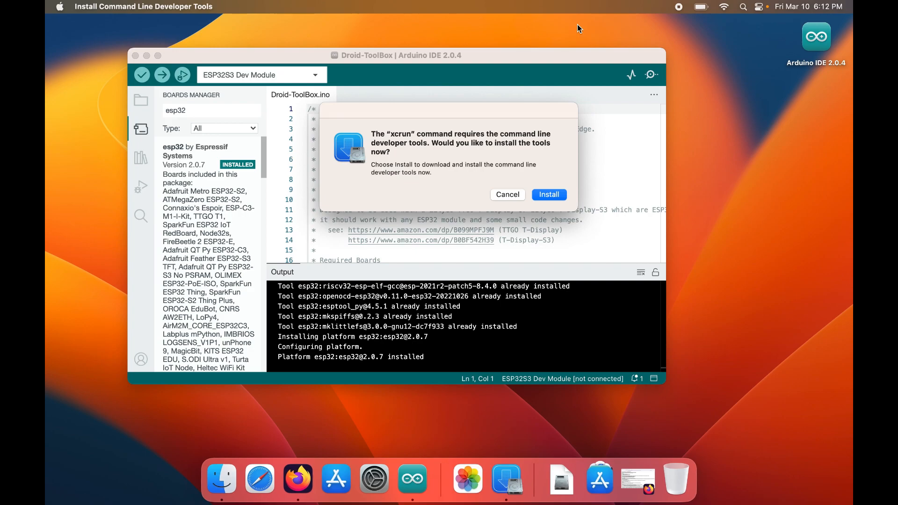
pyautogui.moveTo(617, 17)
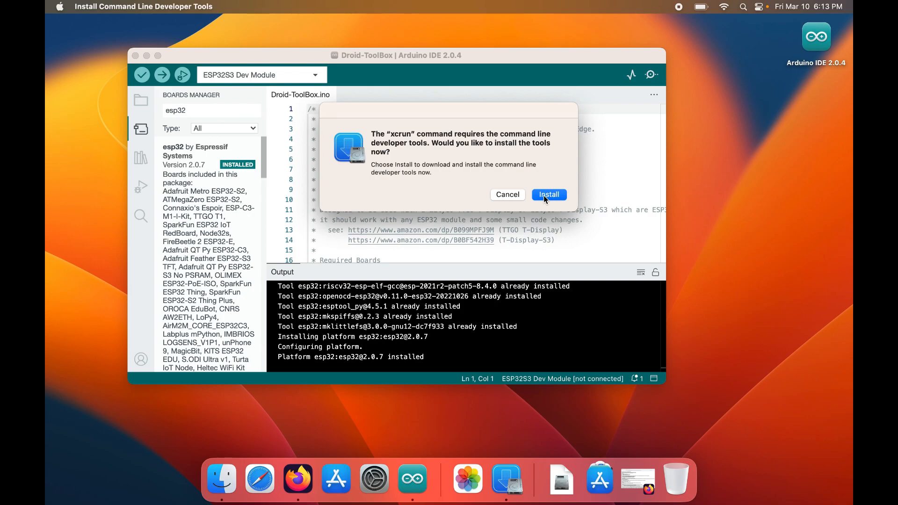
pyautogui.moveTo(508, 199)
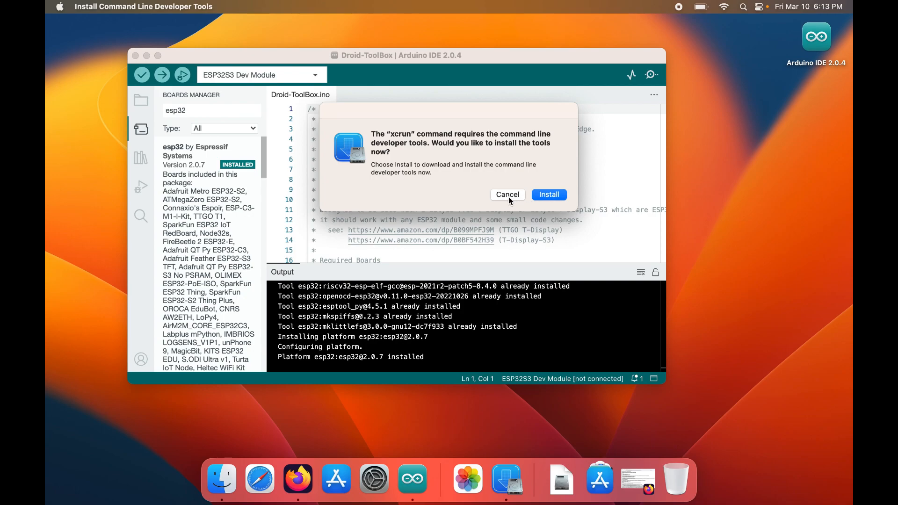
# Cancel the developer tools install and verify the sketch, which fails on missing TFT_eSPI.h
pyautogui.click(508, 195)
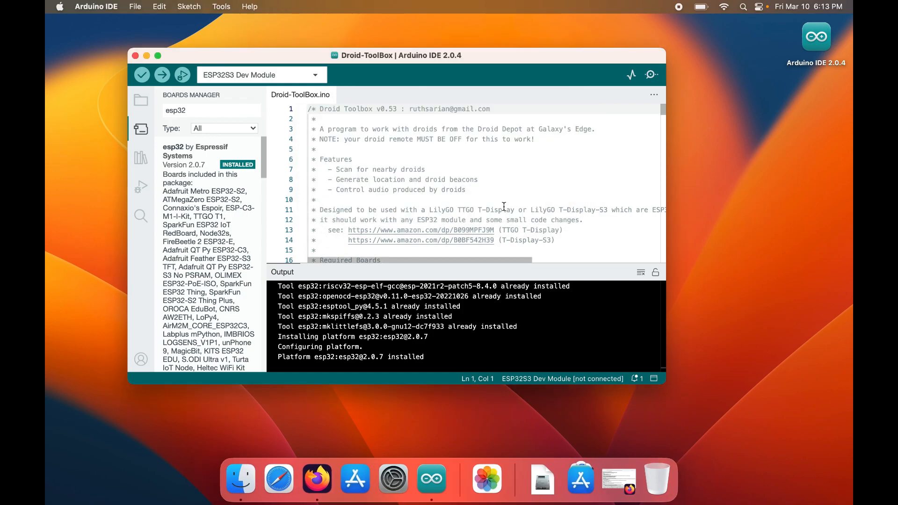
pyautogui.click(220, 6)
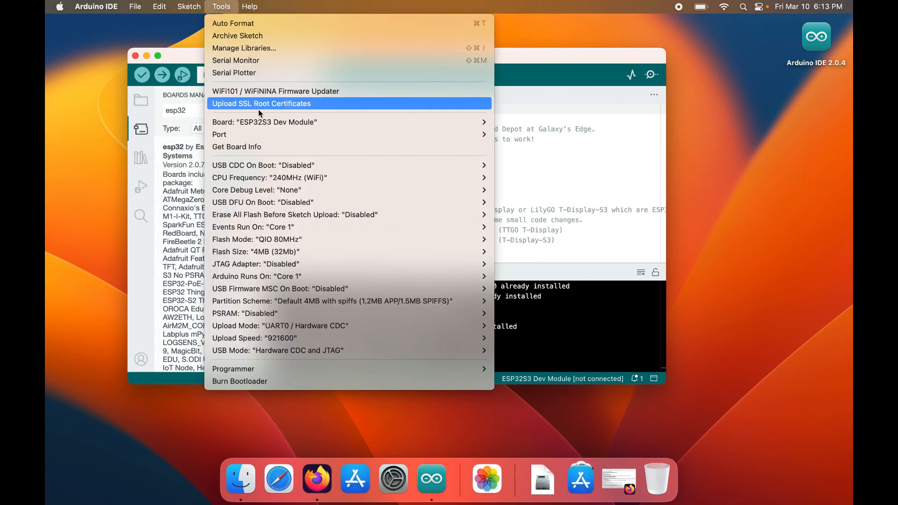
pyautogui.moveTo(264, 122)
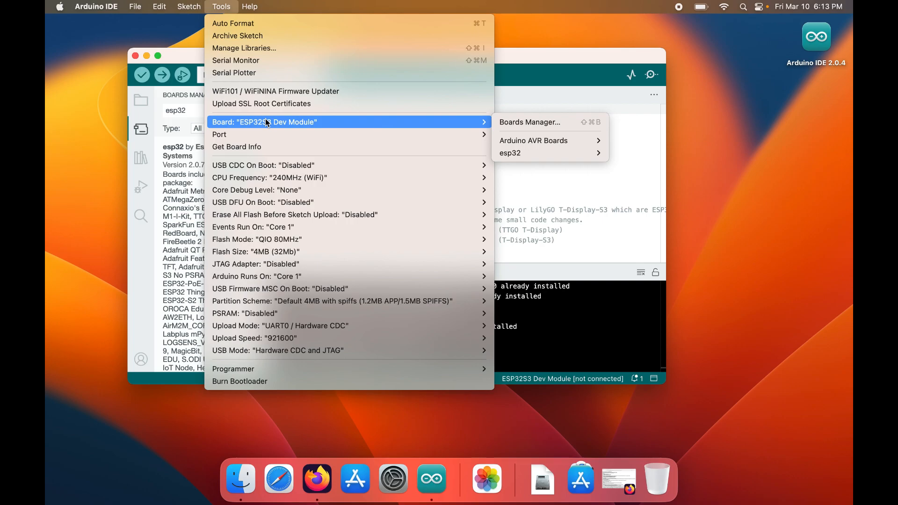
pyautogui.moveTo(594, 208)
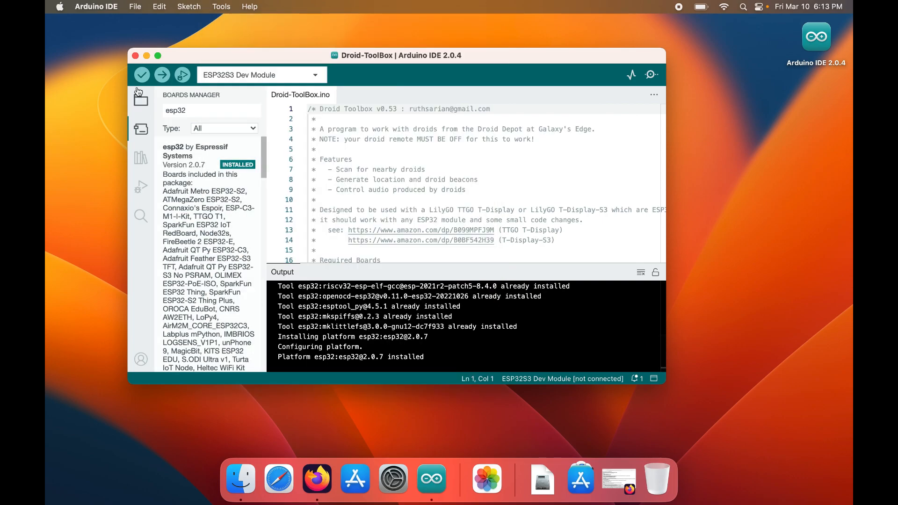
pyautogui.click(141, 75)
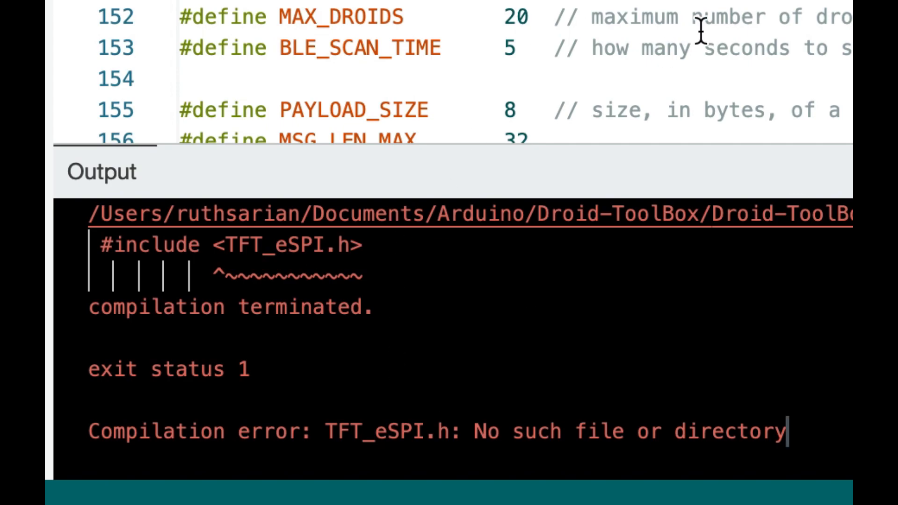
# Install Bodmer's TFT_eSPI 2.5.0 from the Library Manager, then verify the sketch again
pyautogui.click(135, 7)
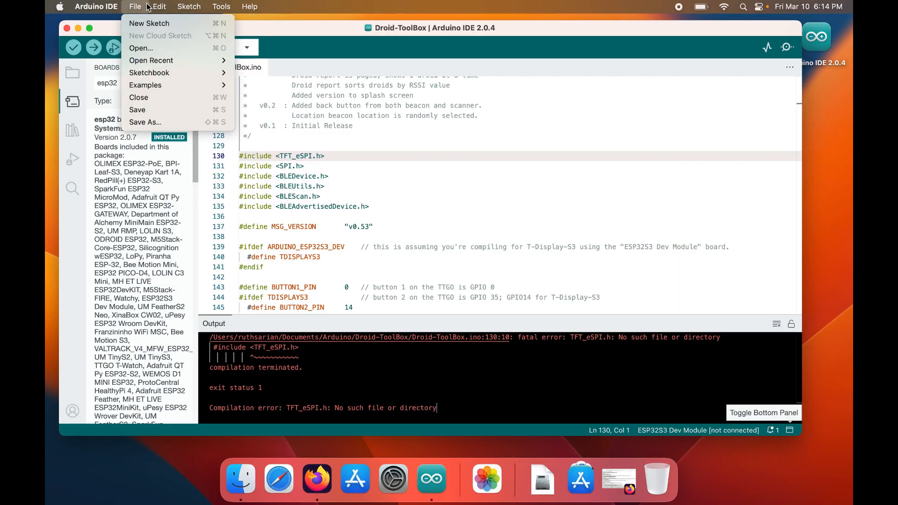
pyautogui.click(188, 6)
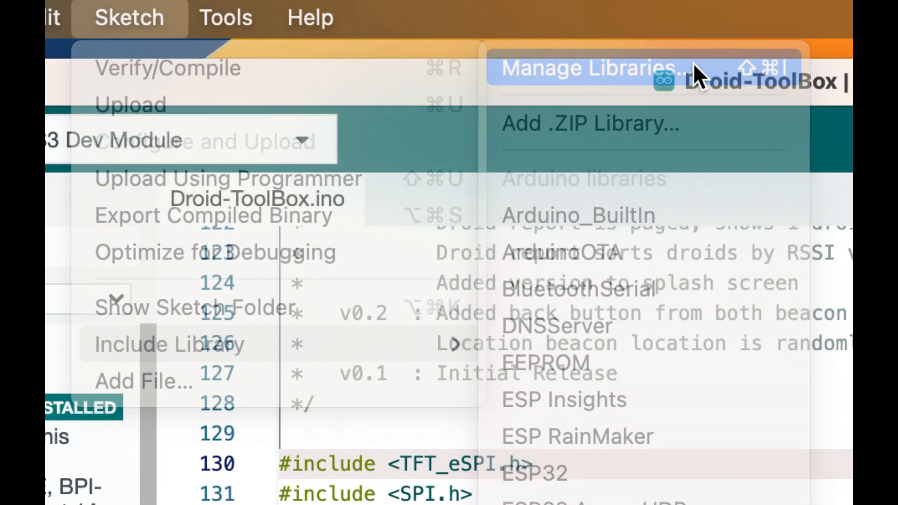
pyautogui.click(588, 67)
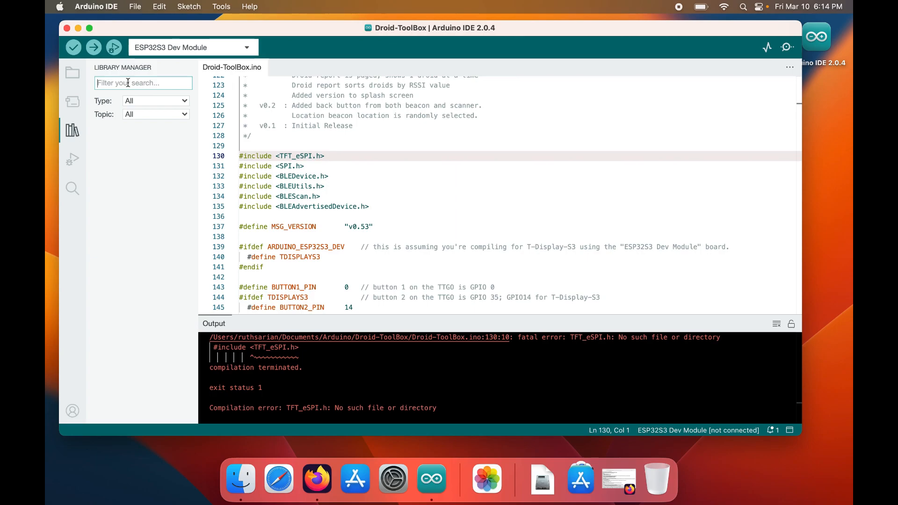
pyautogui.write('tft_espi')
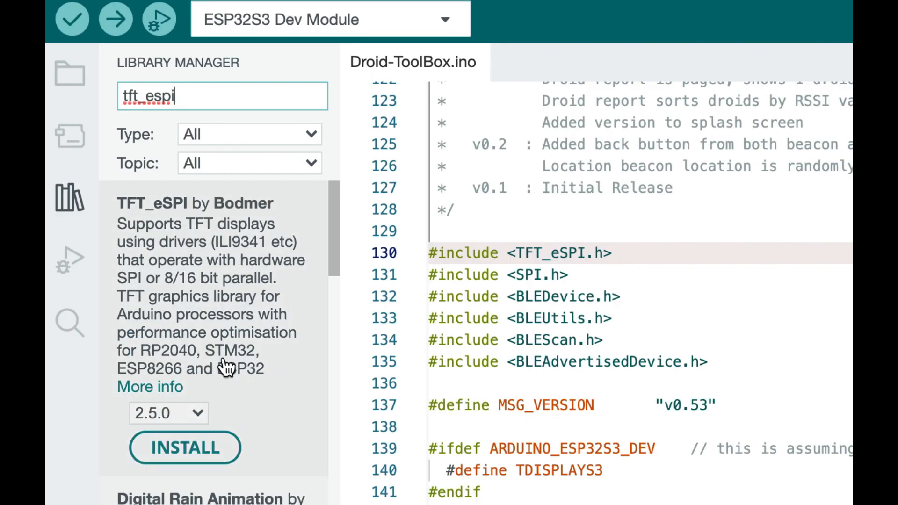
pyautogui.click(184, 447)
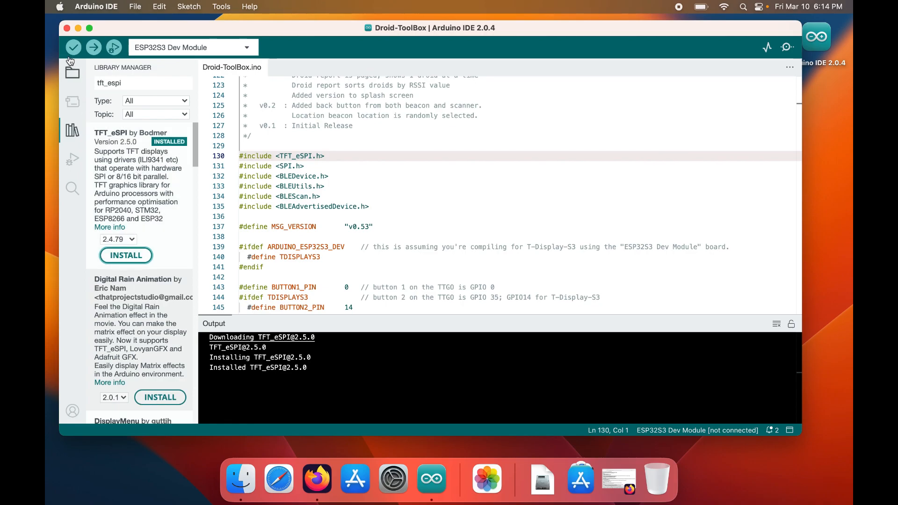
pyautogui.click(73, 47)
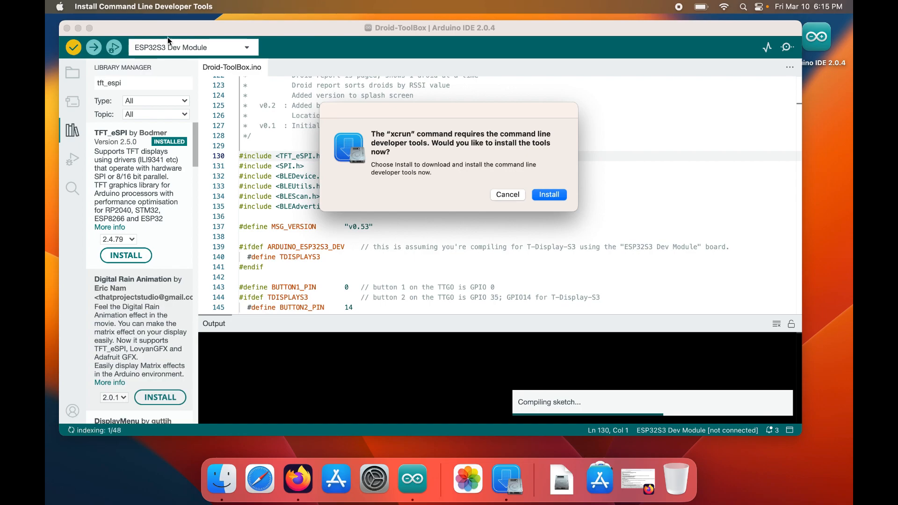
# Cancel the python3 command line developer tools prompt during the compile
pyautogui.click(506, 195)
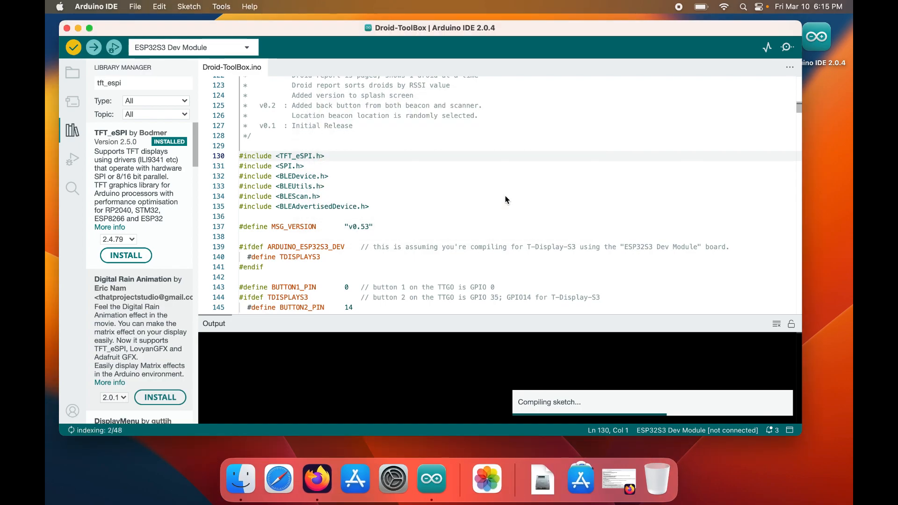
pyautogui.moveTo(505, 200)
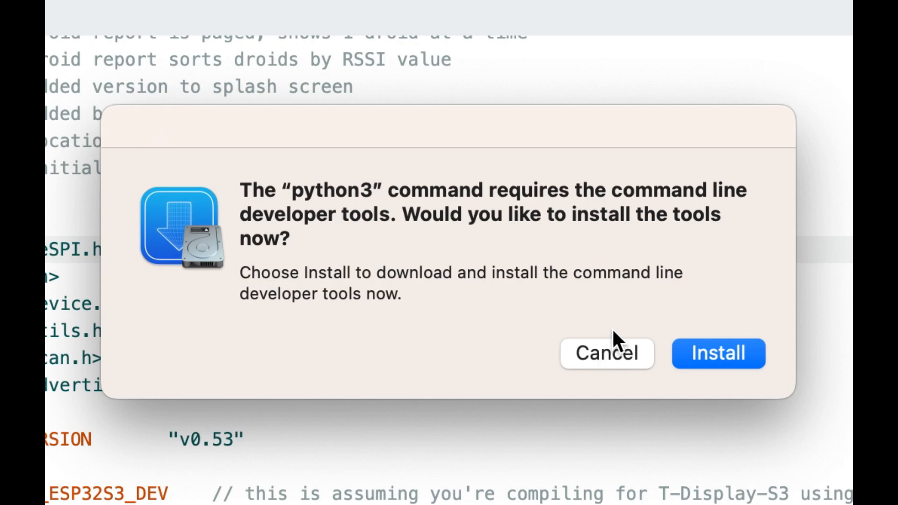
pyautogui.moveTo(606, 375)
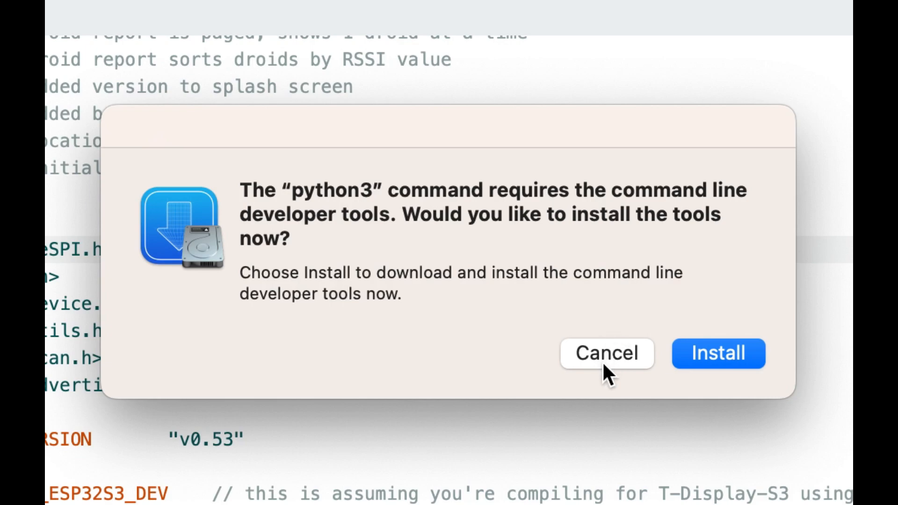
pyautogui.moveTo(621, 375)
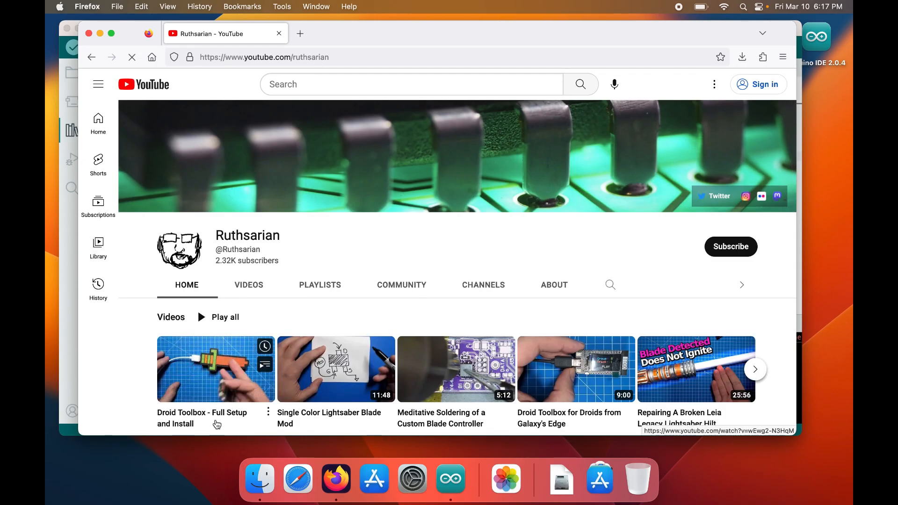
# Play 'Droid Toolbox - Full Setup and Install' and expand the 7 replies under the Mac user's comment
pyautogui.click(215, 369)
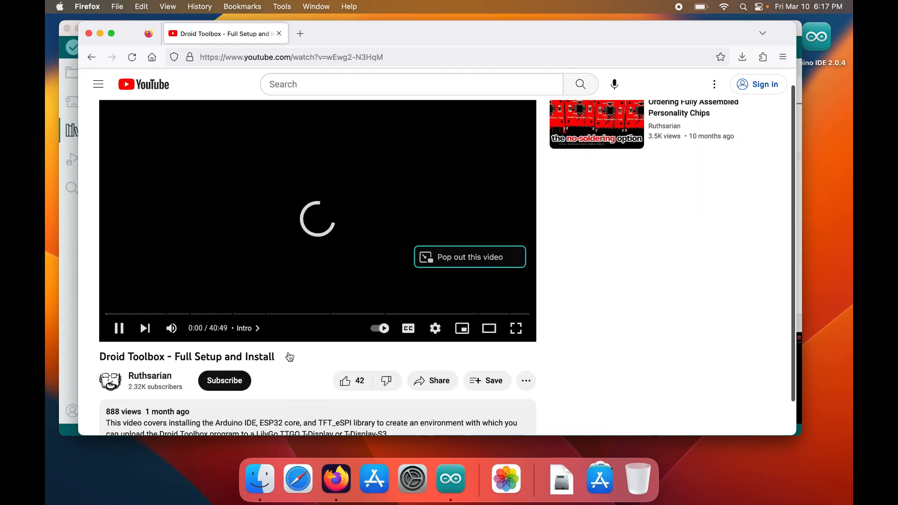
pyautogui.scroll(-3)
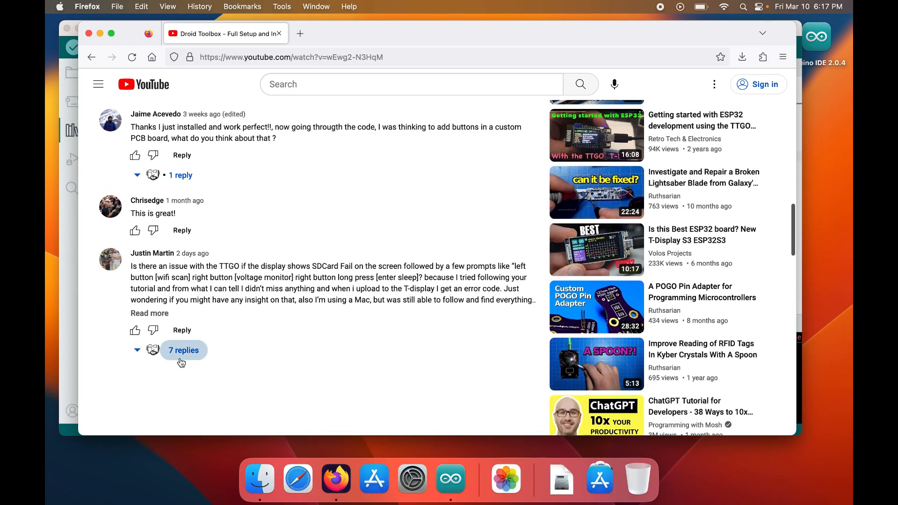
pyautogui.click(184, 350)
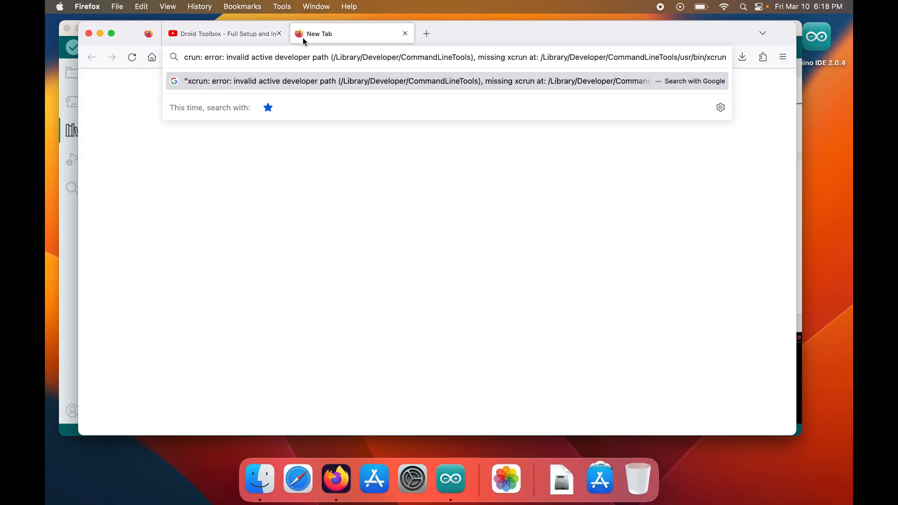
# Search the xcrun error, read Stack Exchange's xcode-select --install fix, and return to Arduino IDE
pyautogui.press('Return')
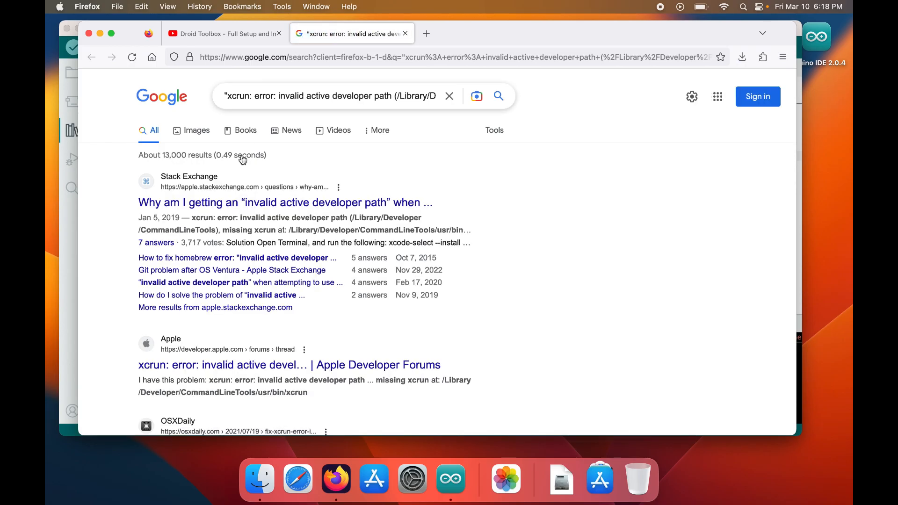
pyautogui.moveTo(256, 203)
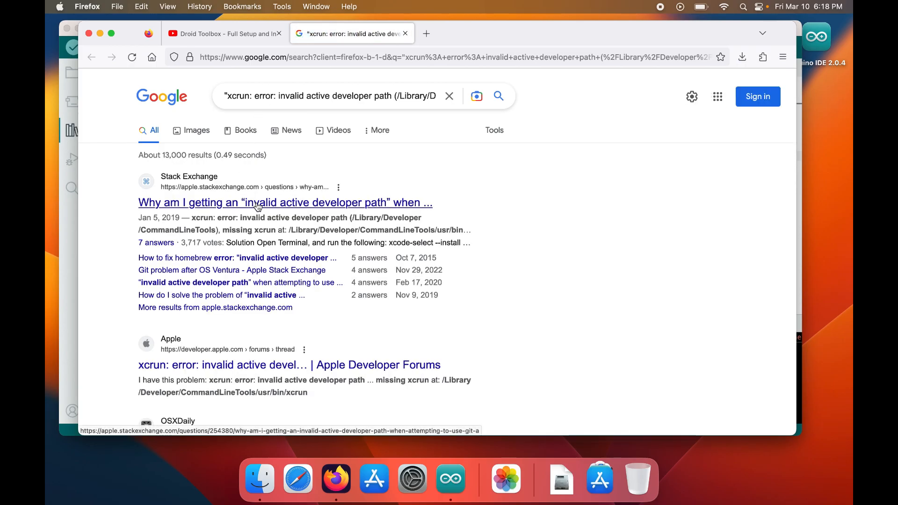
pyautogui.click(284, 202)
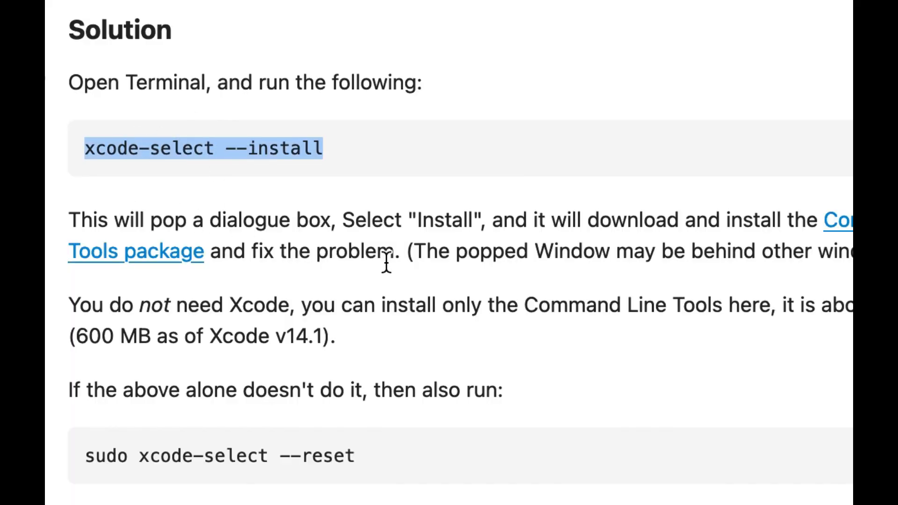
pyautogui.moveTo(685, 283)
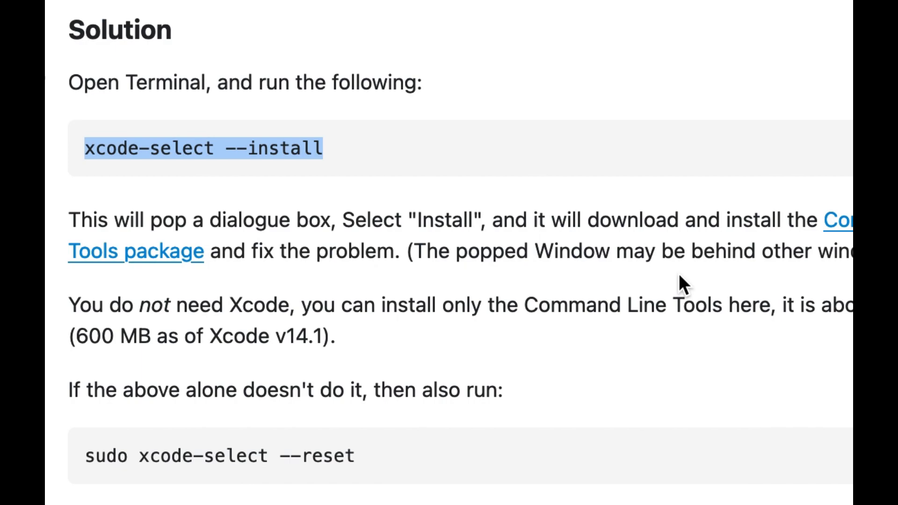
pyautogui.moveTo(686, 286)
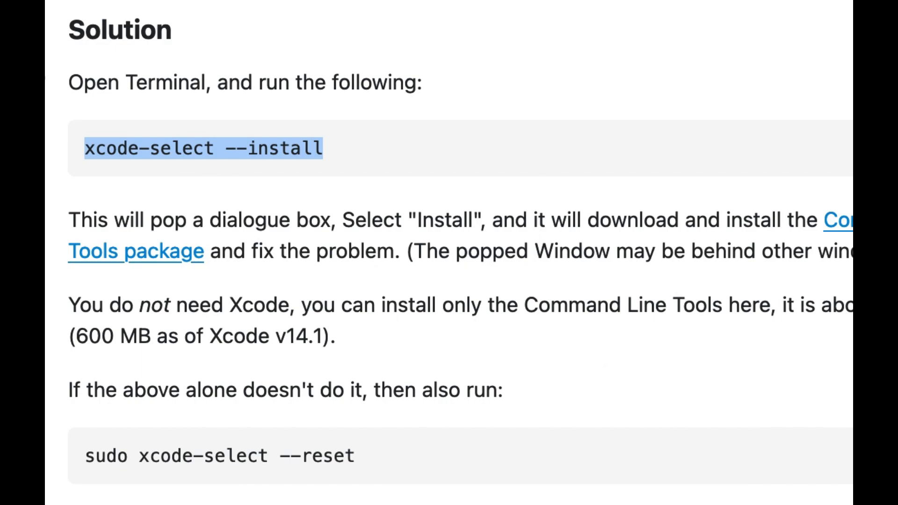
pyautogui.click(451, 478)
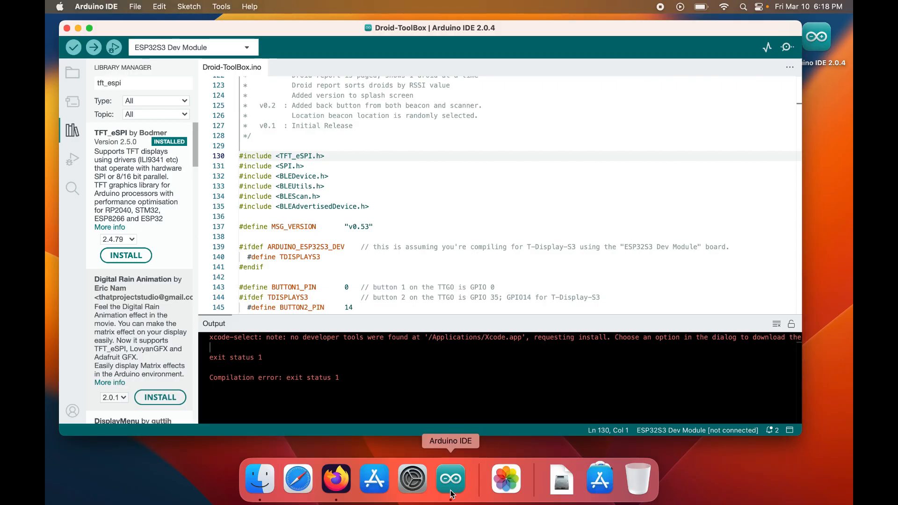
# Verify again, install the command line developer tools, agree to the license and continue on battery power
pyautogui.click(73, 47)
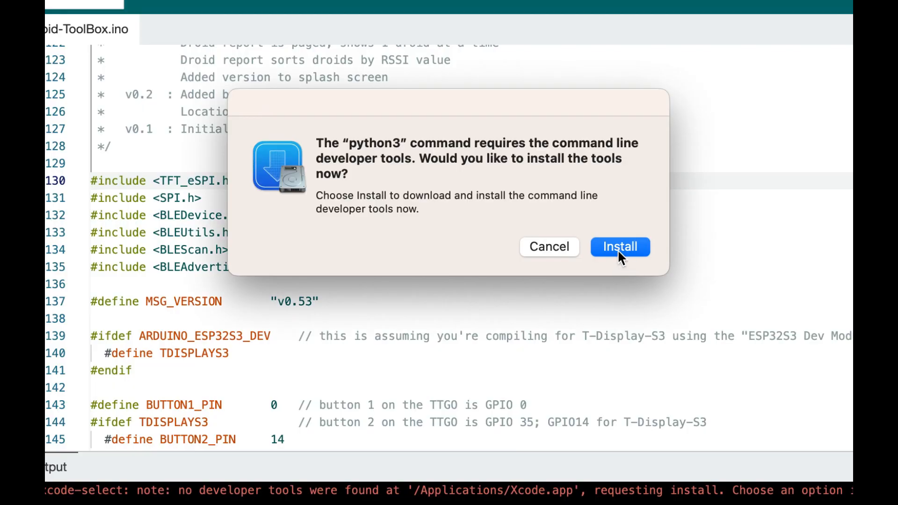
pyautogui.click(620, 246)
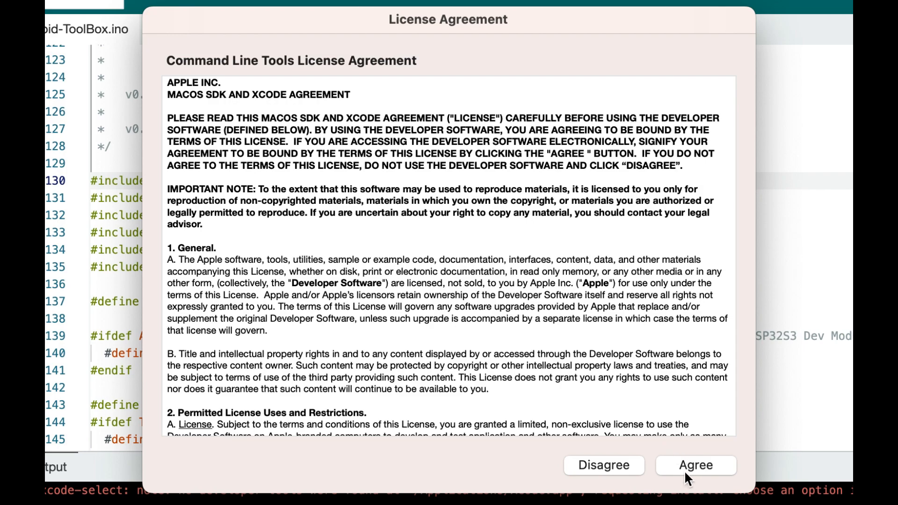
pyautogui.click(695, 465)
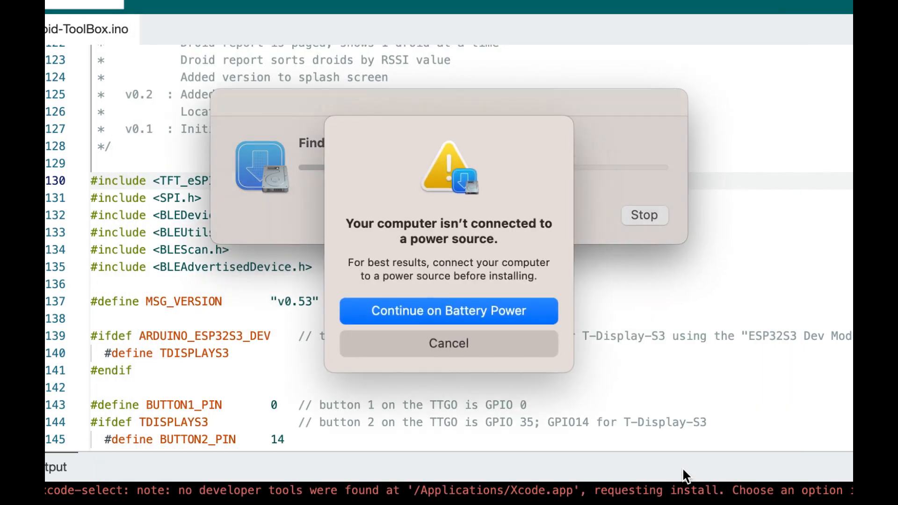
pyautogui.moveTo(469, 325)
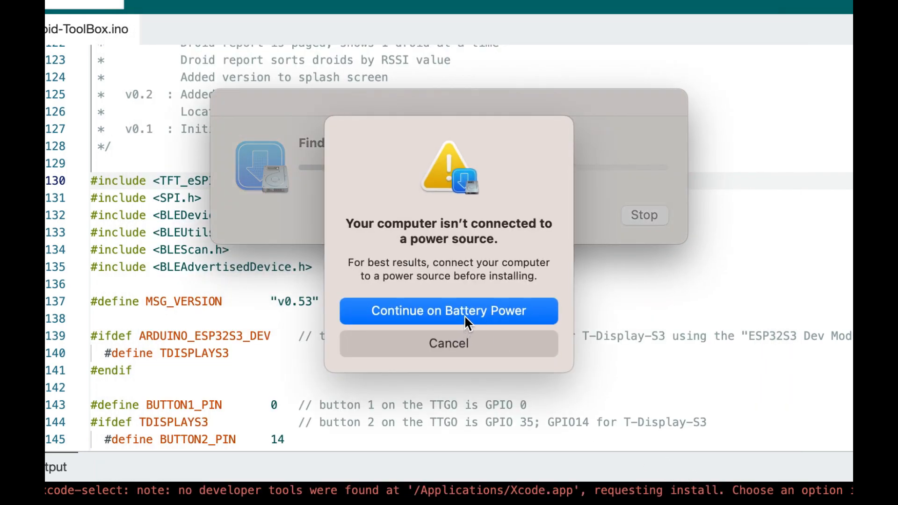
pyautogui.click(448, 310)
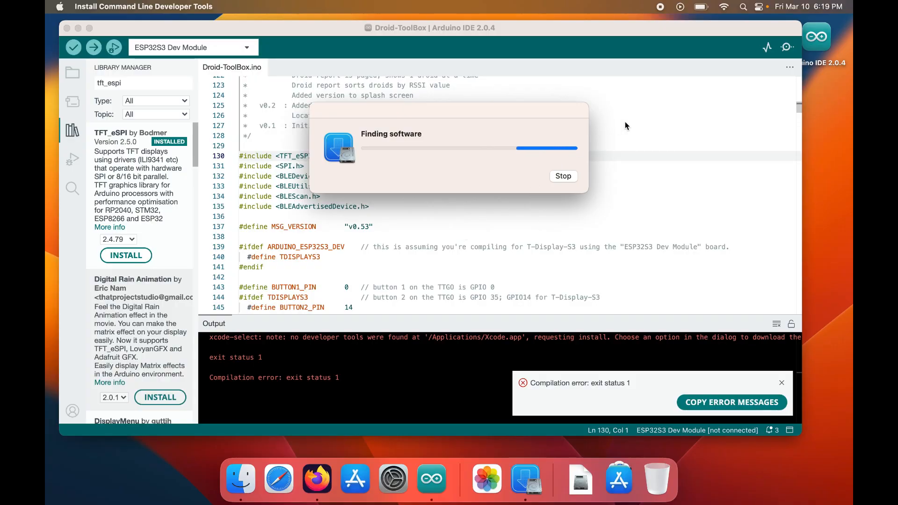
# Let the command line tools finish installing and dismiss 'The software was installed.' with Done
pyautogui.click(701, 7)
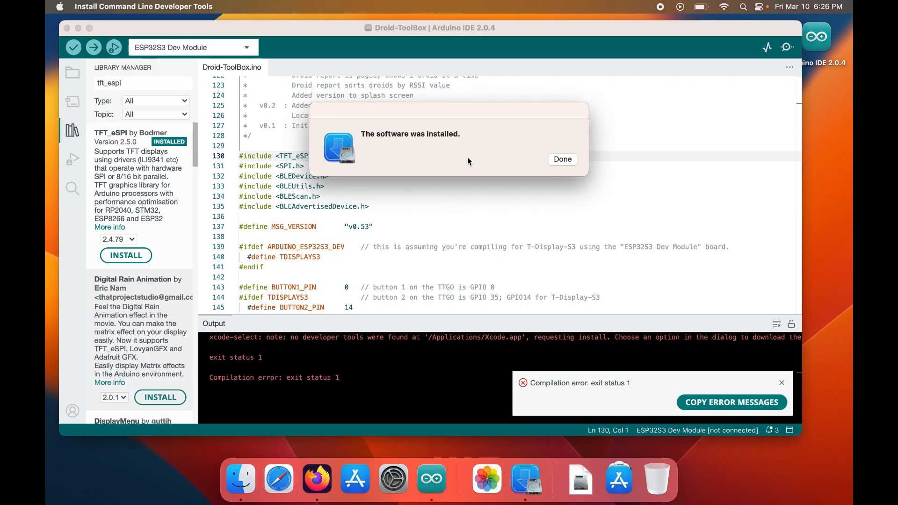
pyautogui.click(562, 159)
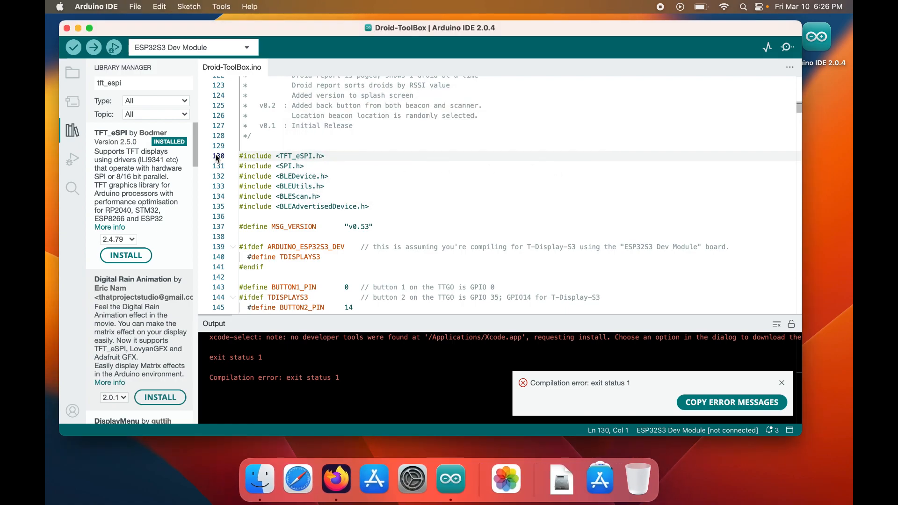
pyautogui.moveTo(73, 47)
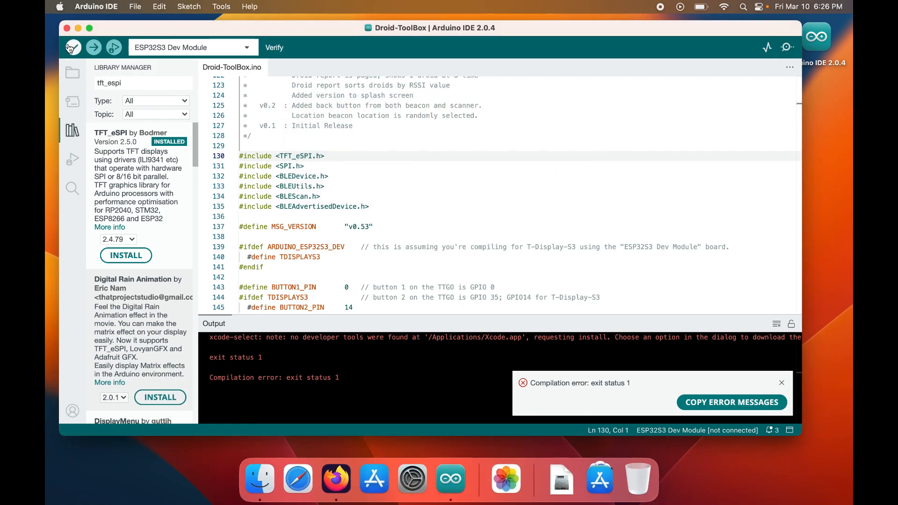
# Verify Droid-ToolBox successfully at 71% program storage, then bring up the Applications stack
pyautogui.click(72, 47)
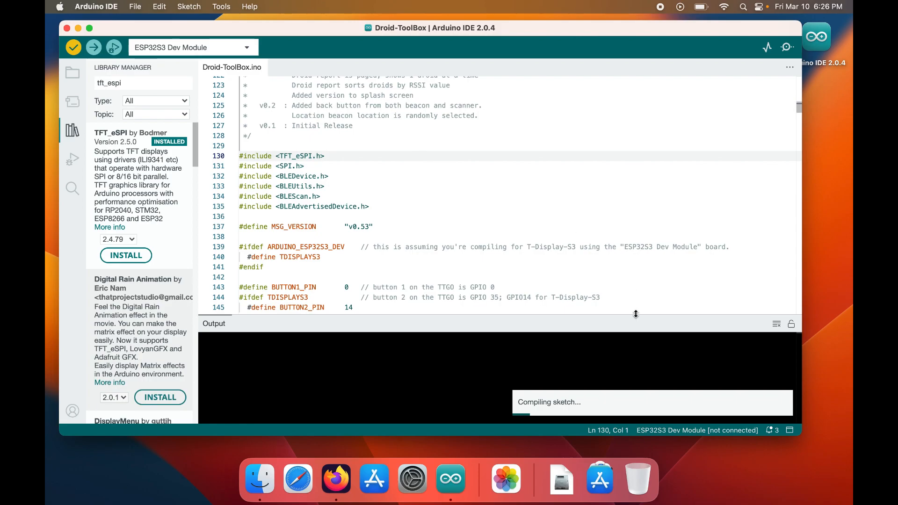
pyautogui.moveTo(559, 259)
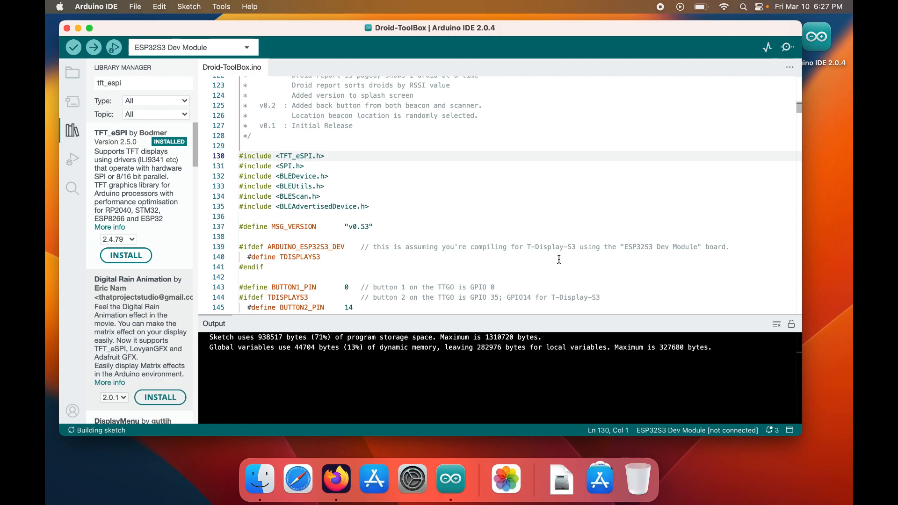
pyautogui.moveTo(741, 386)
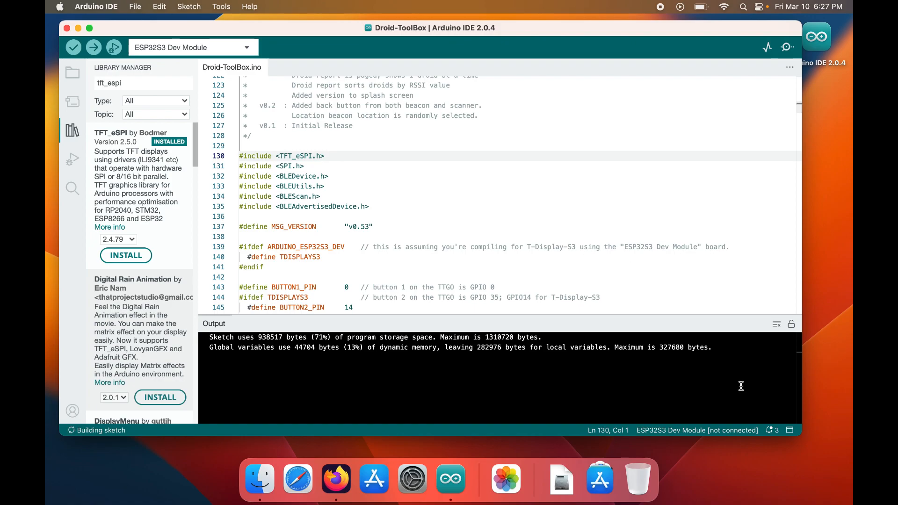
pyautogui.click(599, 479)
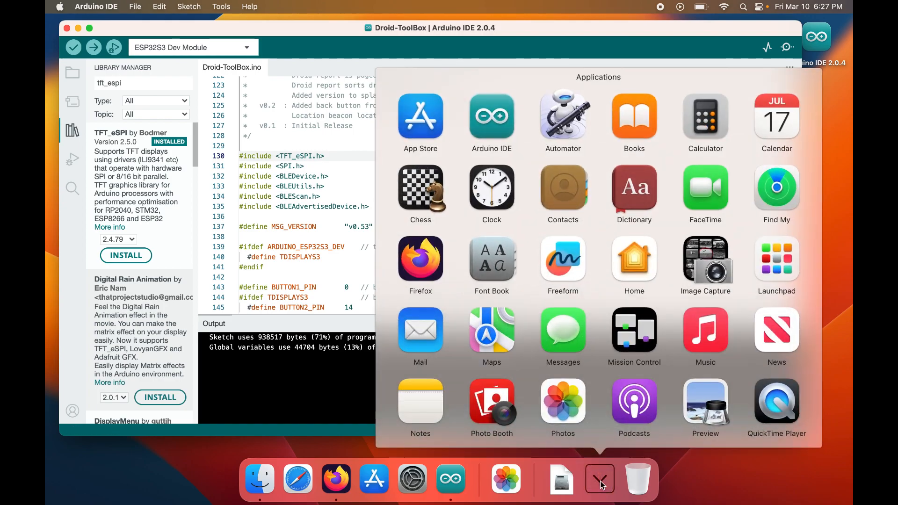
pyautogui.moveTo(550, 258)
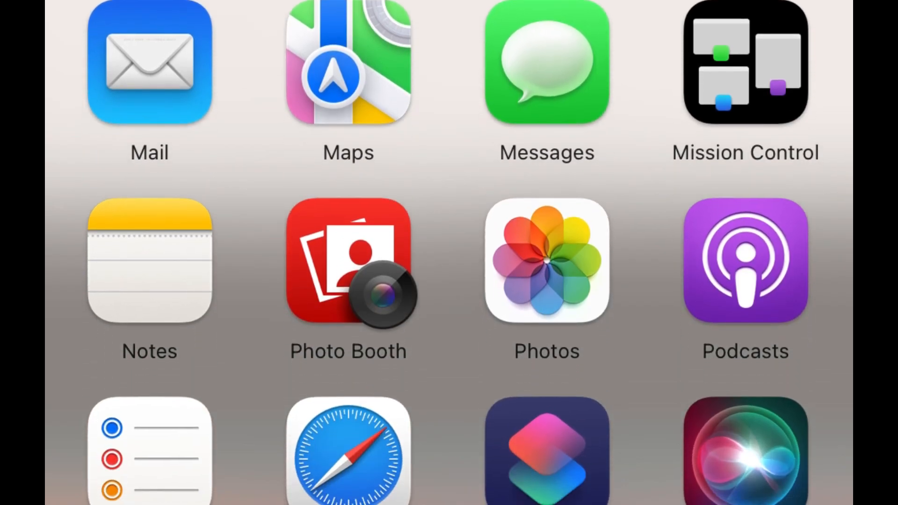
# Launch TextEdit from the Applications stack with a new untitled document
pyautogui.scroll(-3)
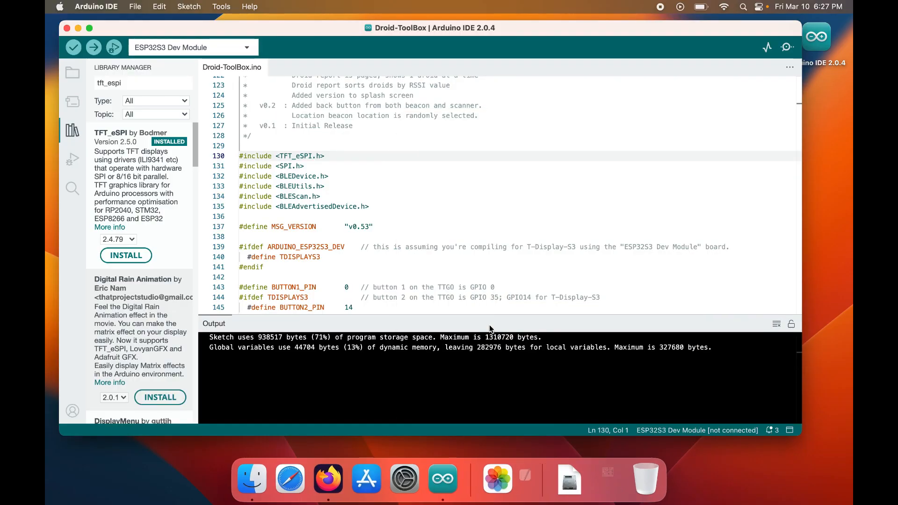
pyautogui.click(525, 478)
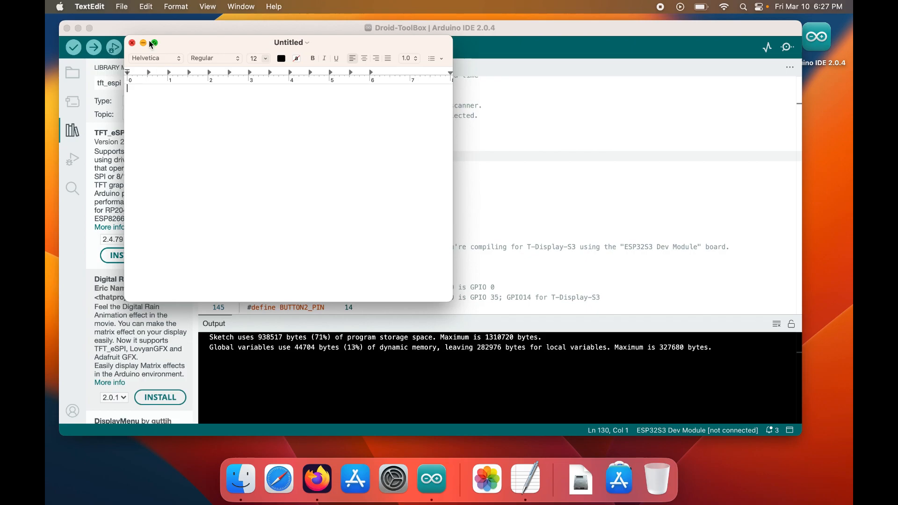
# Open User_Setup_Select.h from the TFT_eSPI library folder in TextEdit
pyautogui.click(122, 7)
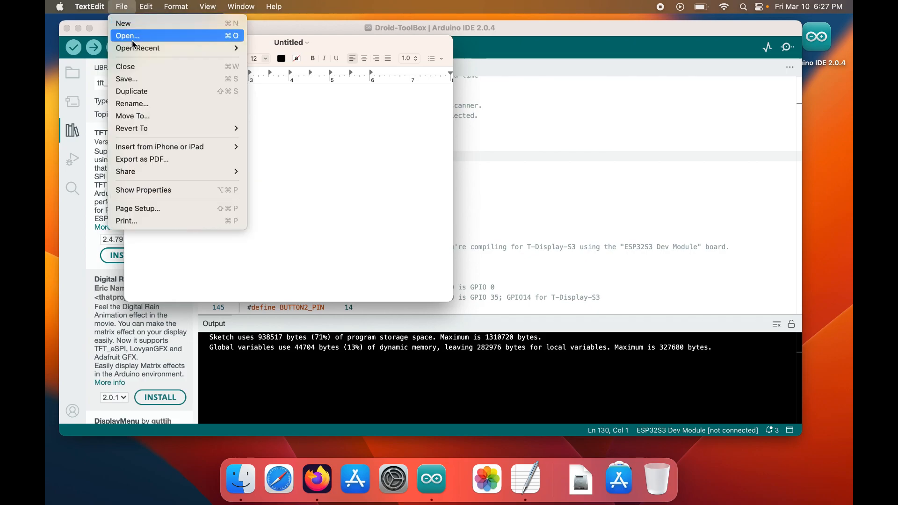
pyautogui.click(127, 36)
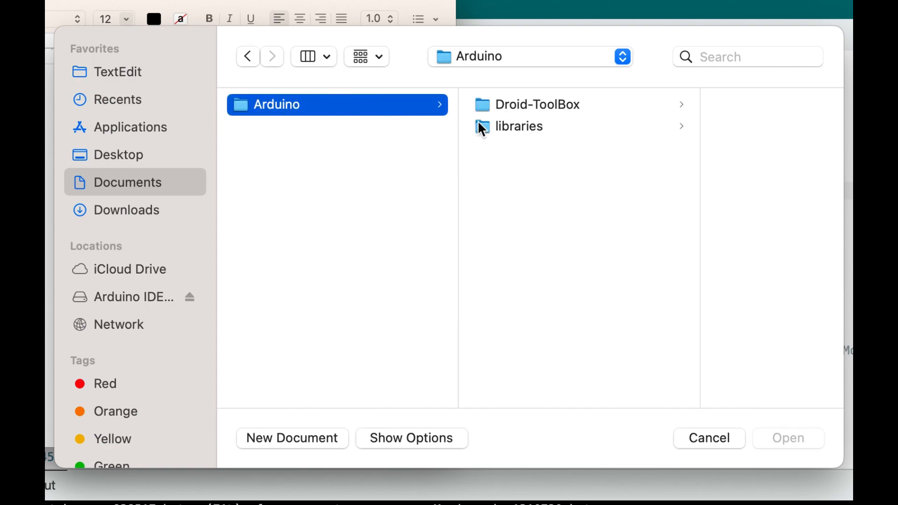
pyautogui.click(518, 126)
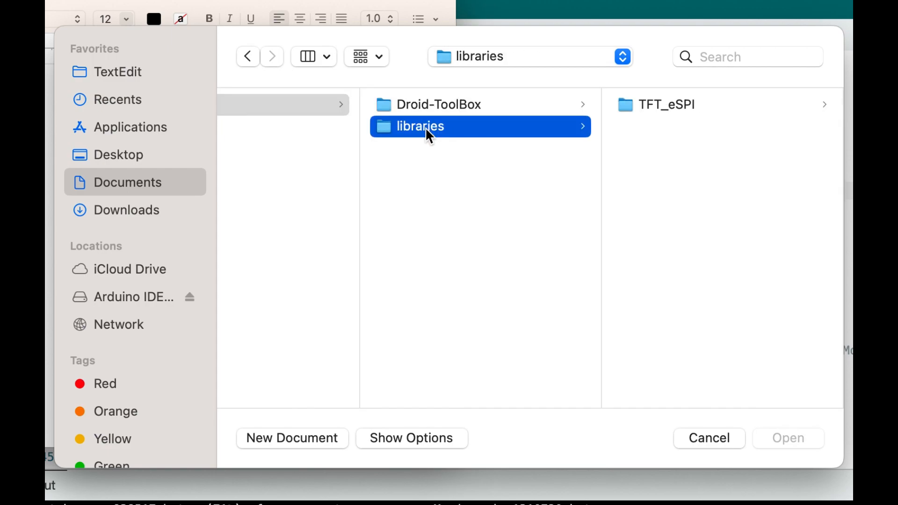
pyautogui.click(656, 104)
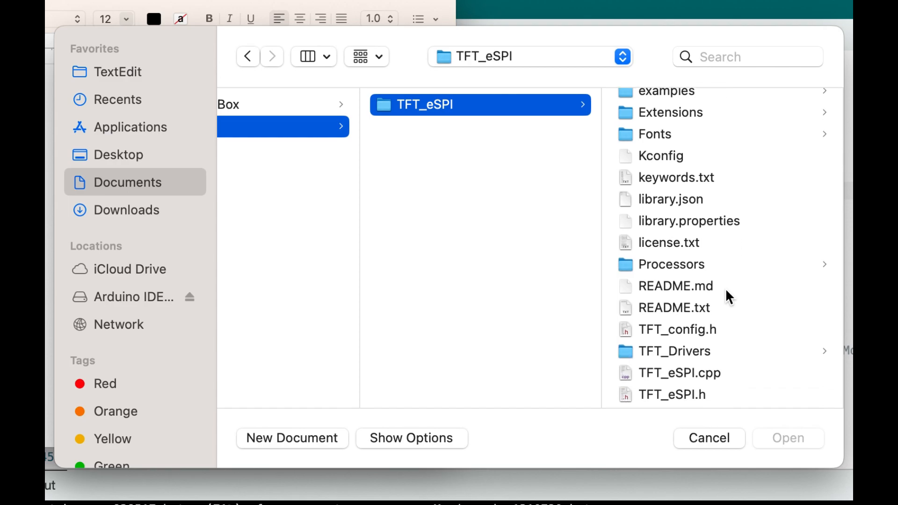
pyautogui.scroll(-3)
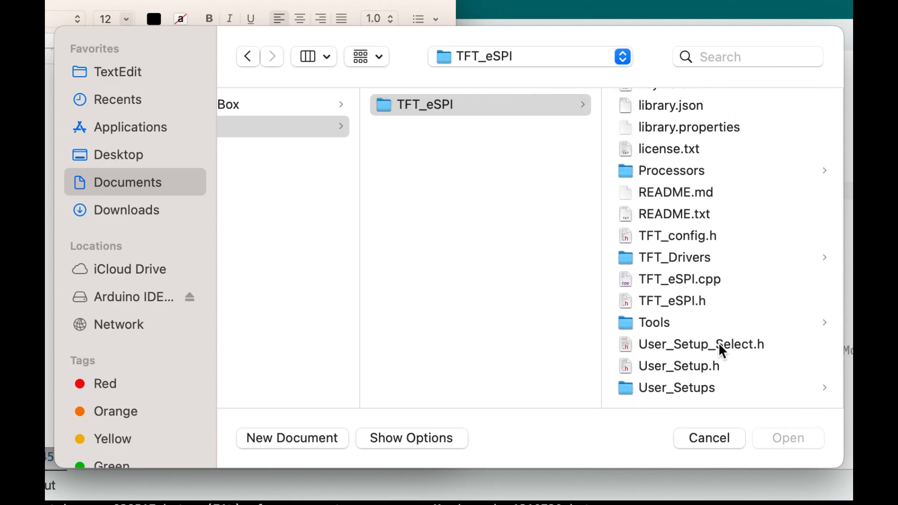
pyautogui.click(699, 345)
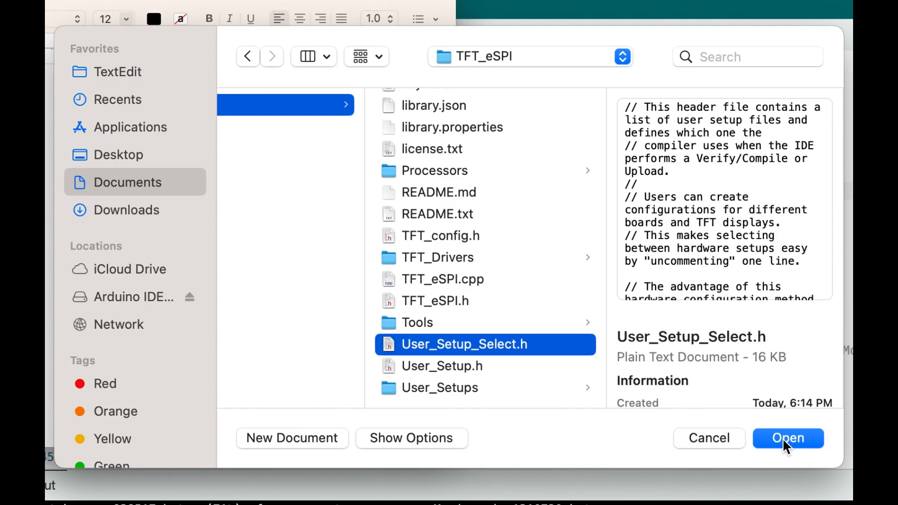
pyautogui.click(788, 438)
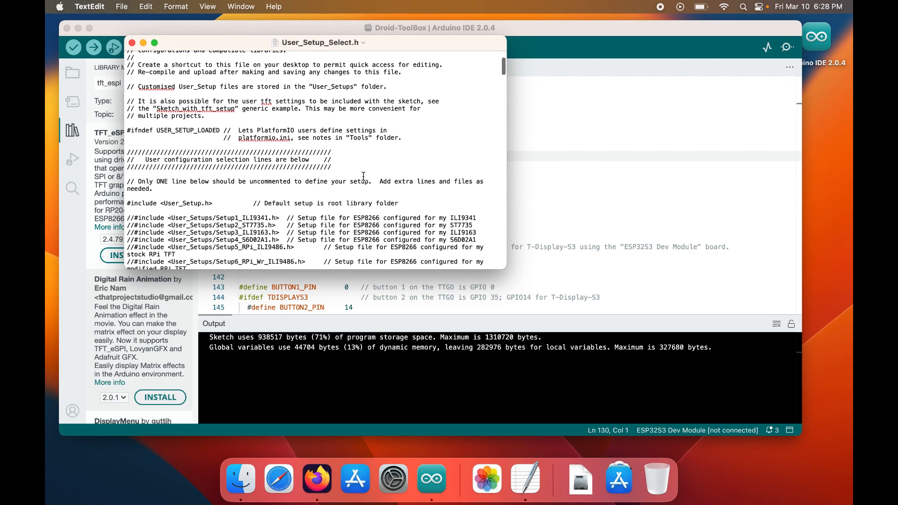
# Confirm the Setup206_LilyGo_T_Display_S3.h include is enabled, then return to the Droid-ToolBox sketch
pyautogui.scroll(-3)
pyautogui.write('//')
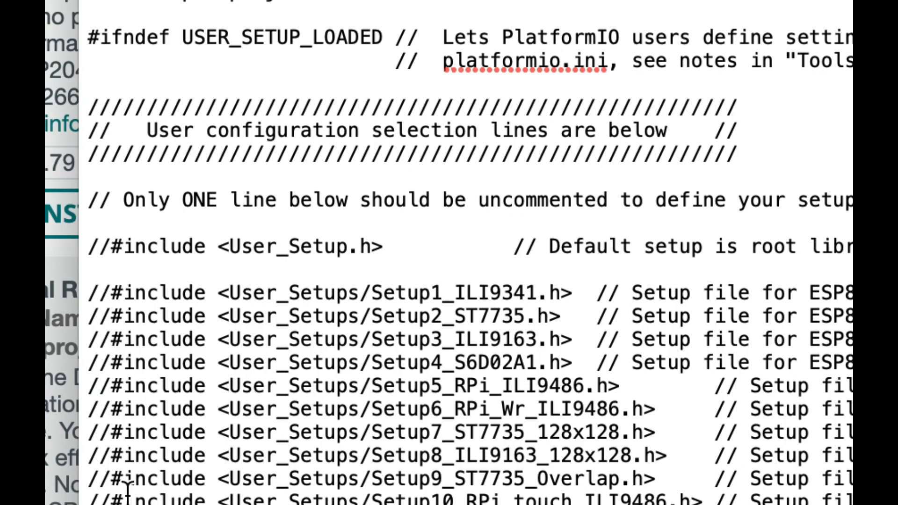
pyautogui.scroll(-3)
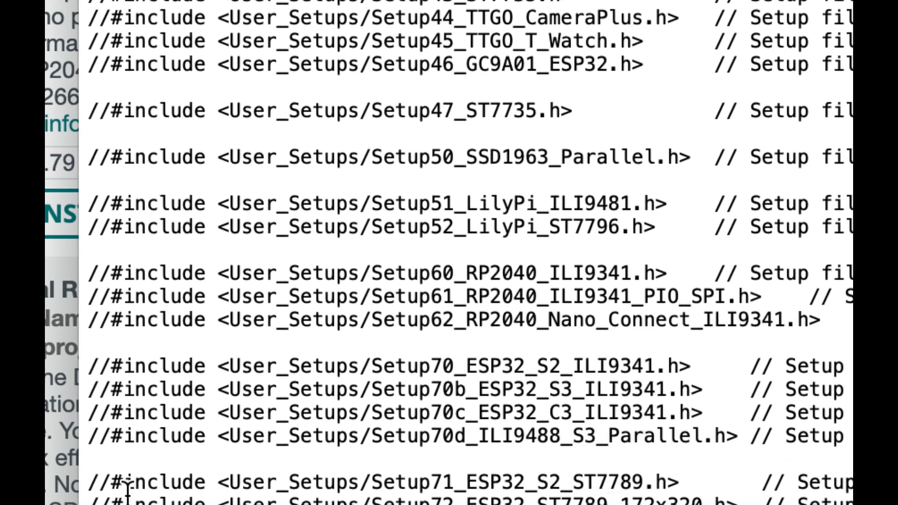
pyautogui.scroll(-3)
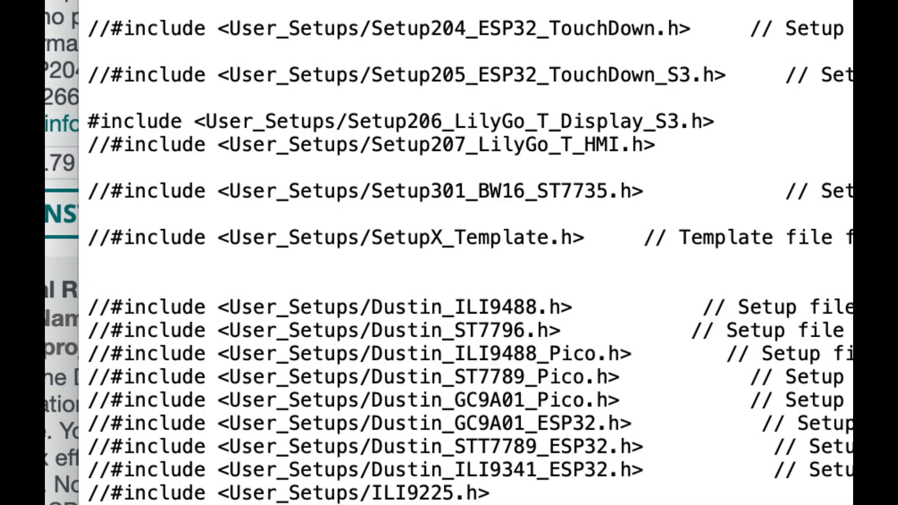
pyautogui.click(121, 6)
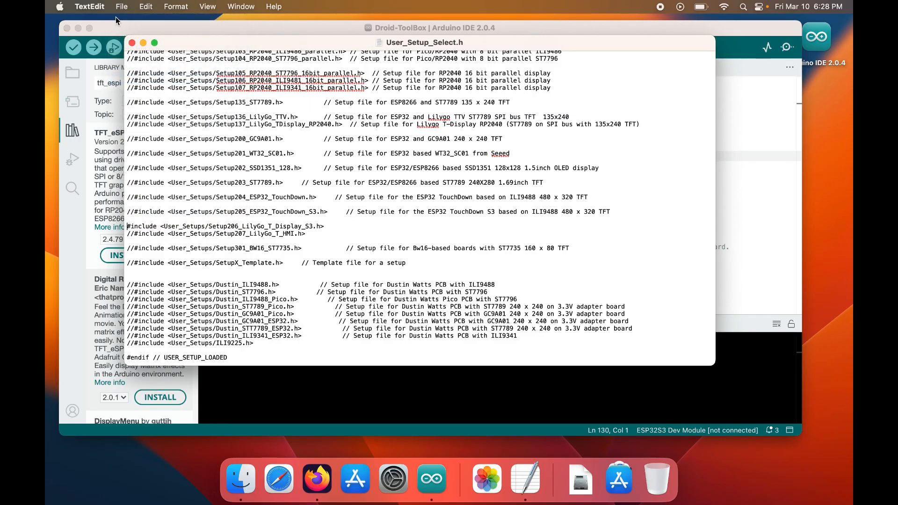
pyautogui.click(120, 6)
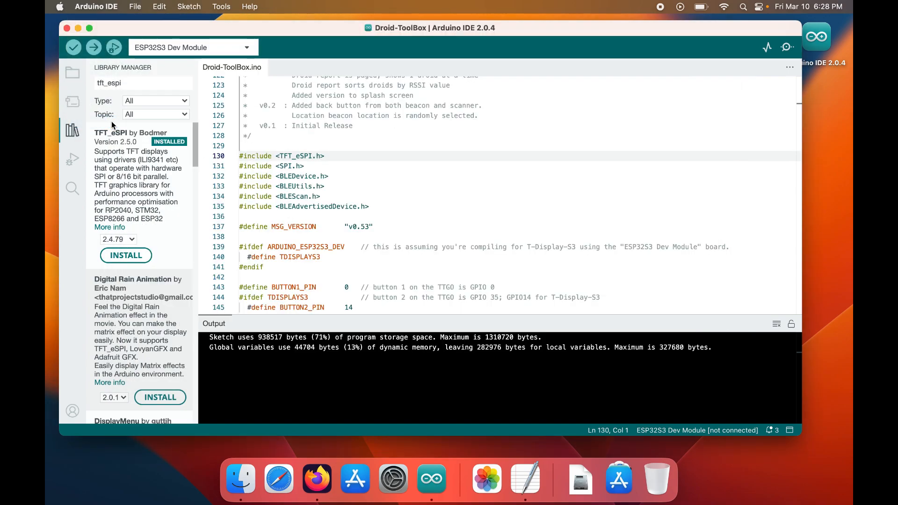
pyautogui.moveTo(73, 47)
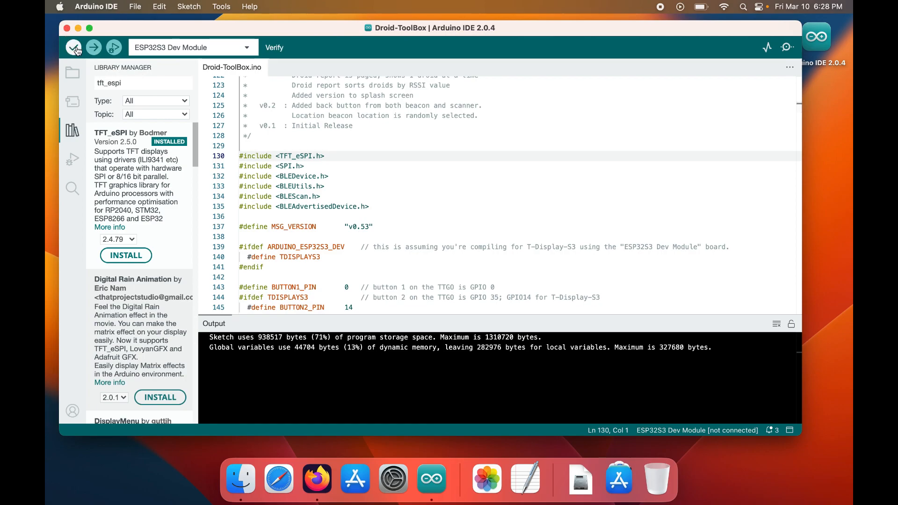
# Verify the Droid-ToolBox sketch, building cleanly at 934,853 bytes (71%) of program storage
pyautogui.click(73, 47)
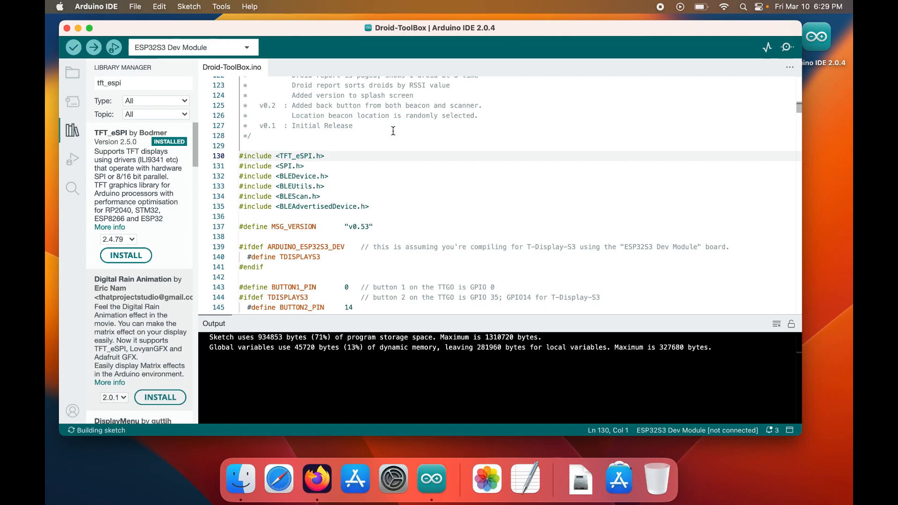
pyautogui.click(188, 7)
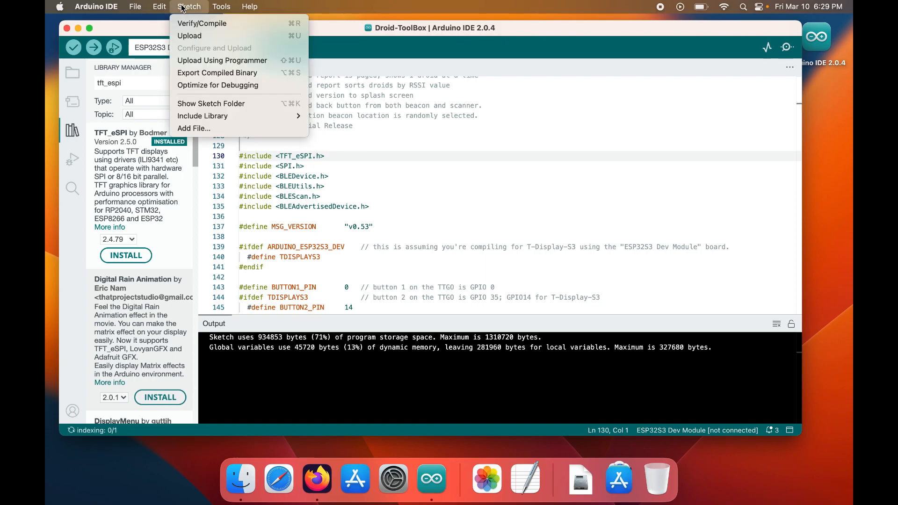
# Browse the Tools, File and Sketch menus and select the /dev/cu.usbmodem14101 serial port
pyautogui.click(221, 6)
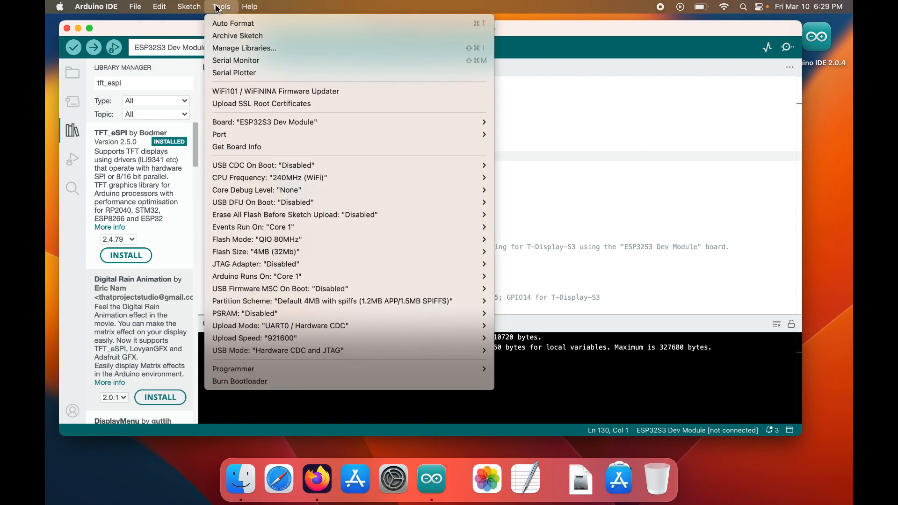
pyautogui.click(135, 7)
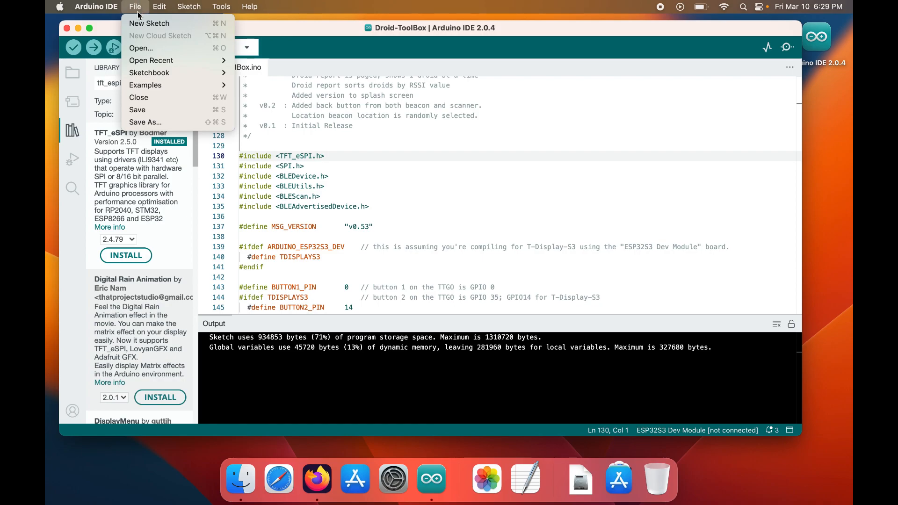
pyautogui.click(188, 6)
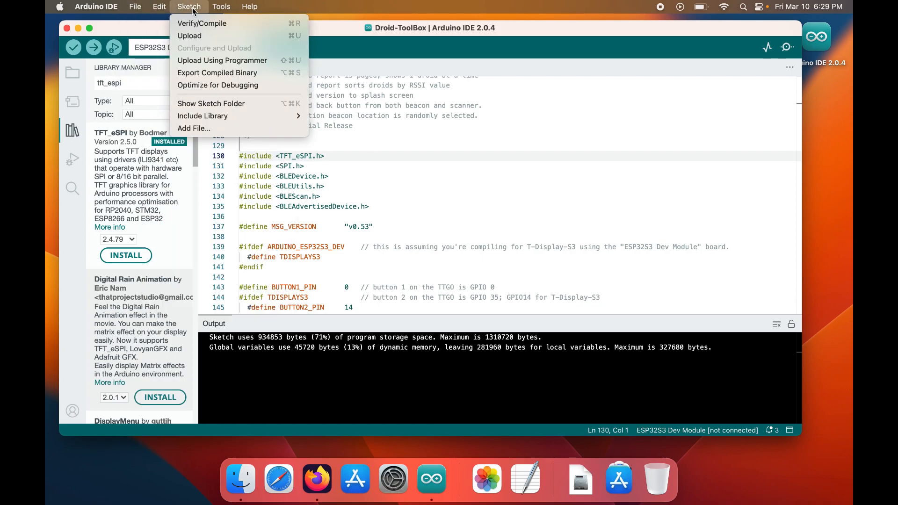
pyautogui.click(221, 6)
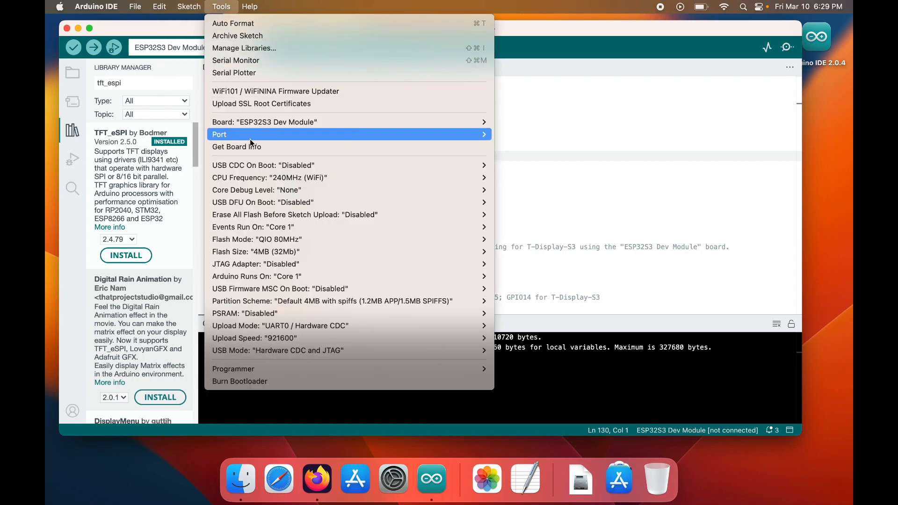
pyautogui.moveTo(279, 178)
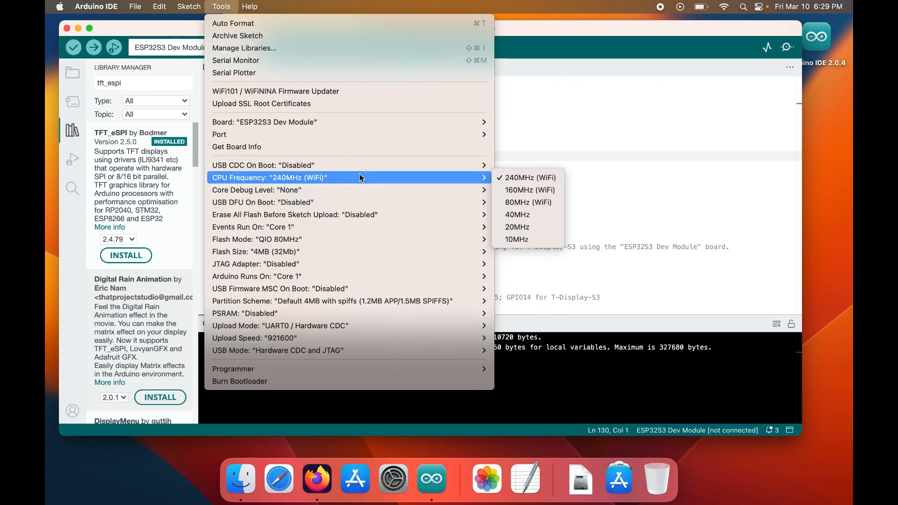
pyautogui.moveTo(343, 133)
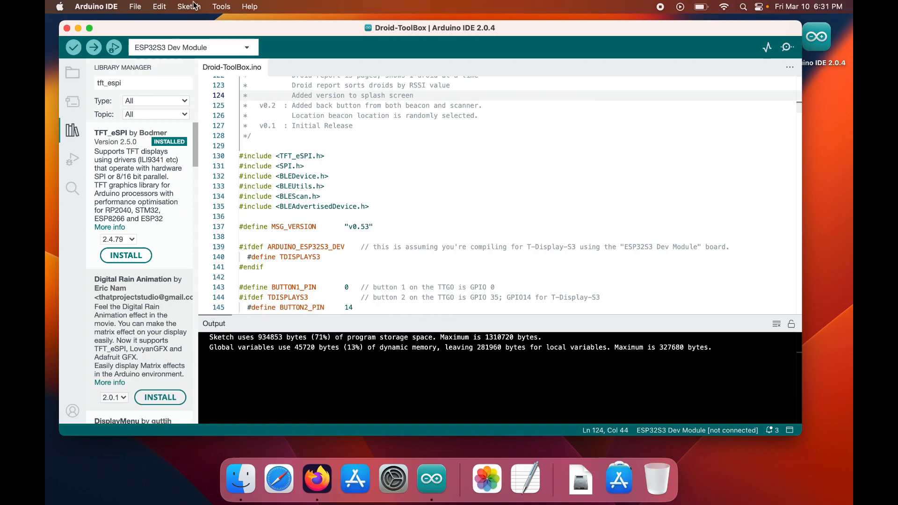
pyautogui.click(221, 6)
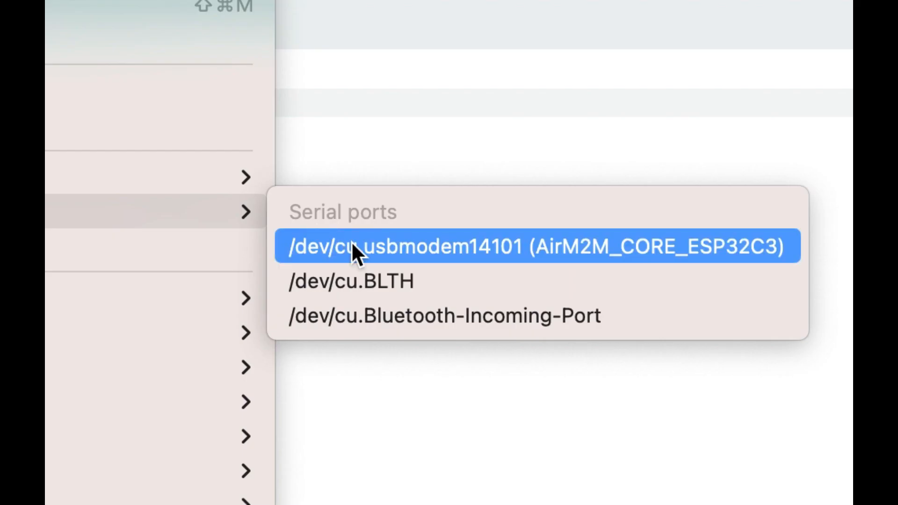
pyautogui.moveTo(481, 259)
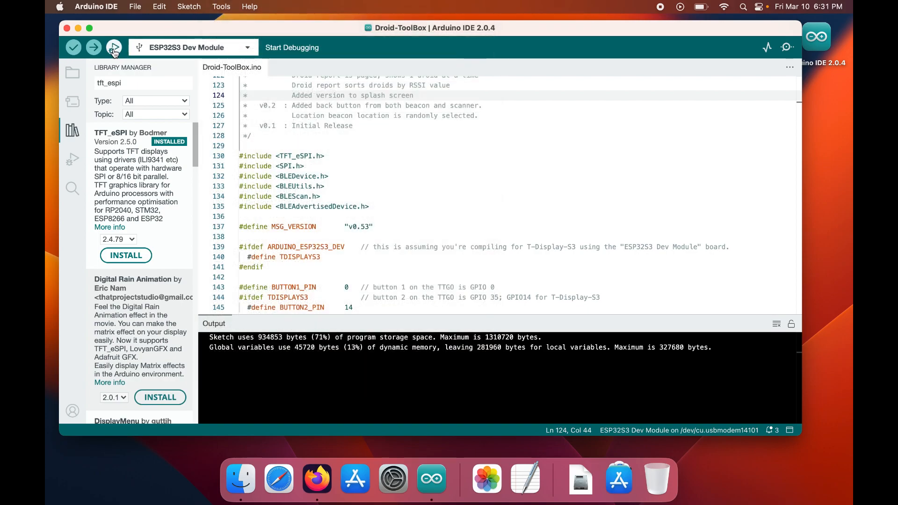
# Upload Droid-ToolBox to the board on /dev/cu.usbmodem14101 until hash verified, then launch TextEdit
pyautogui.click(113, 46)
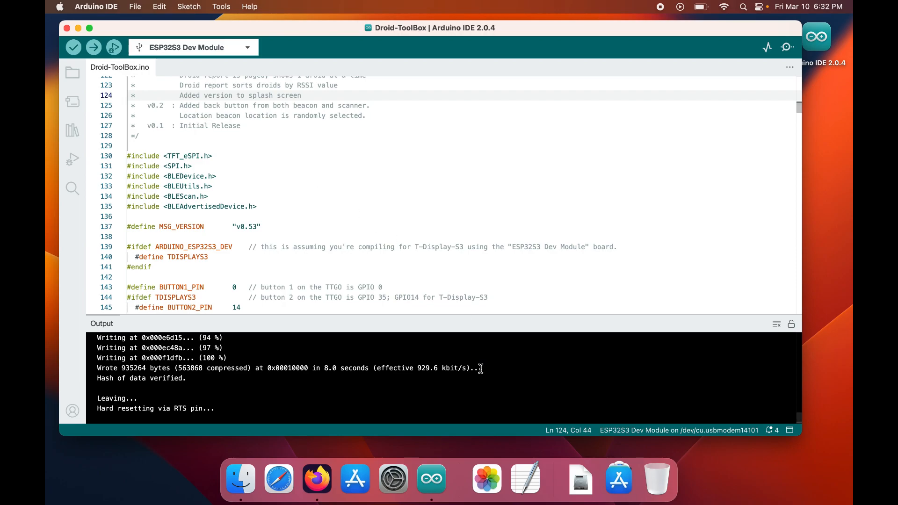
pyautogui.click(524, 478)
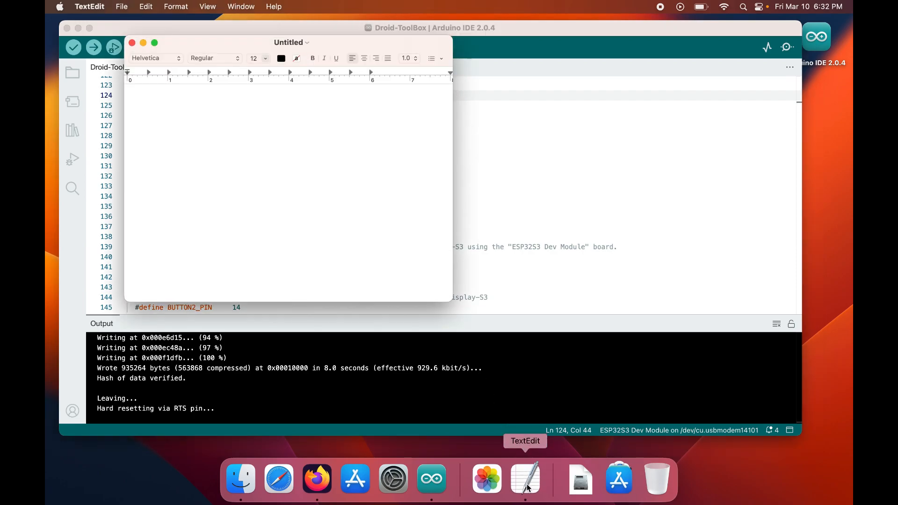
# Open Setup206_LilyGo_T_Display_S3.h from TFT_eSPI's User_Setups folder, review it, and return to the sketch
pyautogui.click(122, 7)
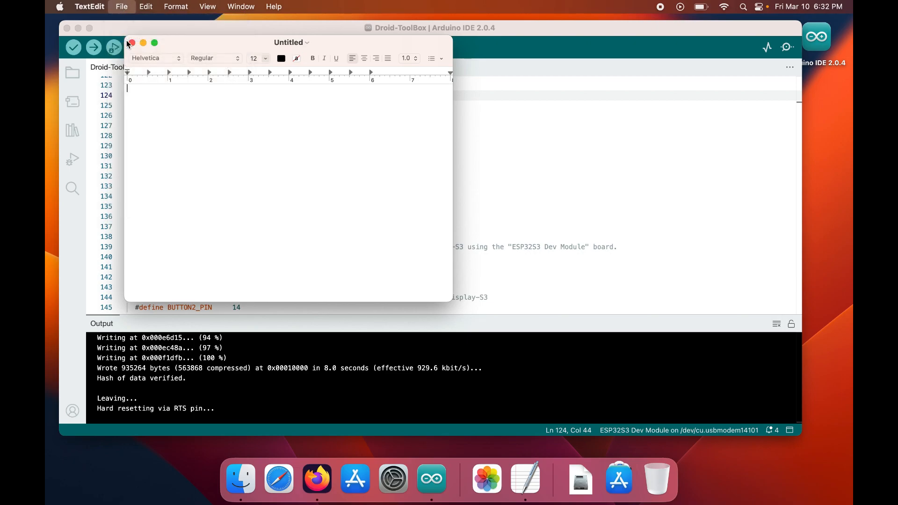
pyautogui.click(121, 6)
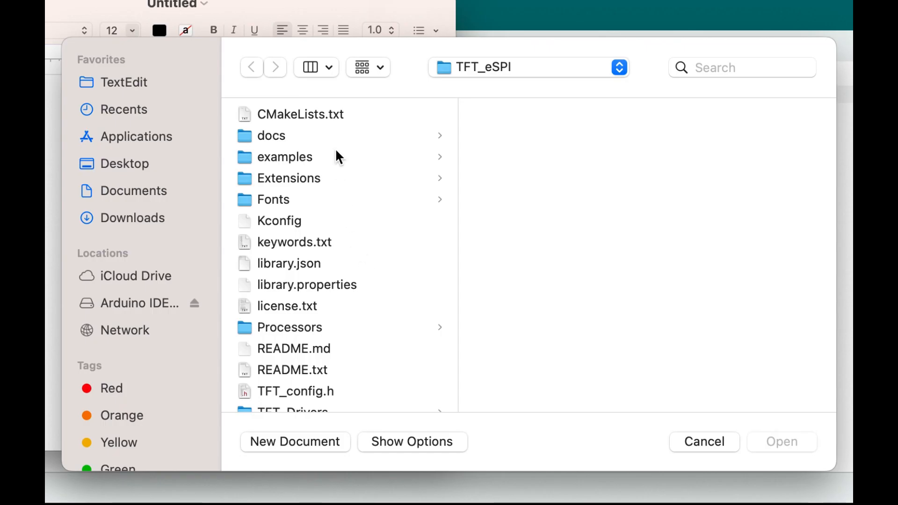
pyautogui.click(134, 191)
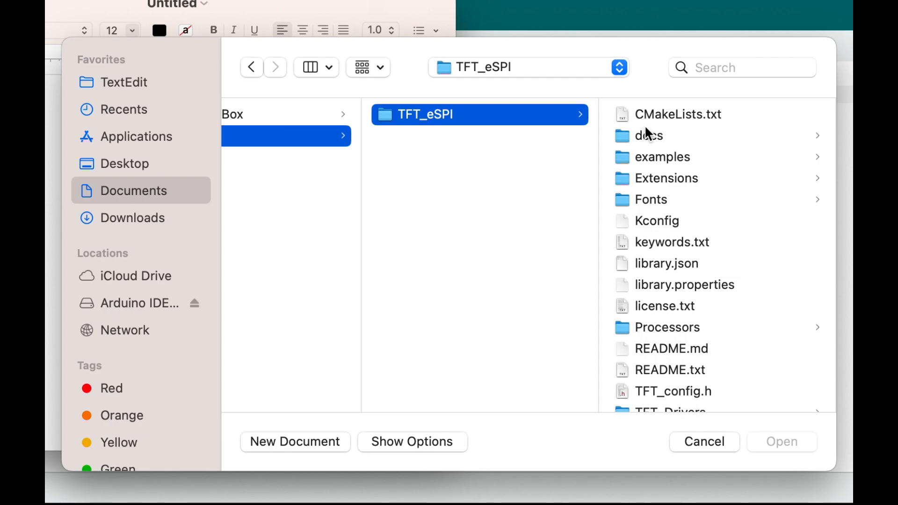
pyautogui.scroll(-3)
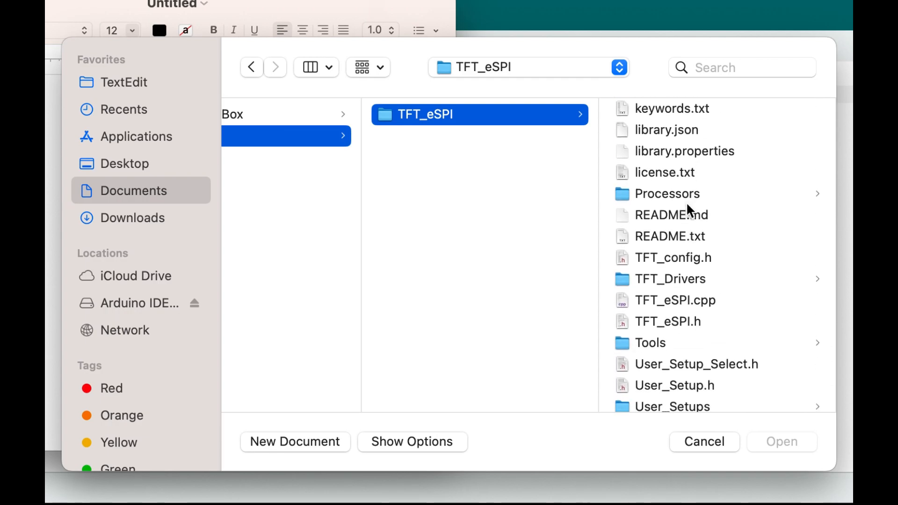
pyautogui.click(672, 392)
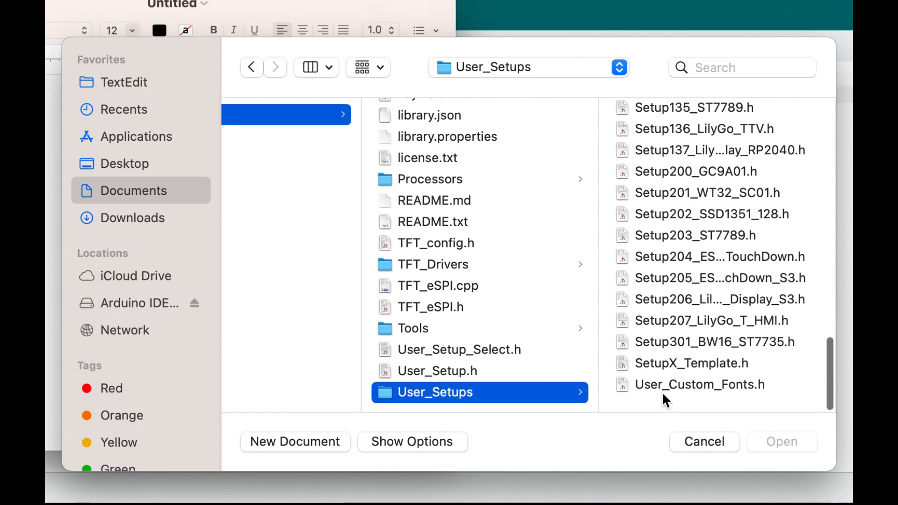
pyautogui.click(700, 300)
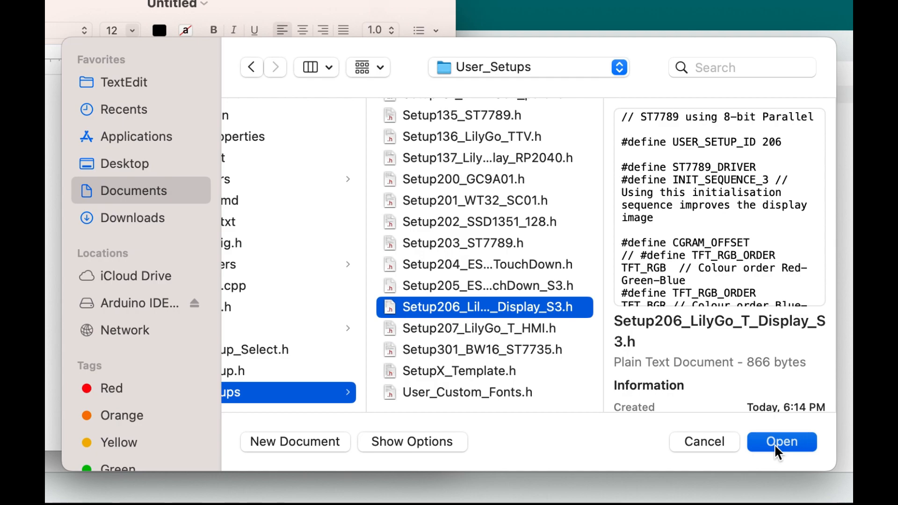
pyautogui.click(781, 442)
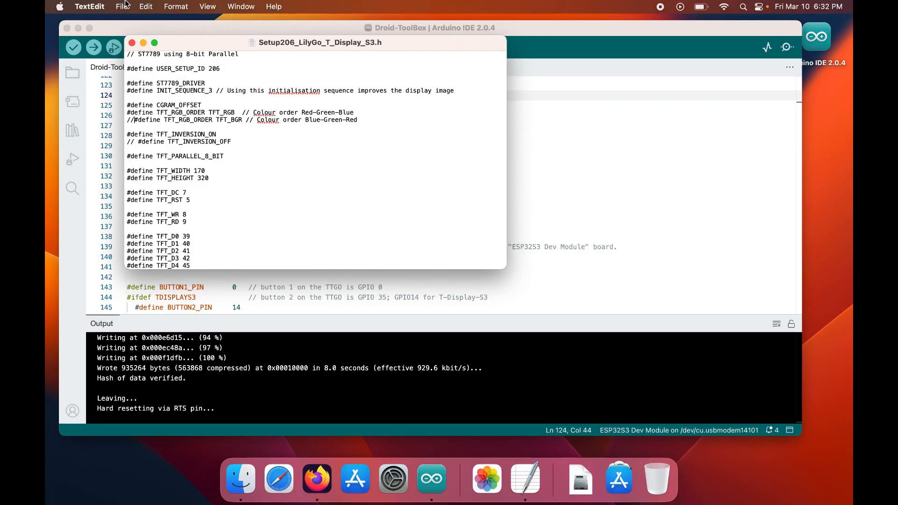
pyautogui.click(90, 6)
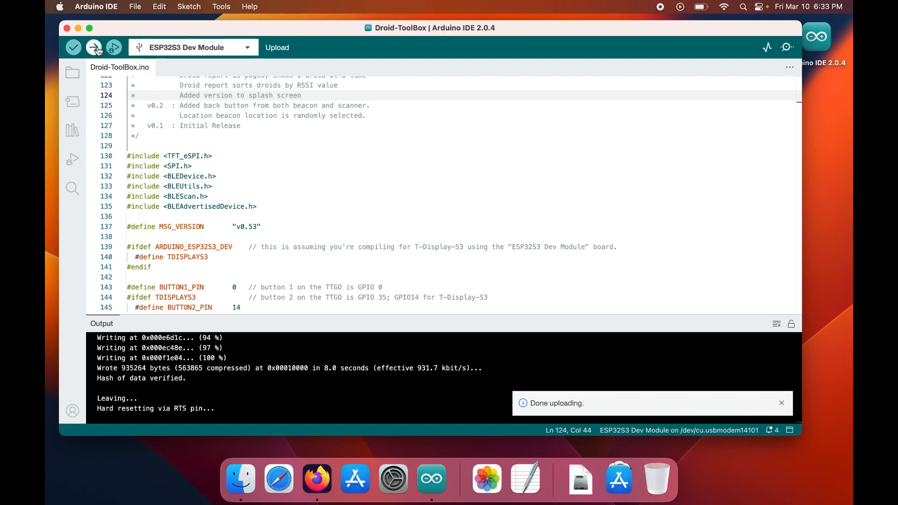
# Upload the Droid-ToolBox sketch to the board again until Done uploading is reported
pyautogui.click(780, 404)
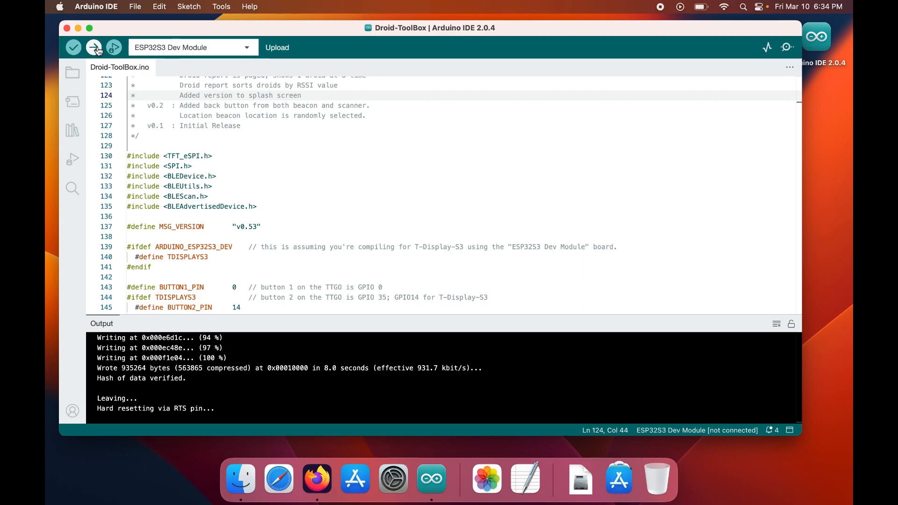
pyautogui.moveTo(50, 10)
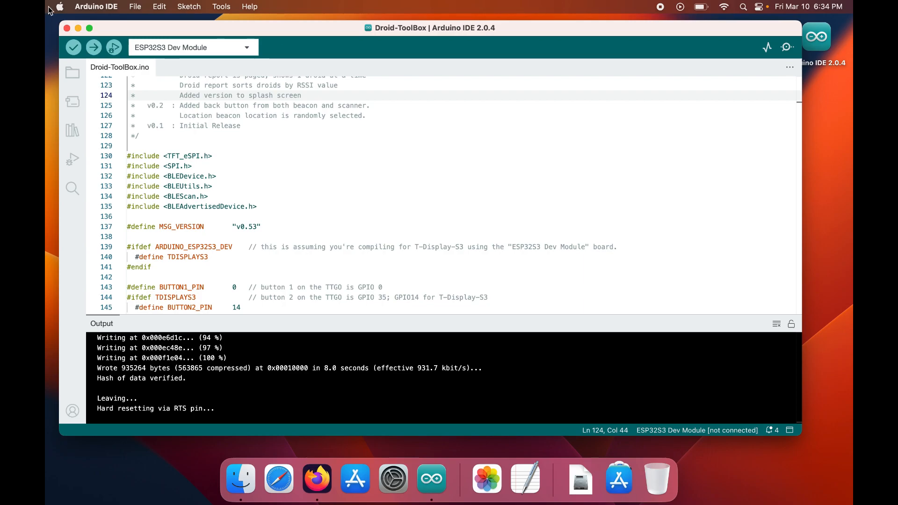
pyautogui.click(58, 7)
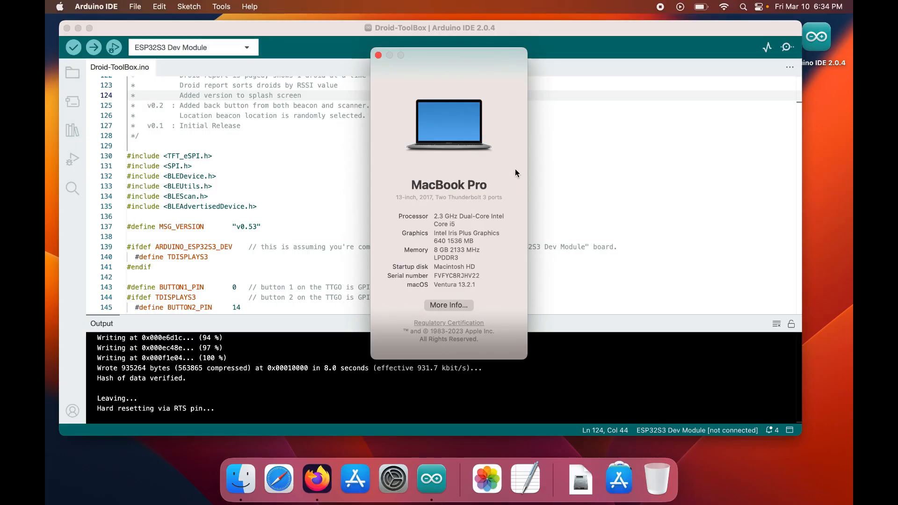
pyautogui.click(378, 55)
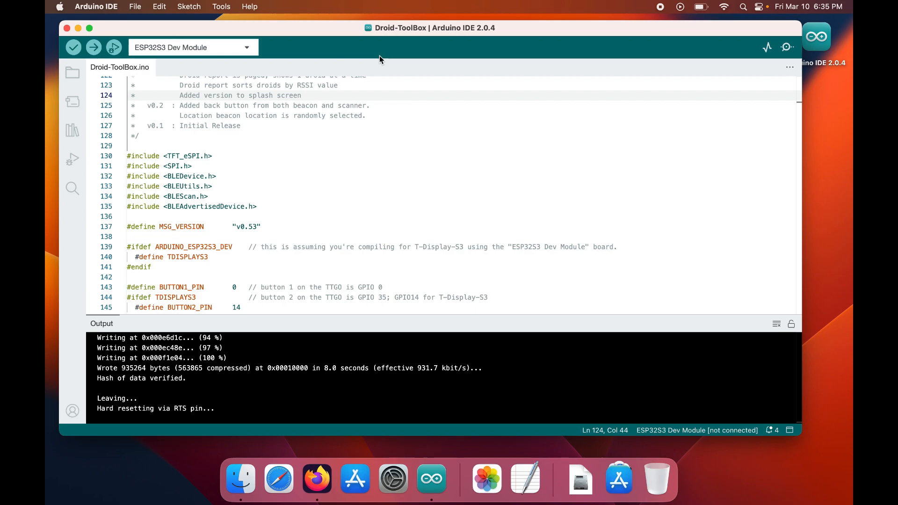
pyautogui.moveTo(254, 58)
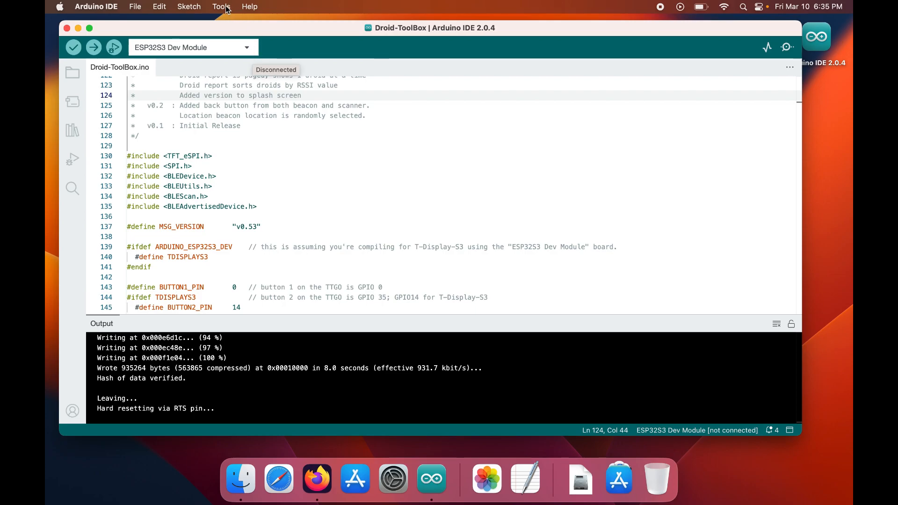
# Set the board to ESP32 Dev Module and retry the upload, dismissing the flash chip connection error
pyautogui.click(221, 6)
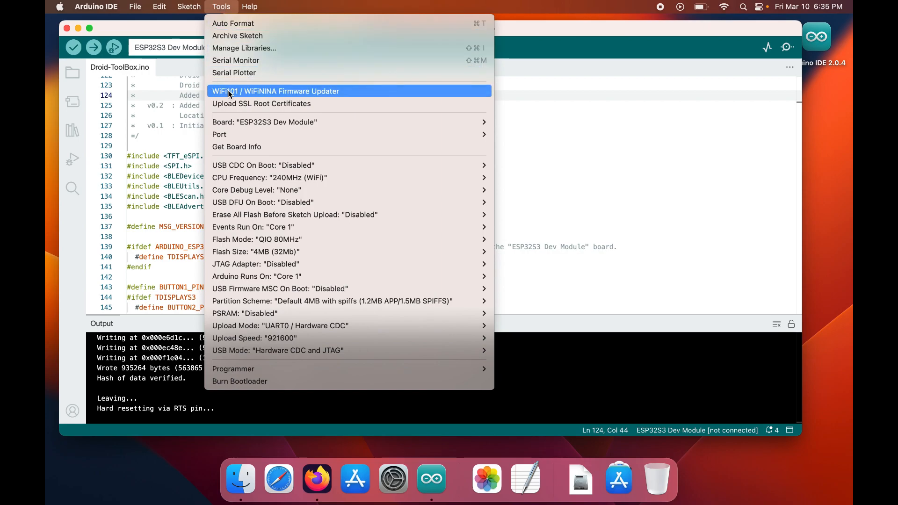
pyautogui.click(218, 134)
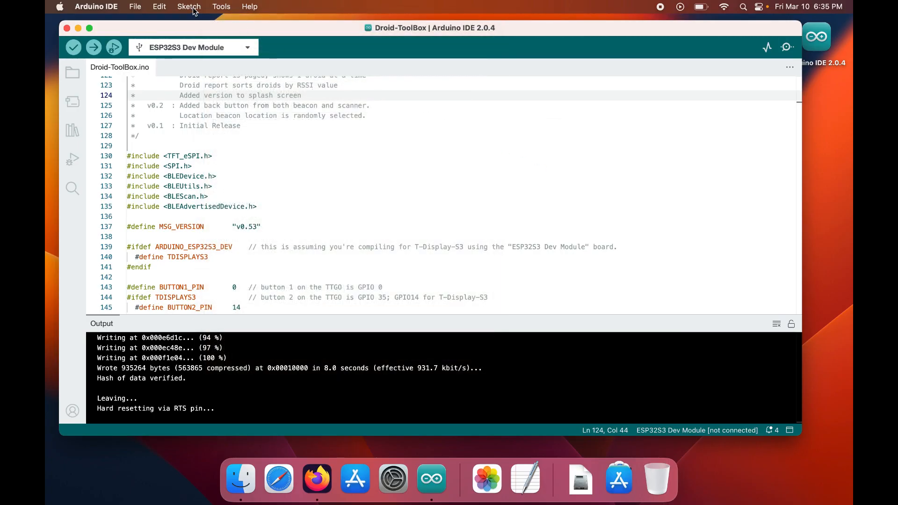
pyautogui.click(221, 7)
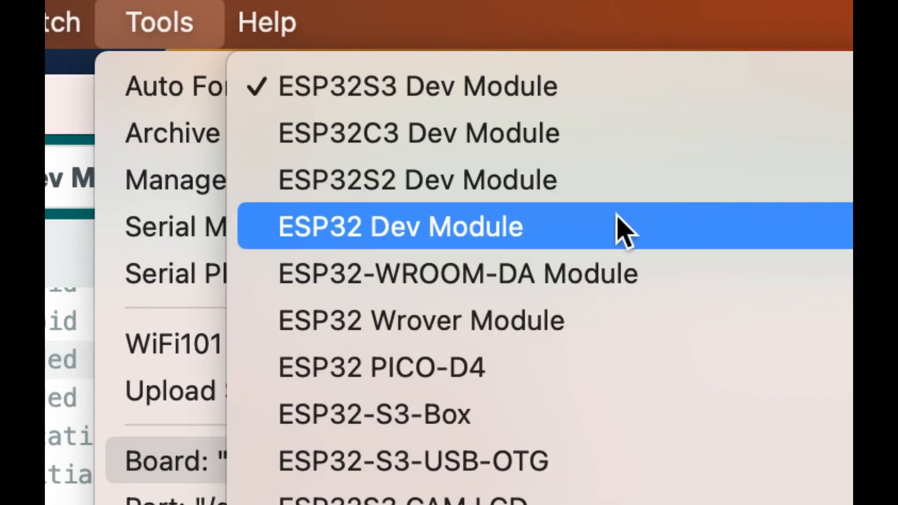
pyautogui.click(398, 226)
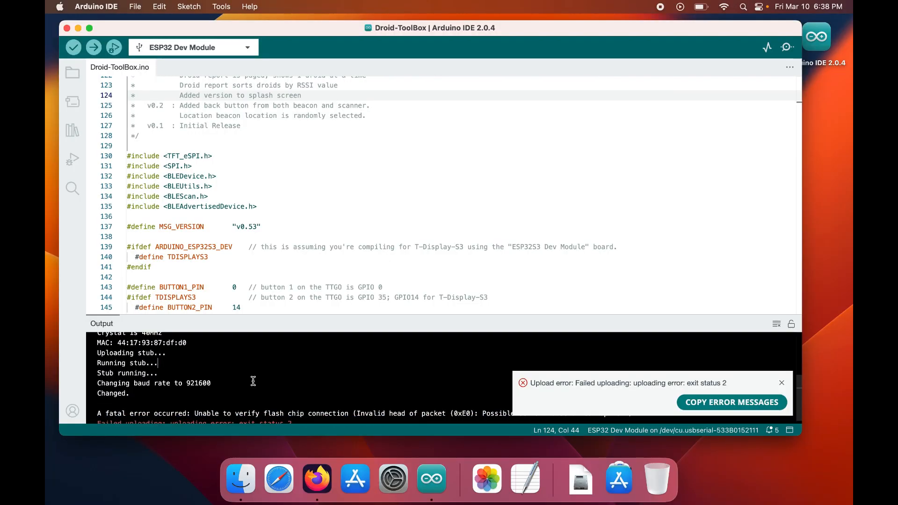
pyautogui.moveTo(782, 382)
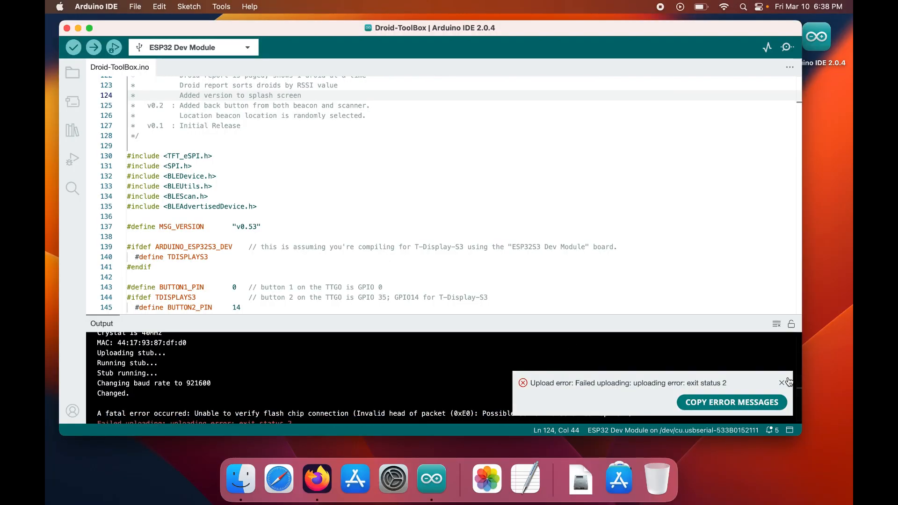
pyautogui.click(781, 383)
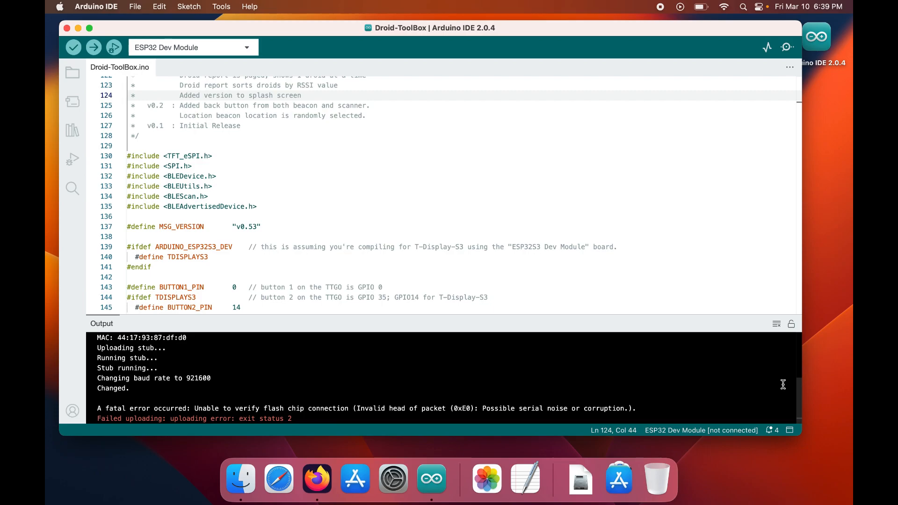
pyautogui.moveTo(813, 489)
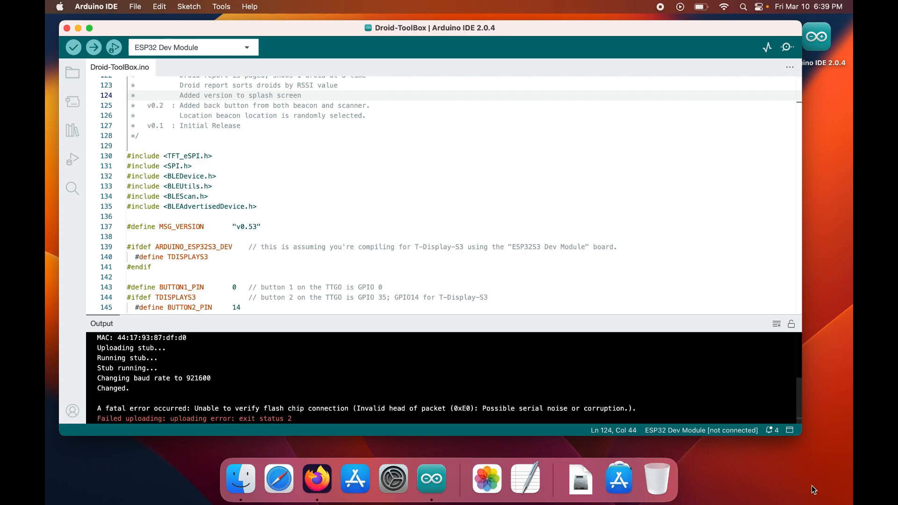
# Search 'ttgo t-display github' in Firefox and open the Xinyuan-LilyGO/TTGO-T-Display repository
pyautogui.click(317, 479)
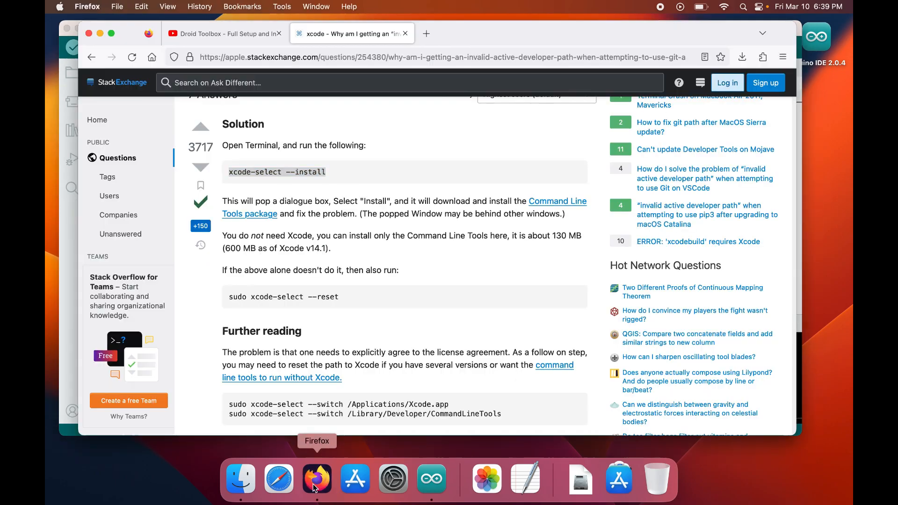
pyautogui.doubleClick(276, 172)
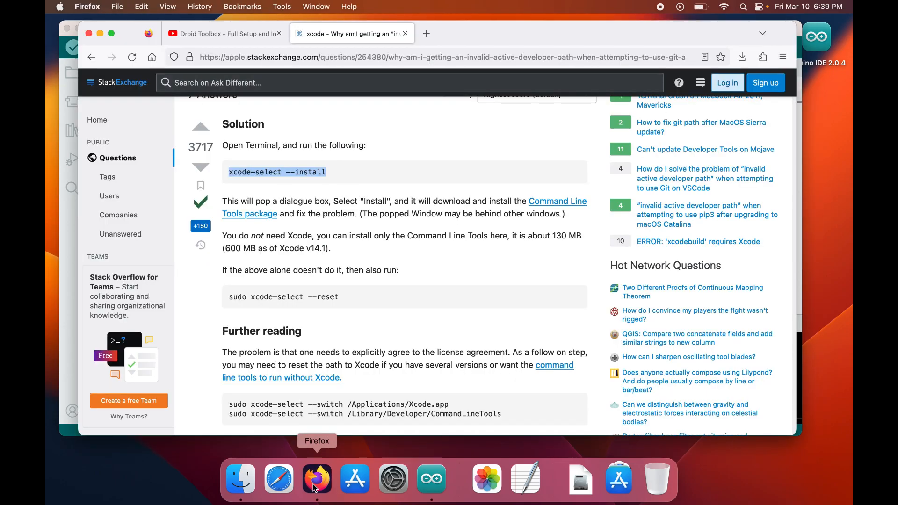
pyautogui.write('t')
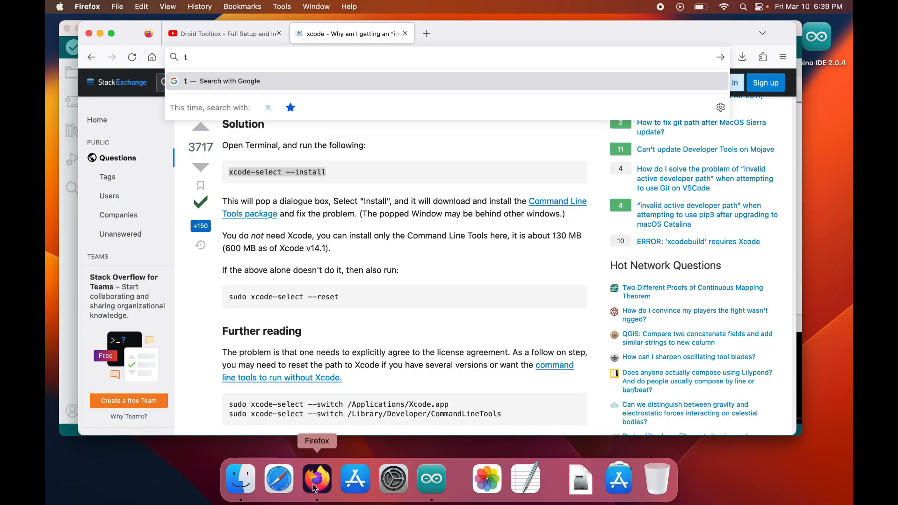
pyautogui.write('tgo t-displa')
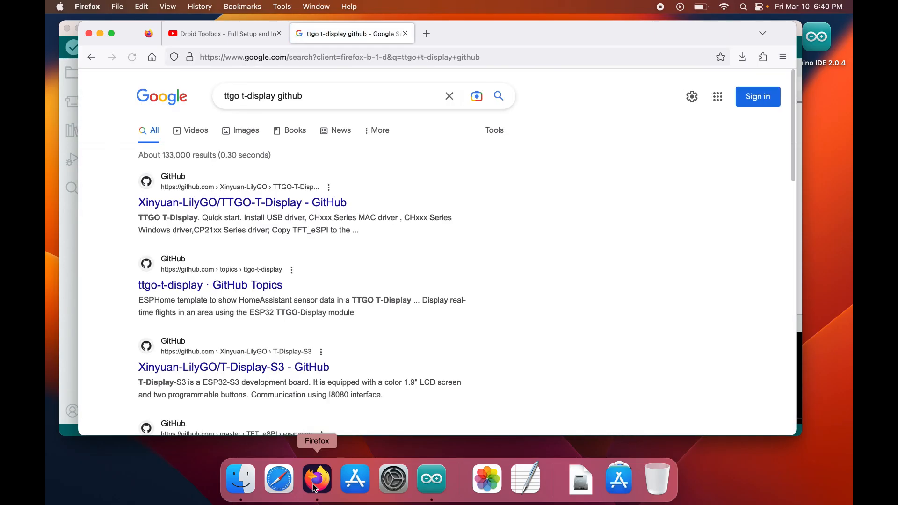
pyautogui.moveTo(241, 202)
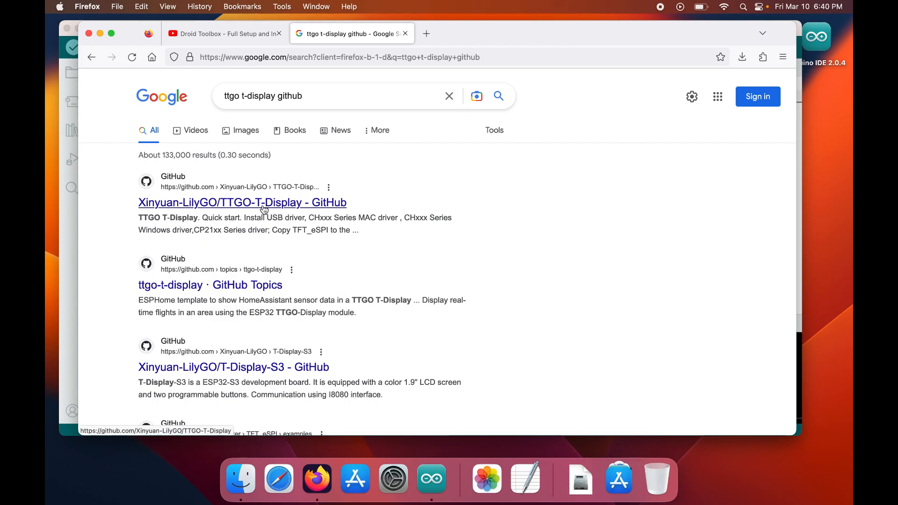
pyautogui.click(242, 202)
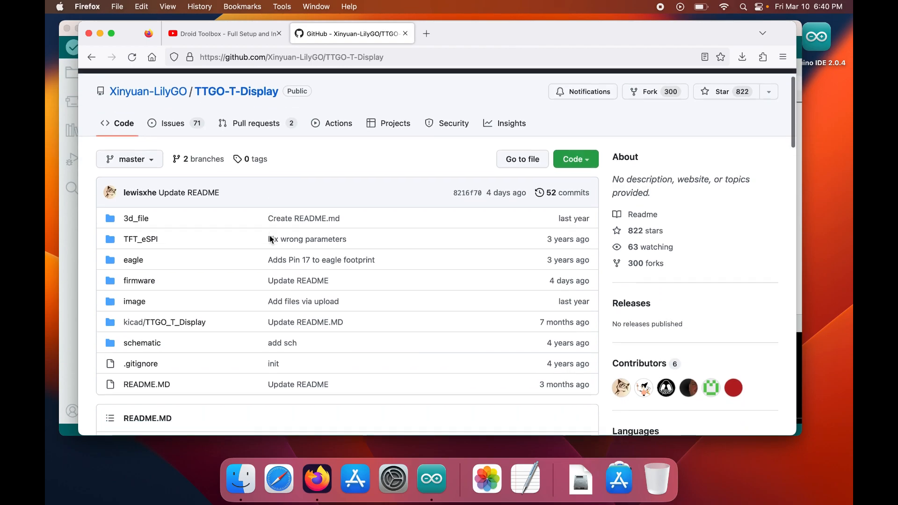
# Follow the README's CHxxx Series MAC driver link, download CH341SER_MAC.ZIP from WCH and open it
pyautogui.scroll(-3)
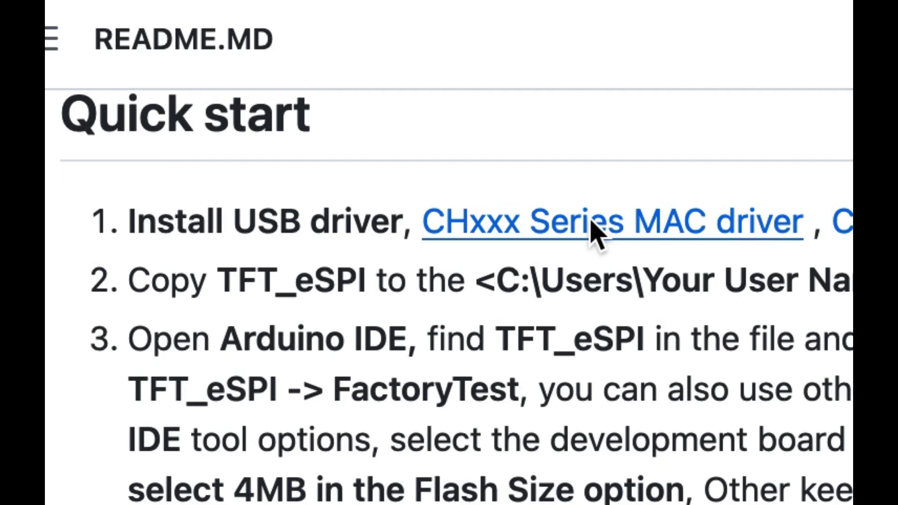
pyautogui.click(591, 223)
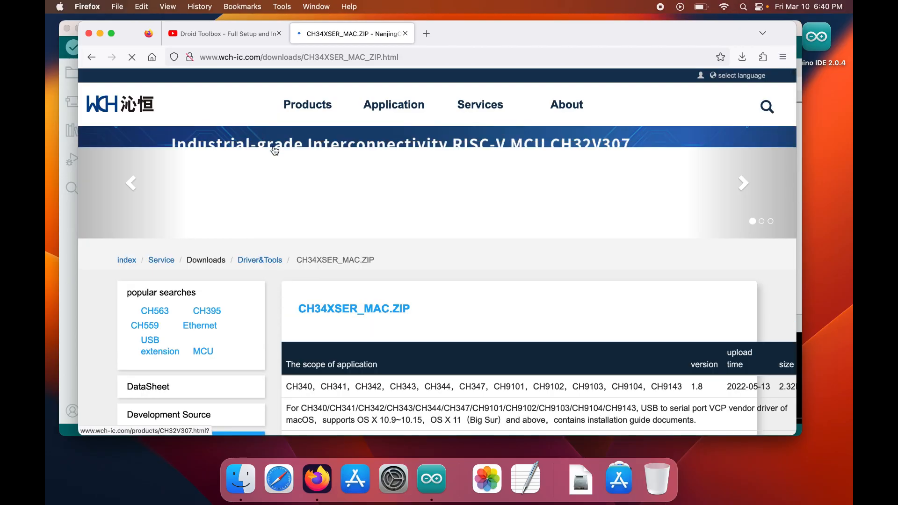
pyautogui.scroll(-3)
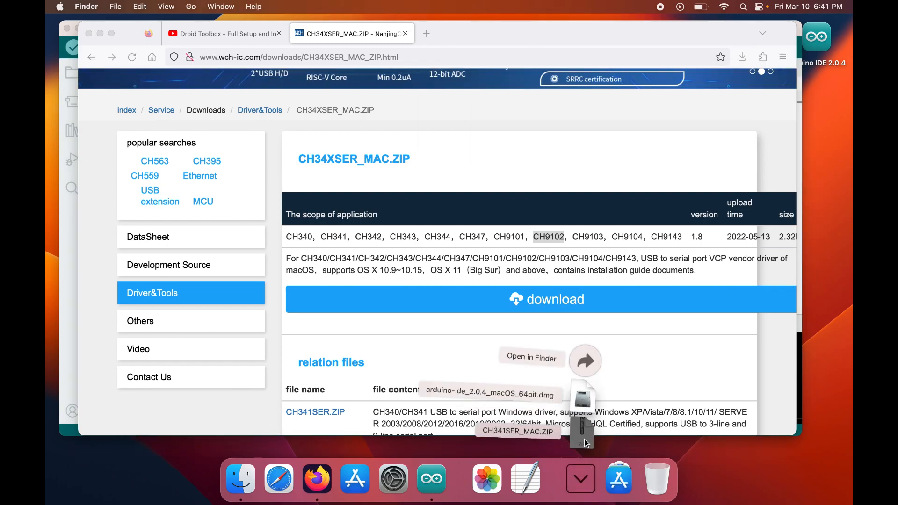
pyautogui.click(532, 357)
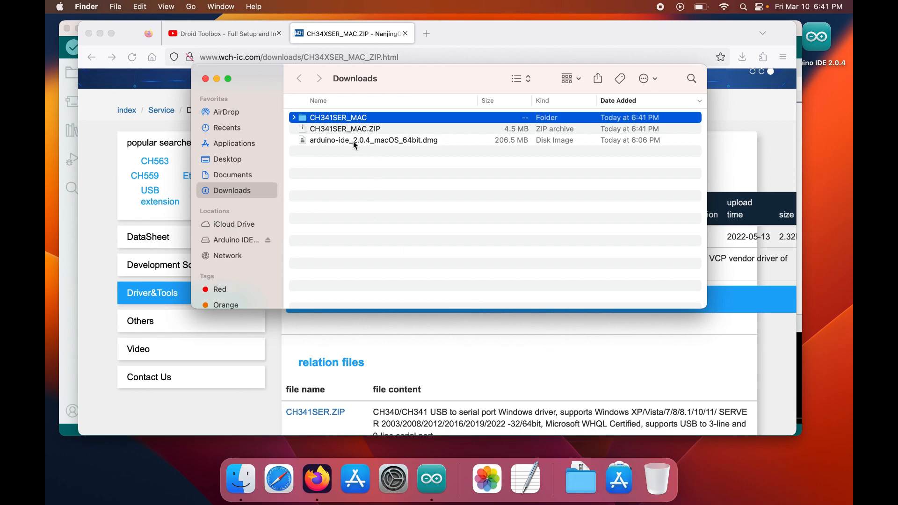
# Expand the CH341SER_MAC folder and read CH34X_DRV_INSTAL_INSTRUCTIONS.pdf, noting the Rosetta requirement
pyautogui.click(293, 118)
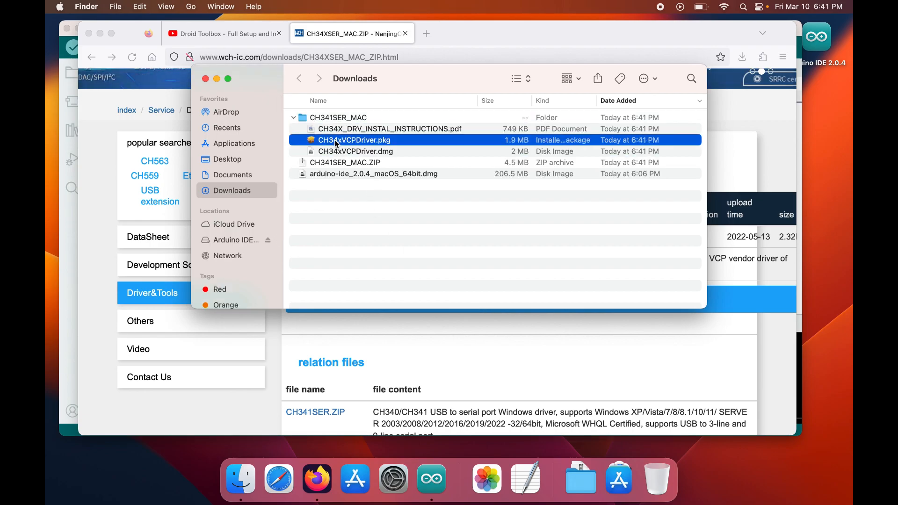
pyautogui.click(356, 152)
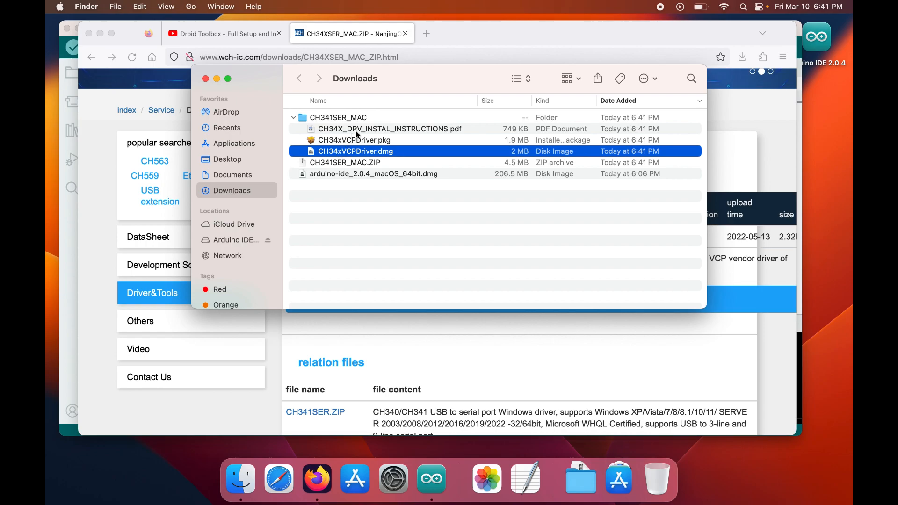
pyautogui.doubleClick(389, 128)
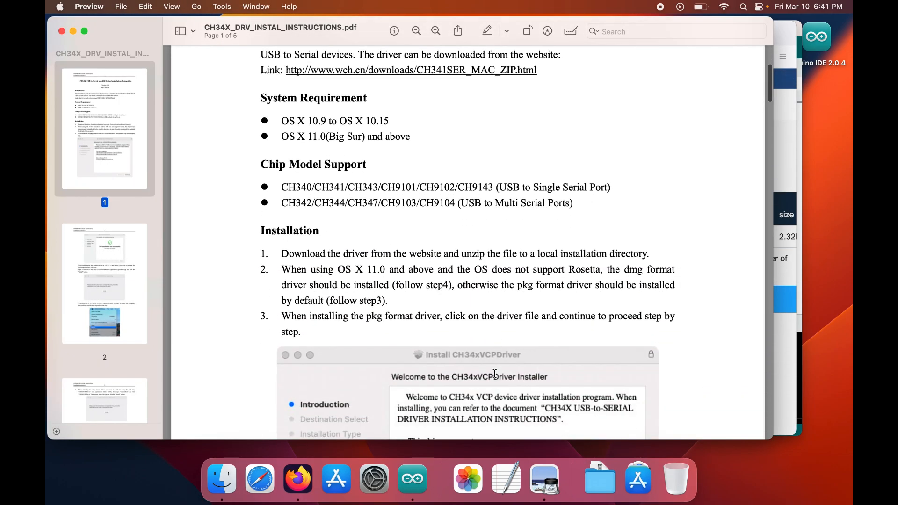
pyautogui.scroll(-3)
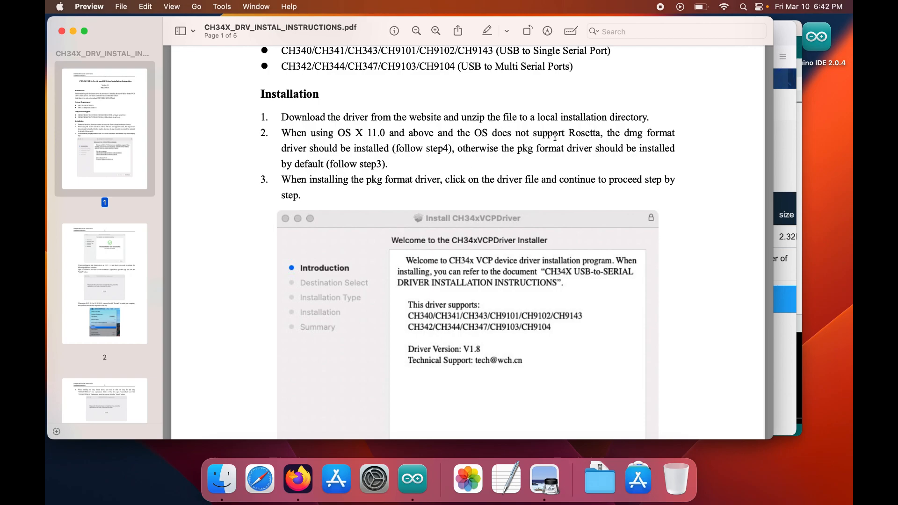
pyautogui.doubleClick(583, 132)
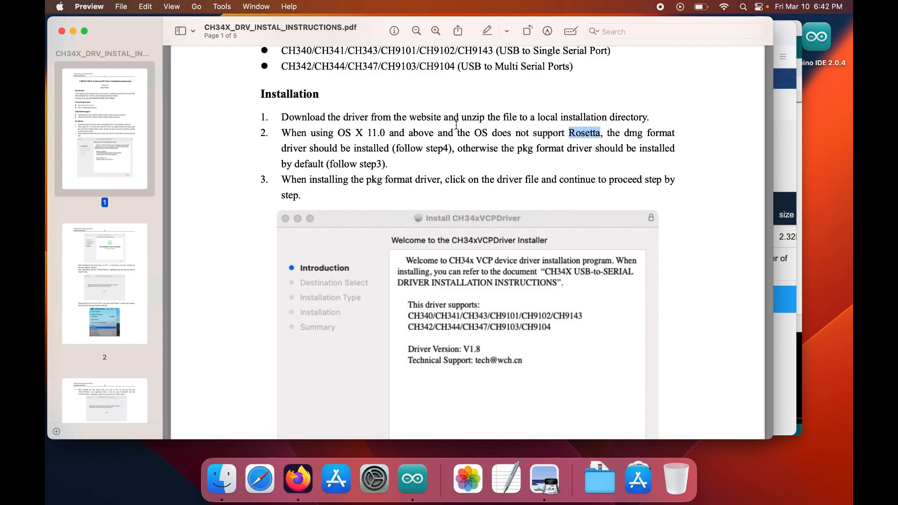
pyautogui.moveTo(417, 160)
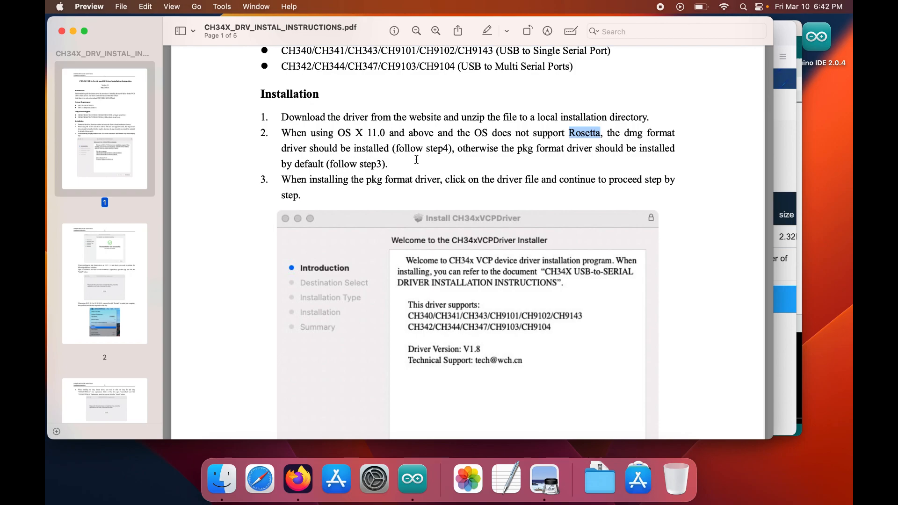
pyautogui.moveTo(458, 166)
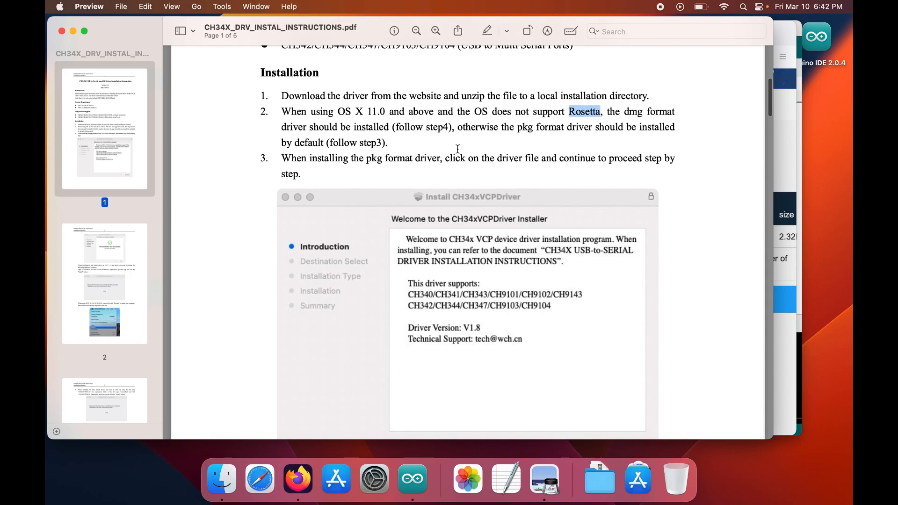
pyautogui.scroll(-3)
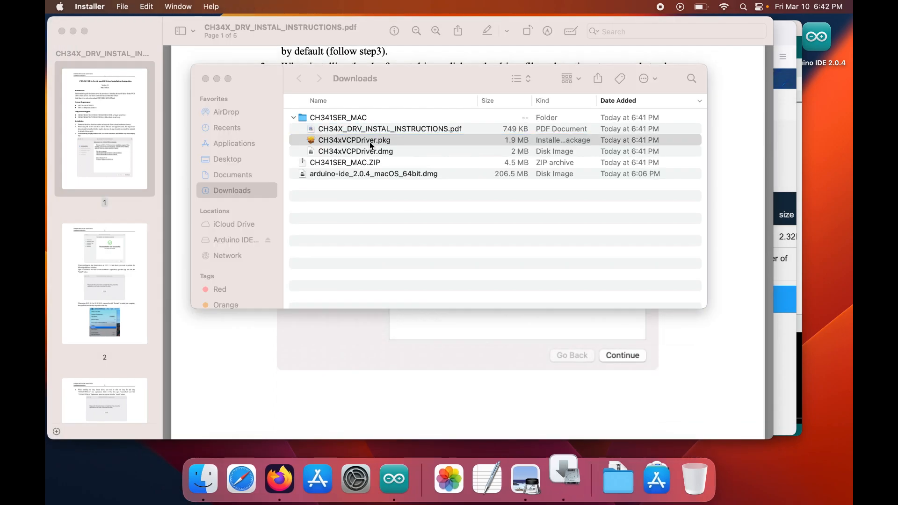
# Run the CH34xVCPDriver.pkg installer and install the driver from the driver app window
pyautogui.doubleClick(354, 140)
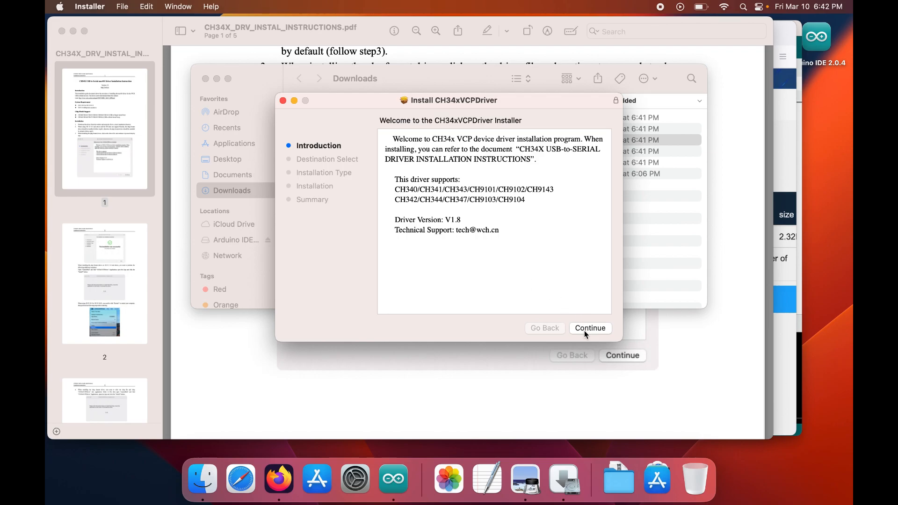
pyautogui.click(591, 327)
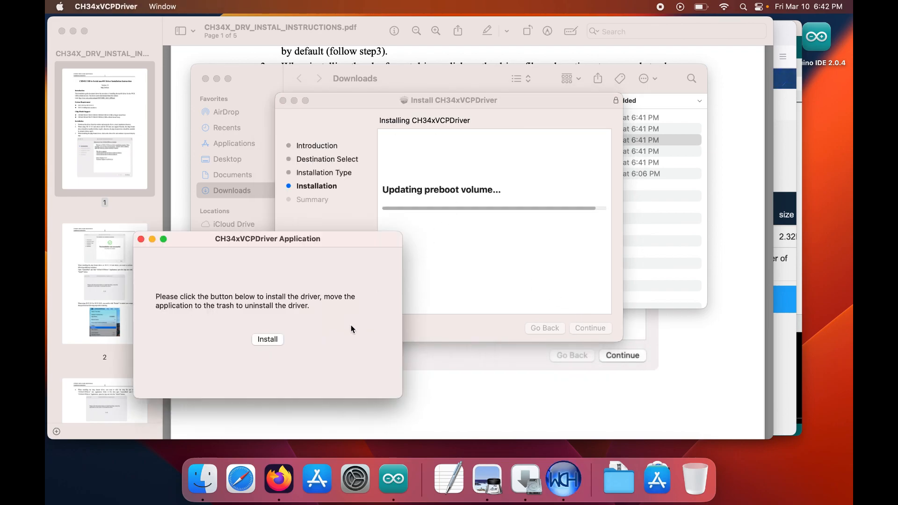
pyautogui.moveTo(333, 343)
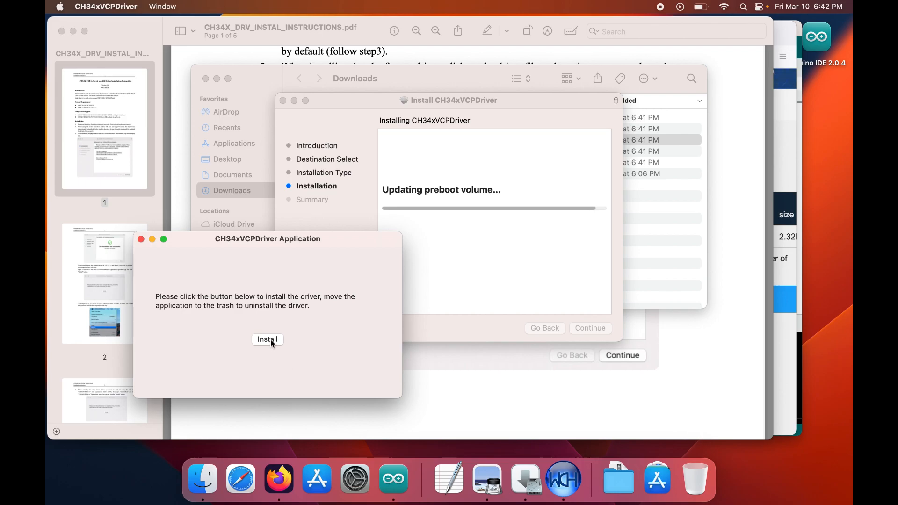
pyautogui.click(267, 338)
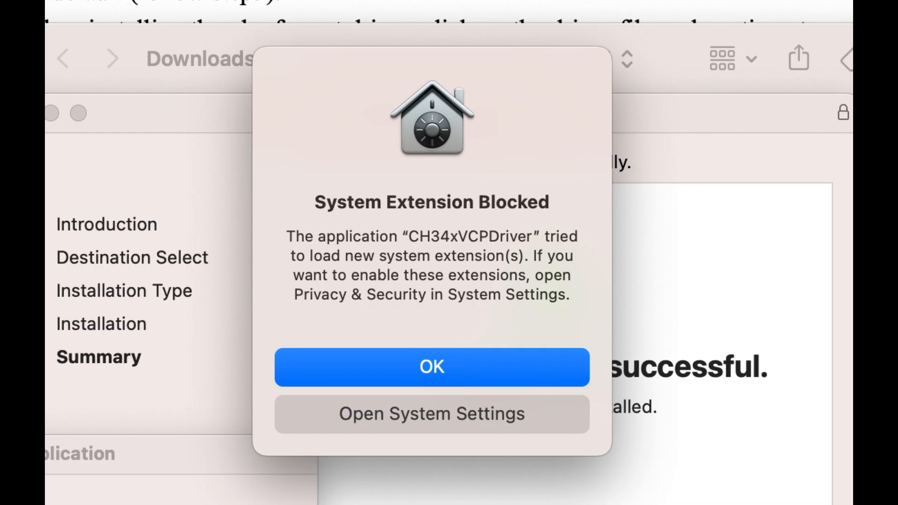
# Reach the Privacy & Security section reporting CH34xVCPDriver system software blocked from loading
pyautogui.click(432, 366)
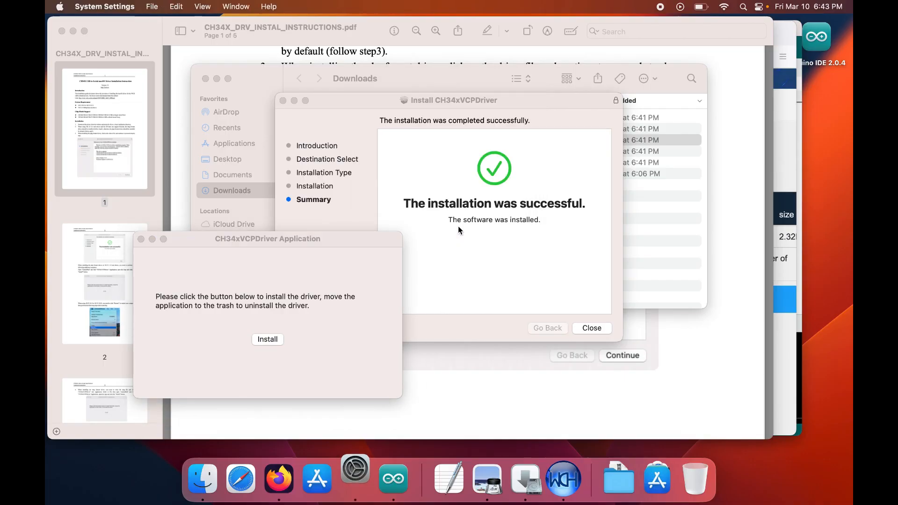
pyautogui.click(354, 477)
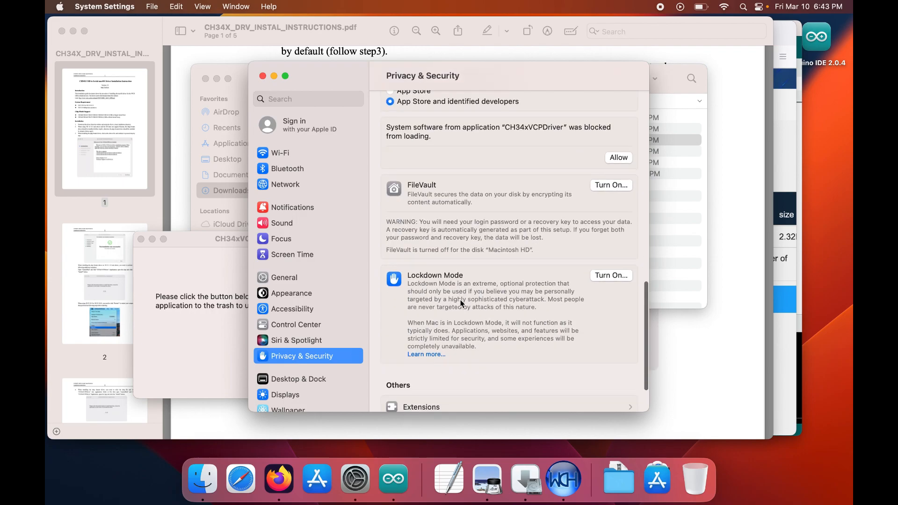
pyautogui.scroll(-3)
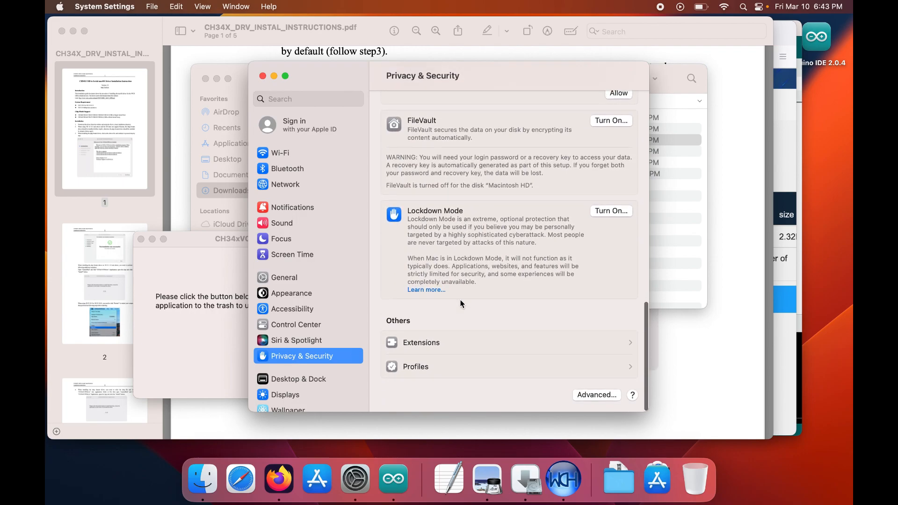
pyautogui.click(421, 343)
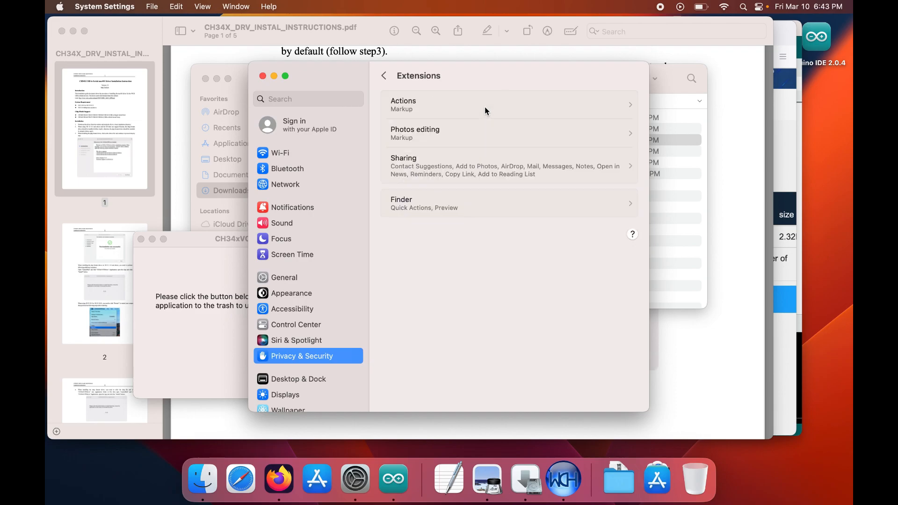
pyautogui.click(384, 75)
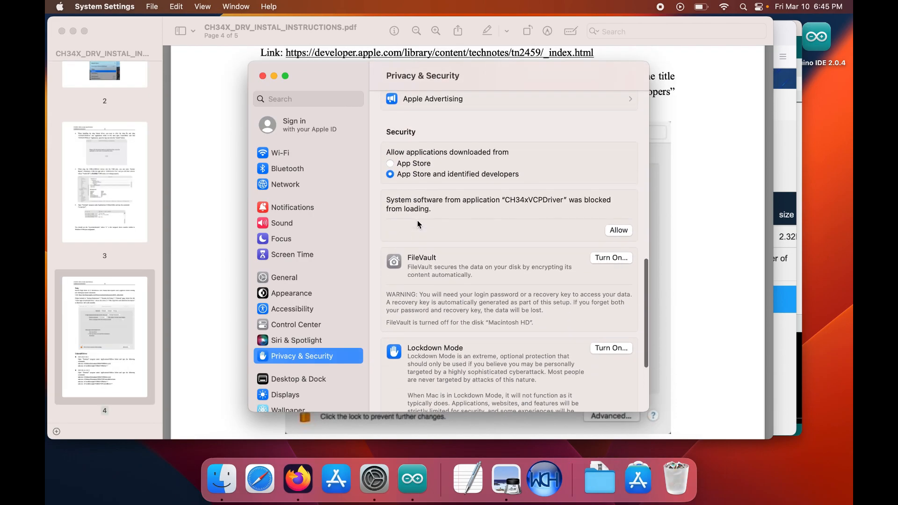
pyautogui.scroll(-3)
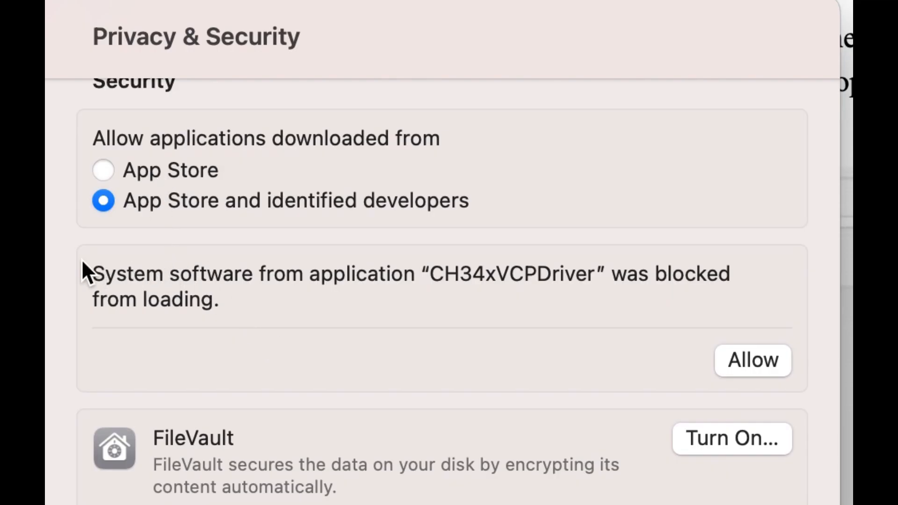
pyautogui.moveTo(114, 281)
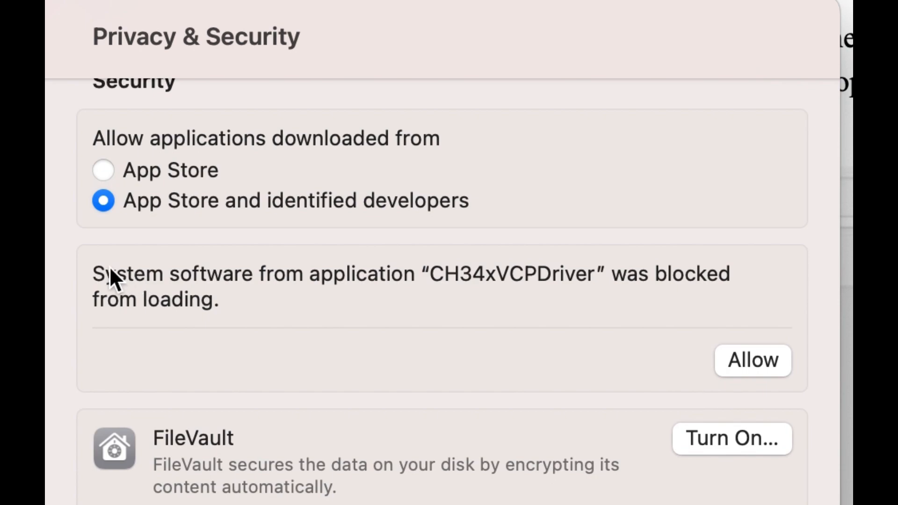
pyautogui.moveTo(770, 386)
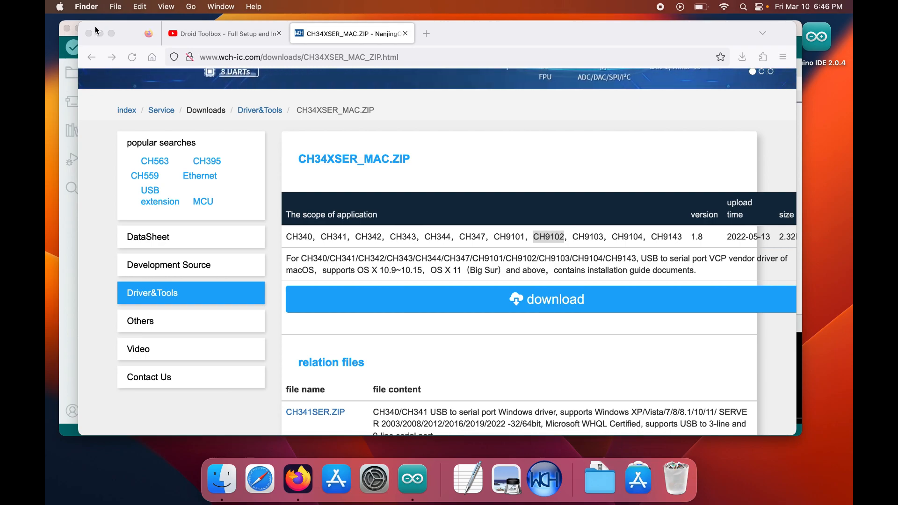
# Check the board and port under Tools, then upload Droid-ToolBox to the ESP32 with hash verified
pyautogui.click(412, 478)
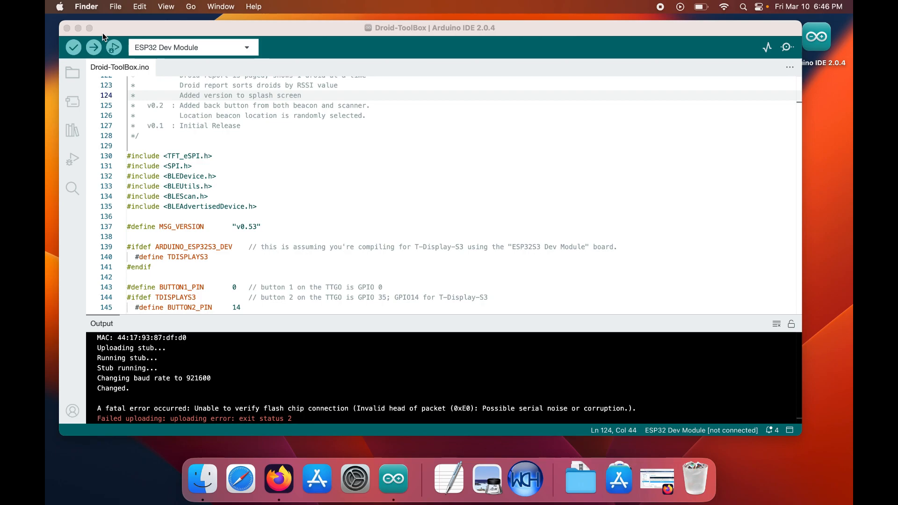
pyautogui.click(221, 6)
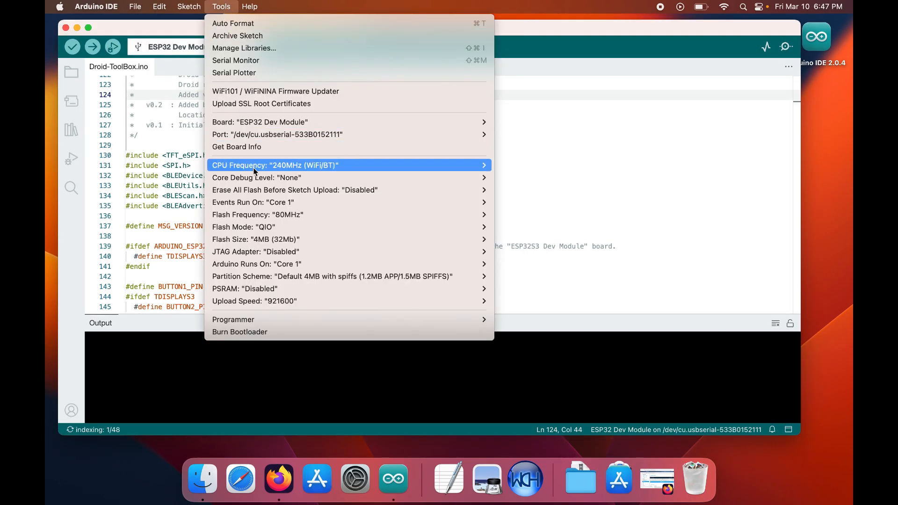
pyautogui.moveTo(458, 122)
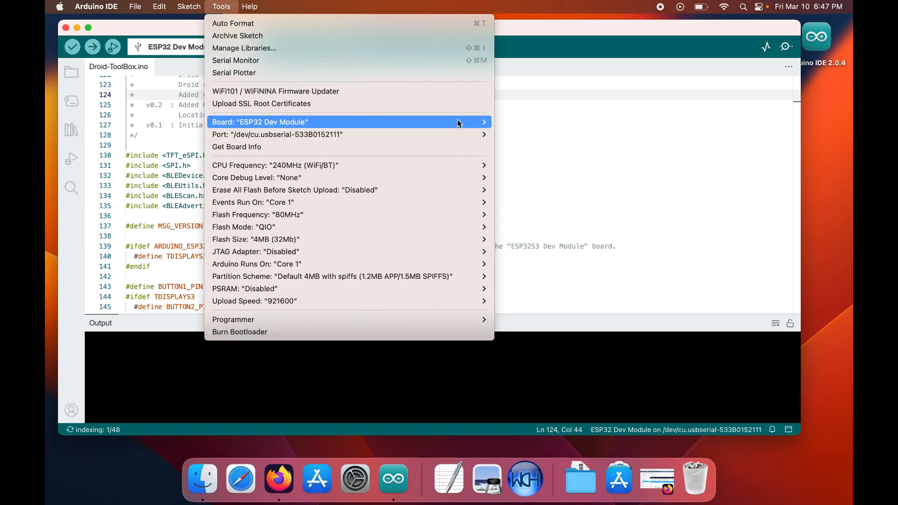
pyautogui.click(278, 134)
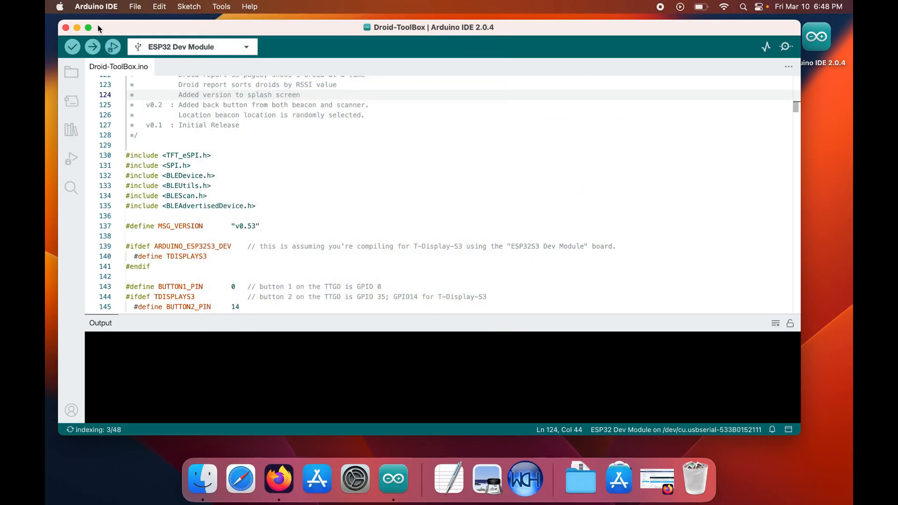
pyautogui.click(92, 47)
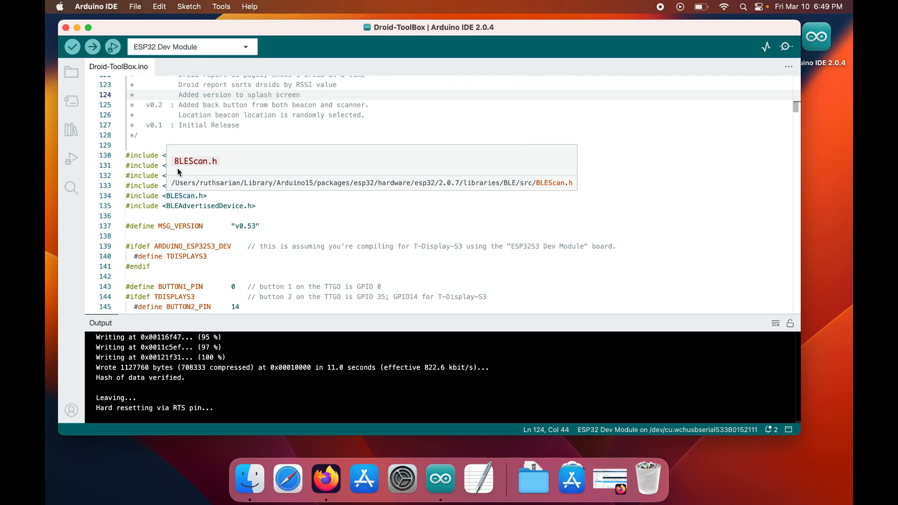
# Quit Arduino IDE and relaunch it from the Dock
pyautogui.click(96, 7)
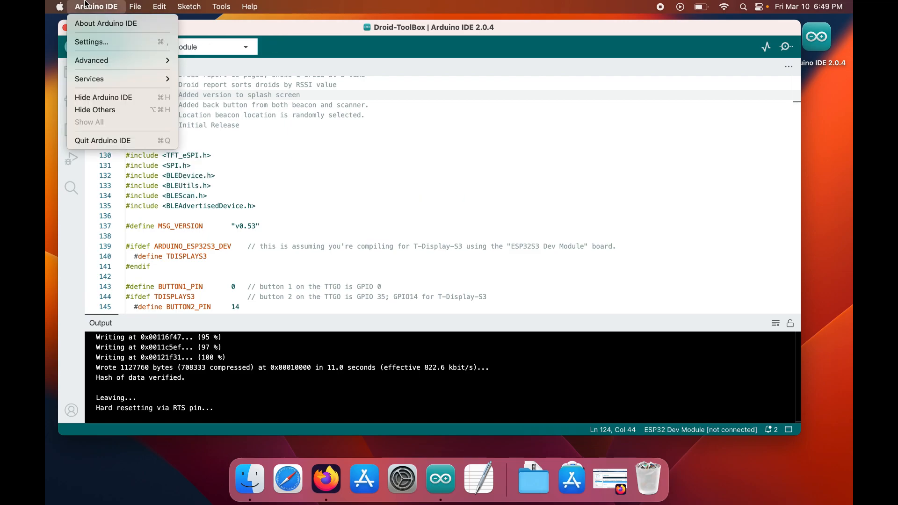
pyautogui.click(104, 97)
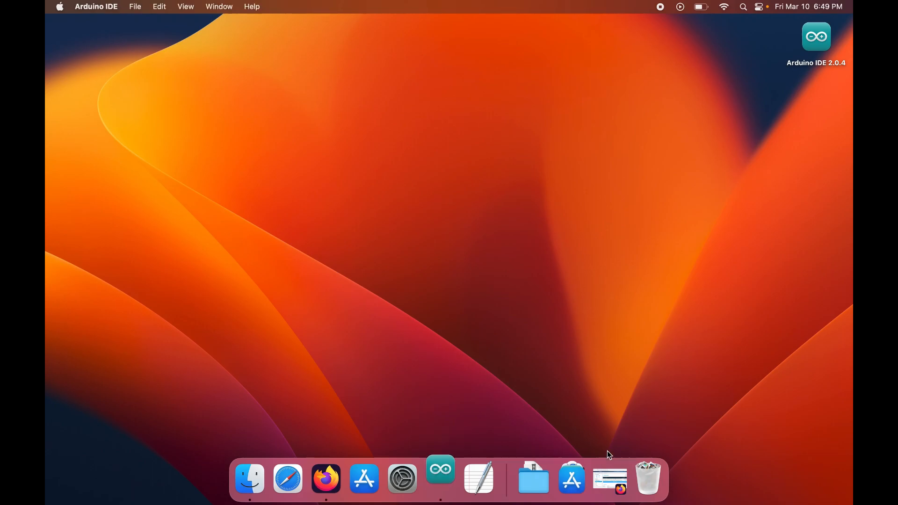
pyautogui.click(440, 478)
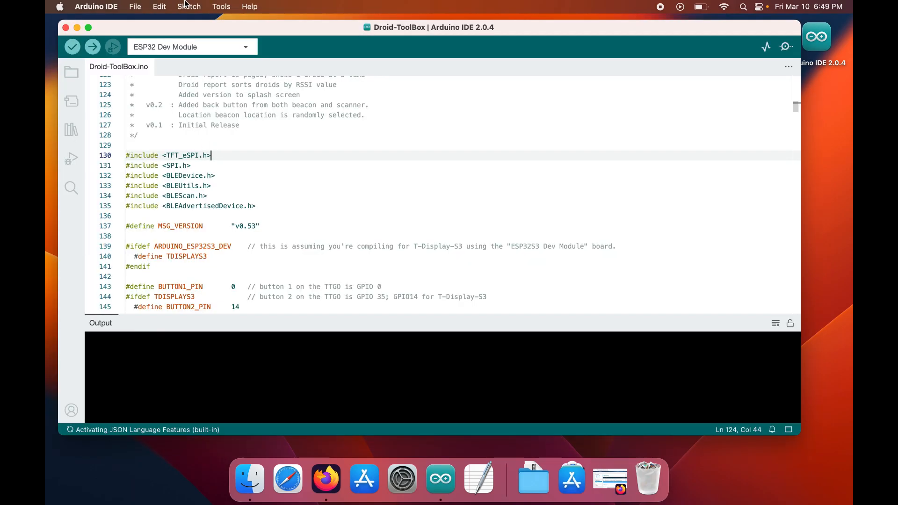
pyautogui.click(221, 7)
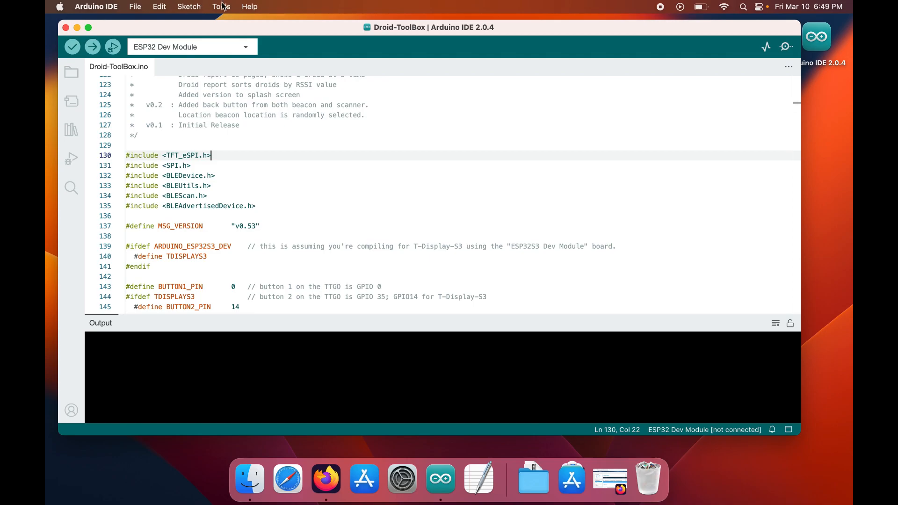
# Select /dev/cu.wchusbserial533B0152111 as the port; the upload fails to verify the flash chip
pyautogui.click(221, 7)
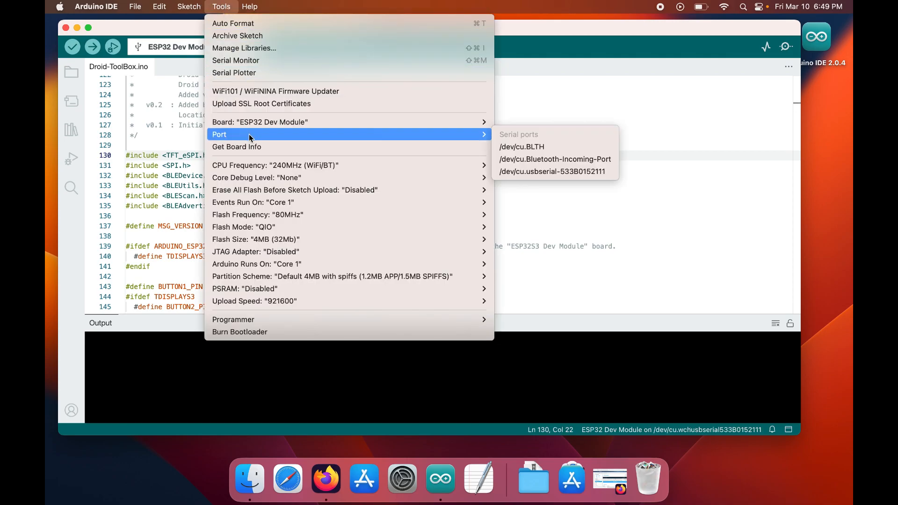
pyautogui.moveTo(552, 171)
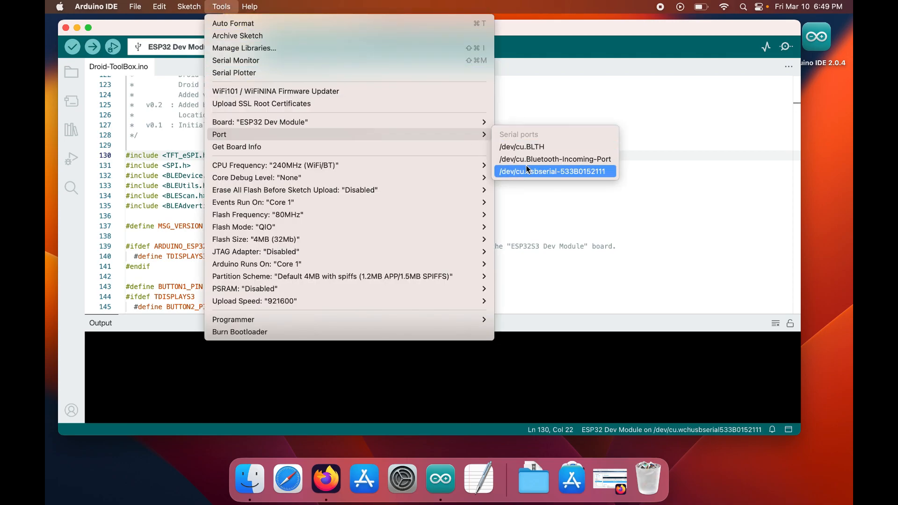
pyautogui.click(553, 171)
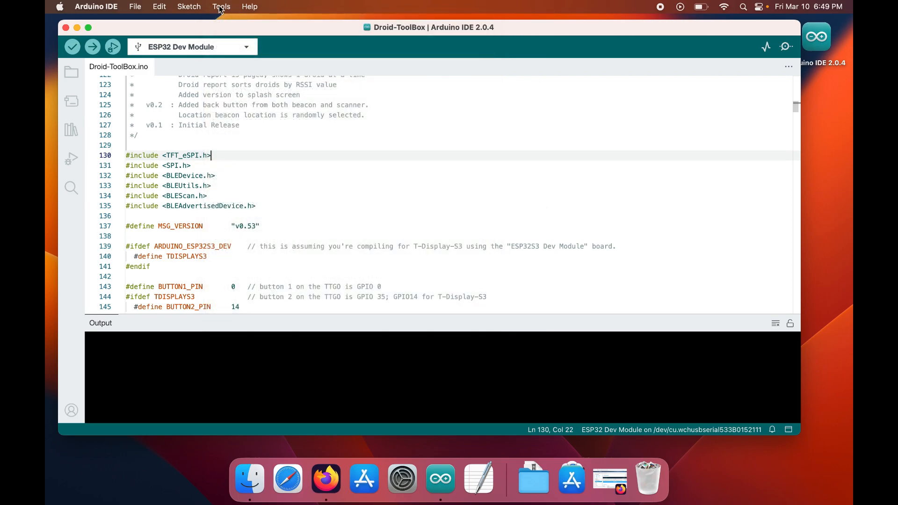
pyautogui.click(220, 7)
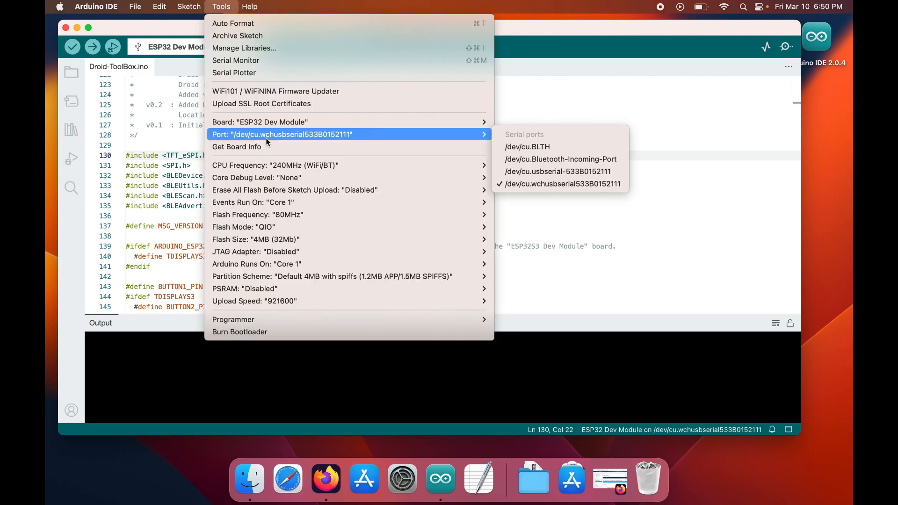
pyautogui.moveTo(478, 136)
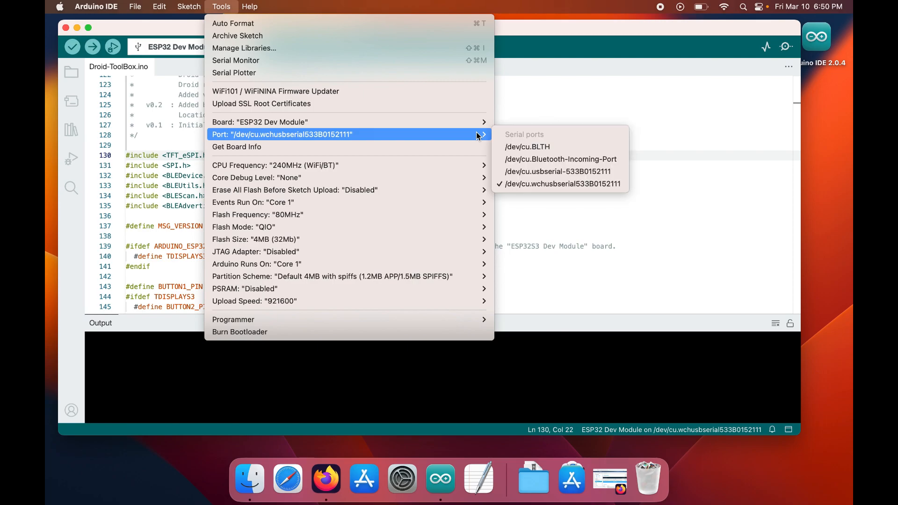
pyautogui.moveTo(558, 183)
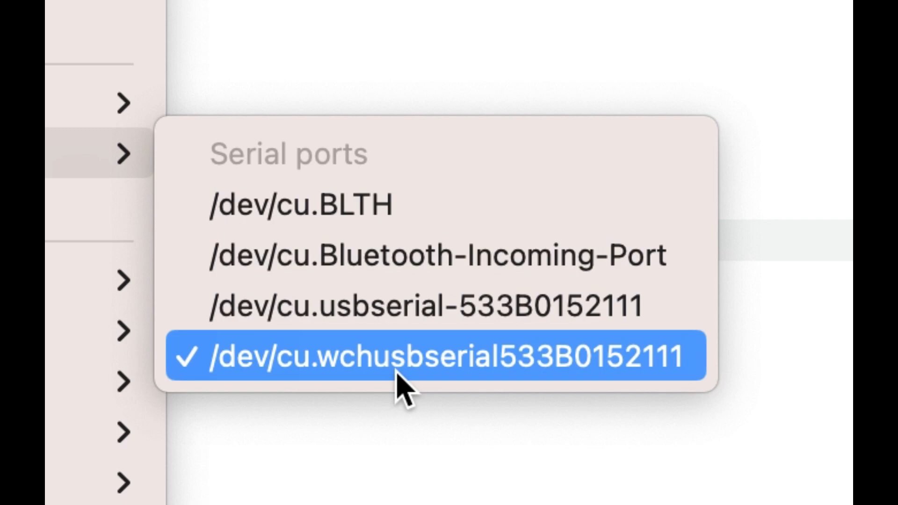
pyautogui.click(407, 356)
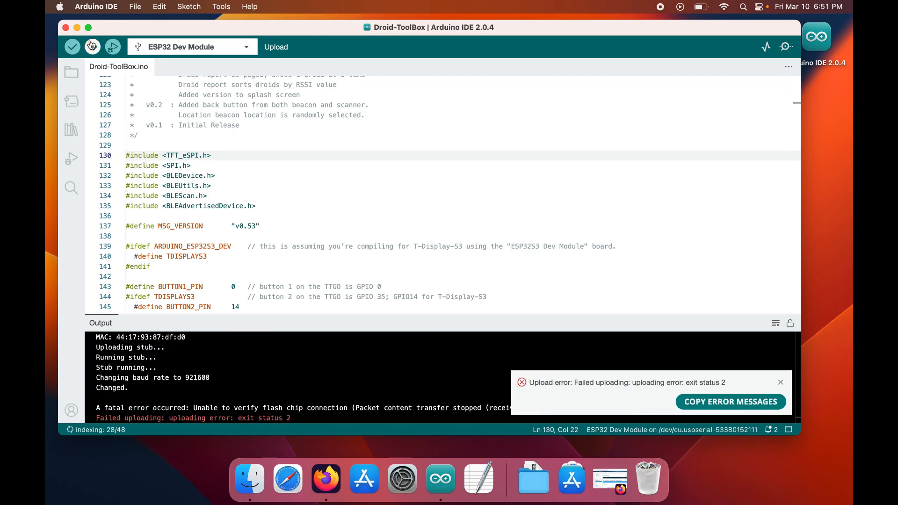
# Switch the port back to wchusbserial533B0152111 and upload Droid-ToolBox successfully, hash verified
pyautogui.click(188, 6)
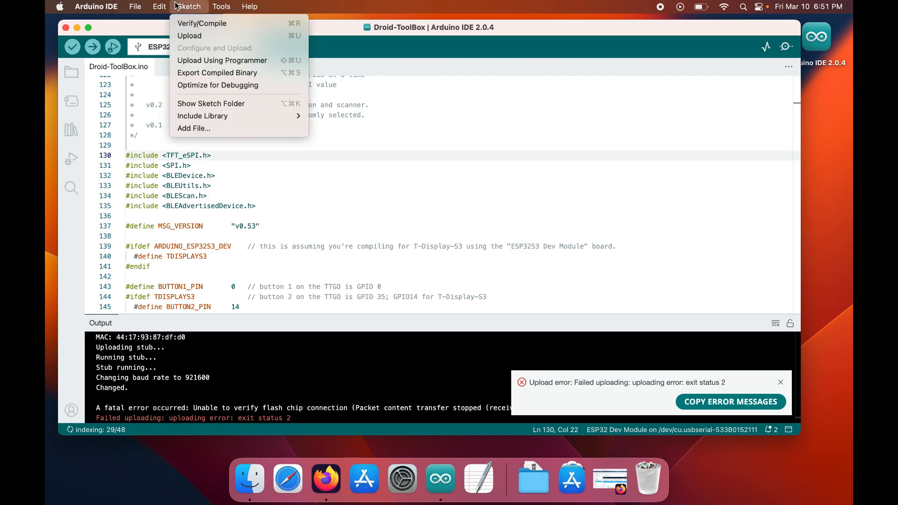
pyautogui.click(221, 7)
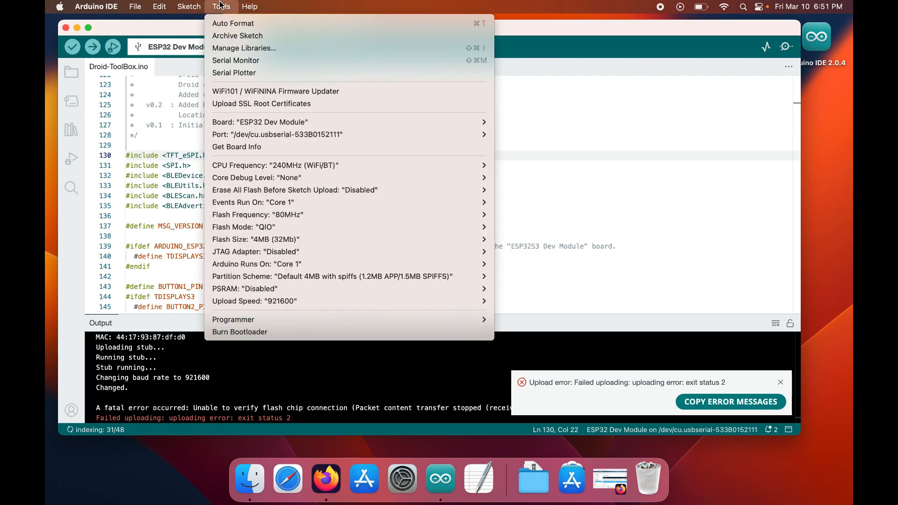
pyautogui.moveTo(424, 147)
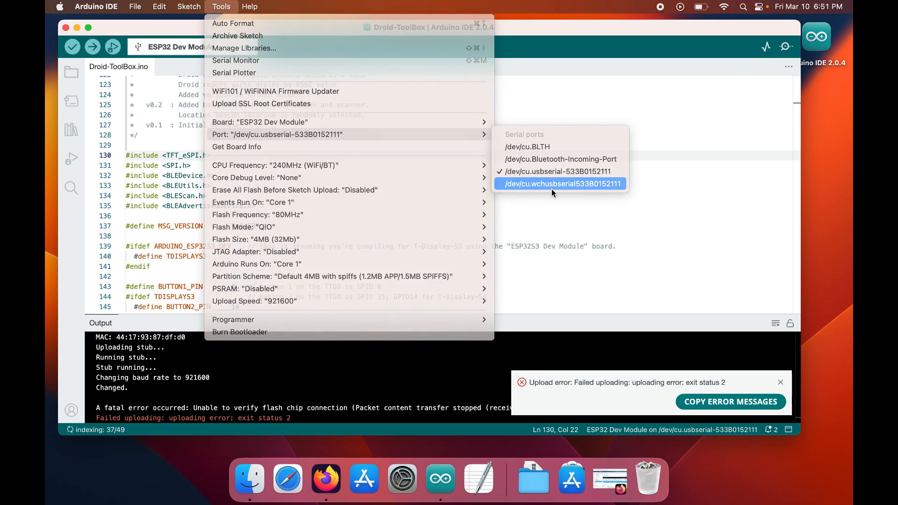
pyautogui.click(561, 184)
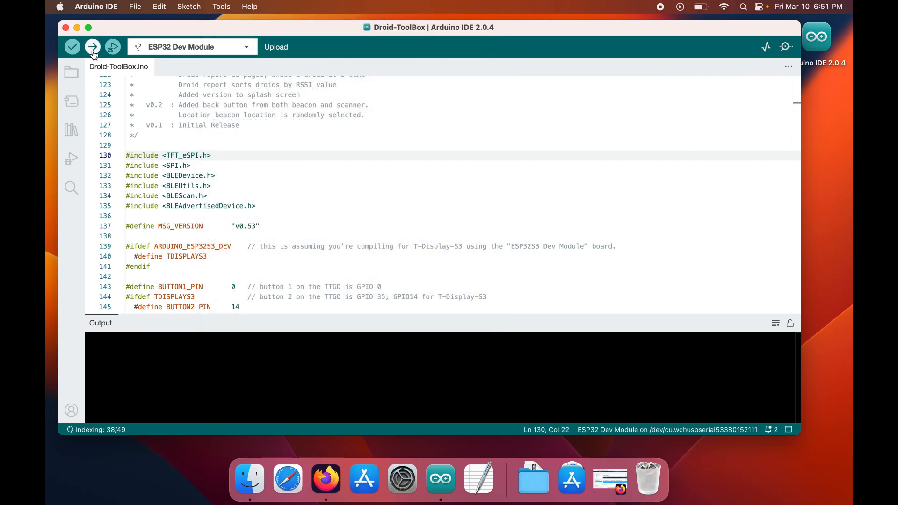
pyautogui.click(93, 47)
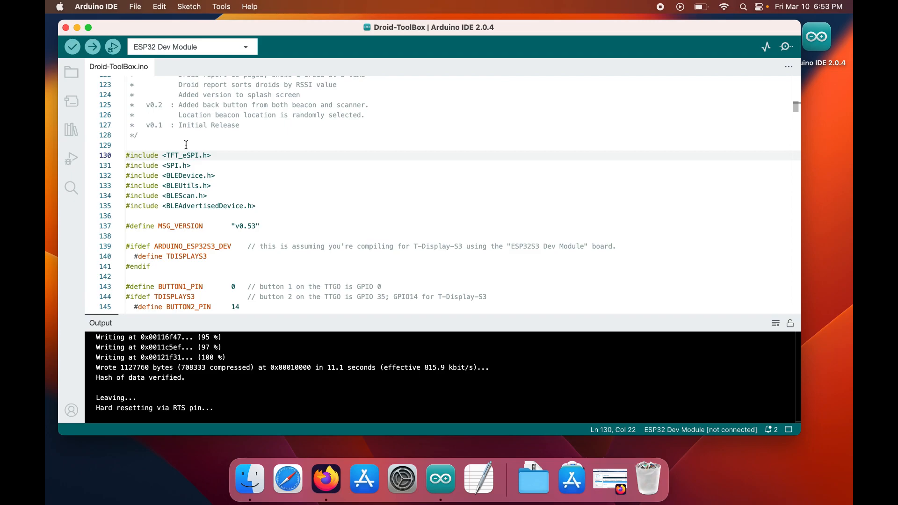
pyautogui.moveTo(616, 475)
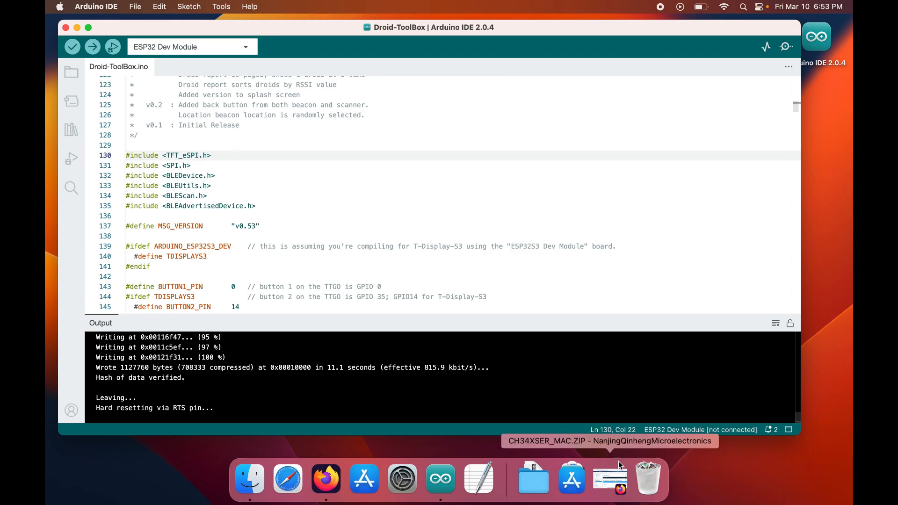
# Return to the Droid Toolbox YouTube video and read the comment suggesting xcode-select --install
pyautogui.click(326, 478)
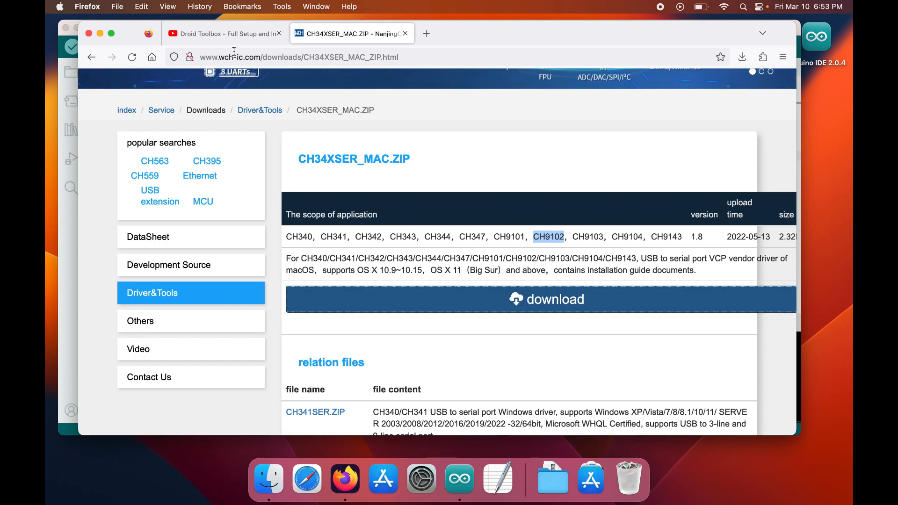
pyautogui.click(224, 34)
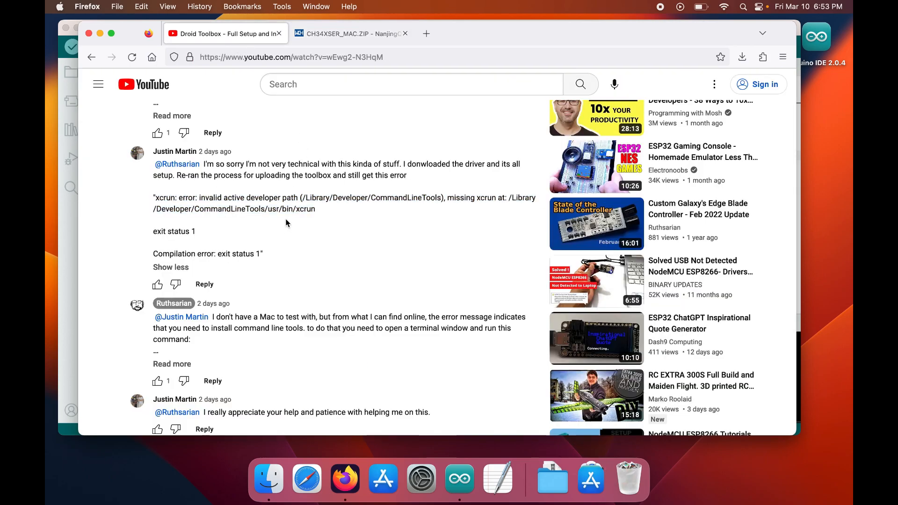
pyautogui.scroll(-3)
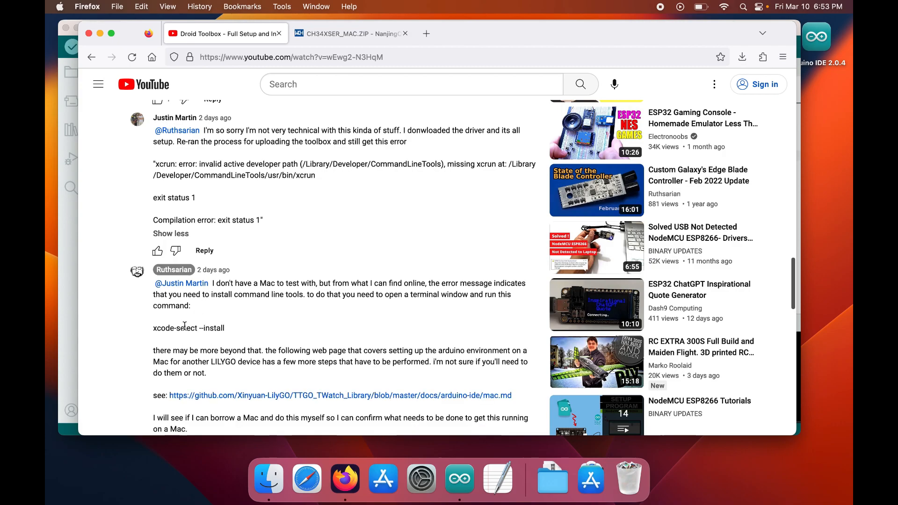
pyautogui.scroll(-3)
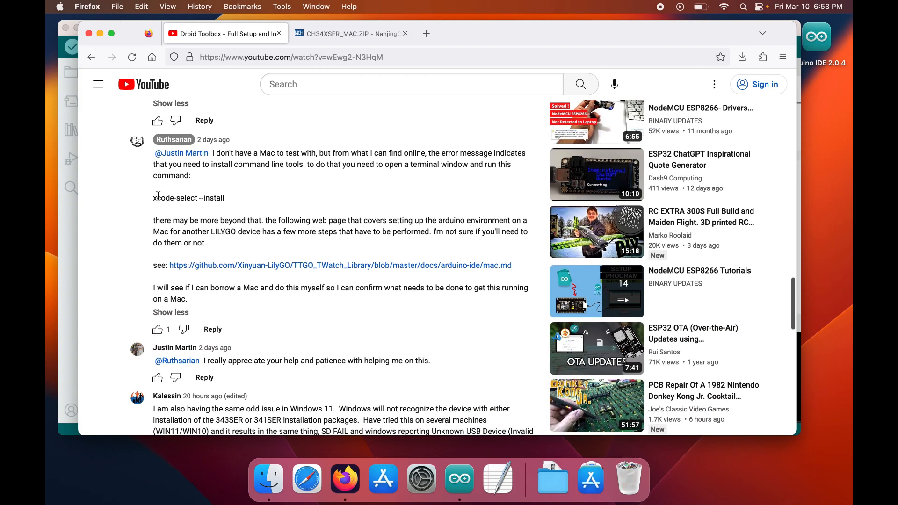